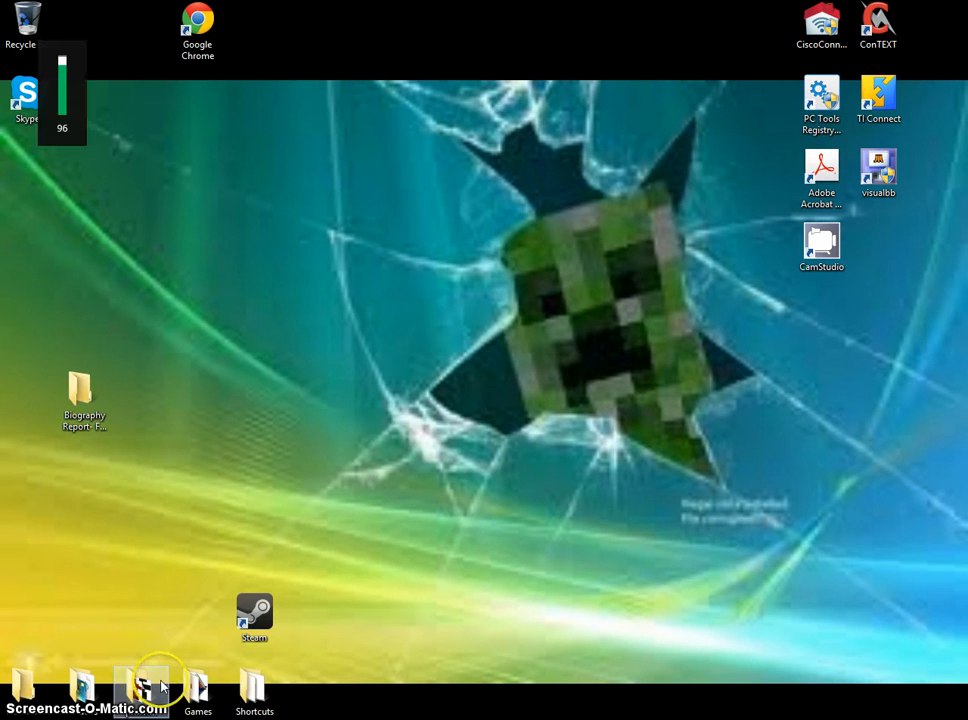
Launch Firefox and search Google for 'Minecraft Forge'
left_click(140, 688)
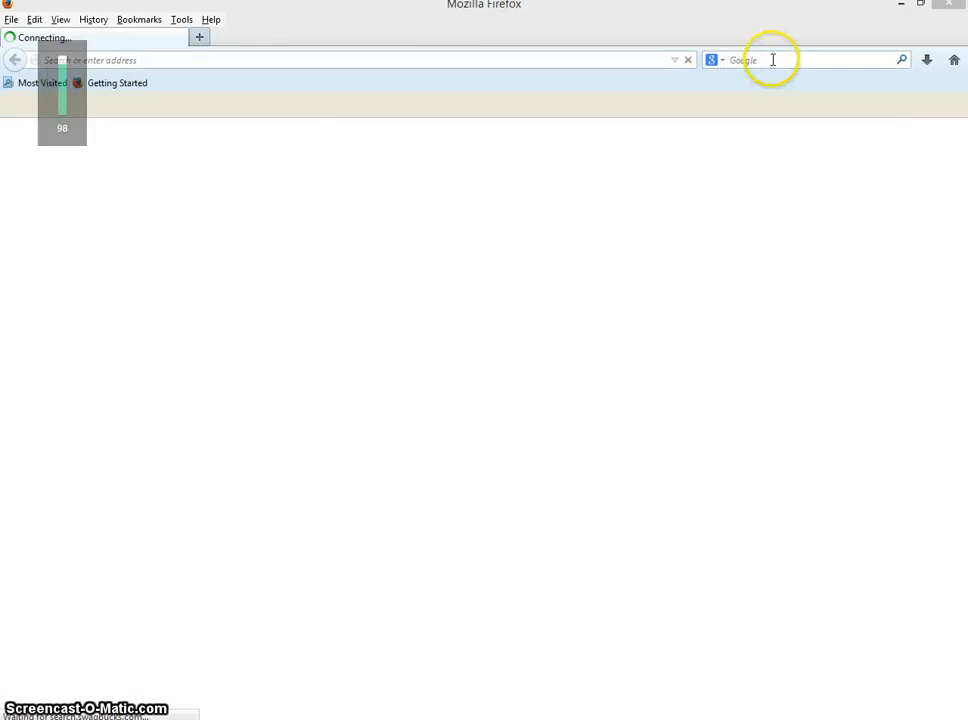
type("Minecraft Forge")
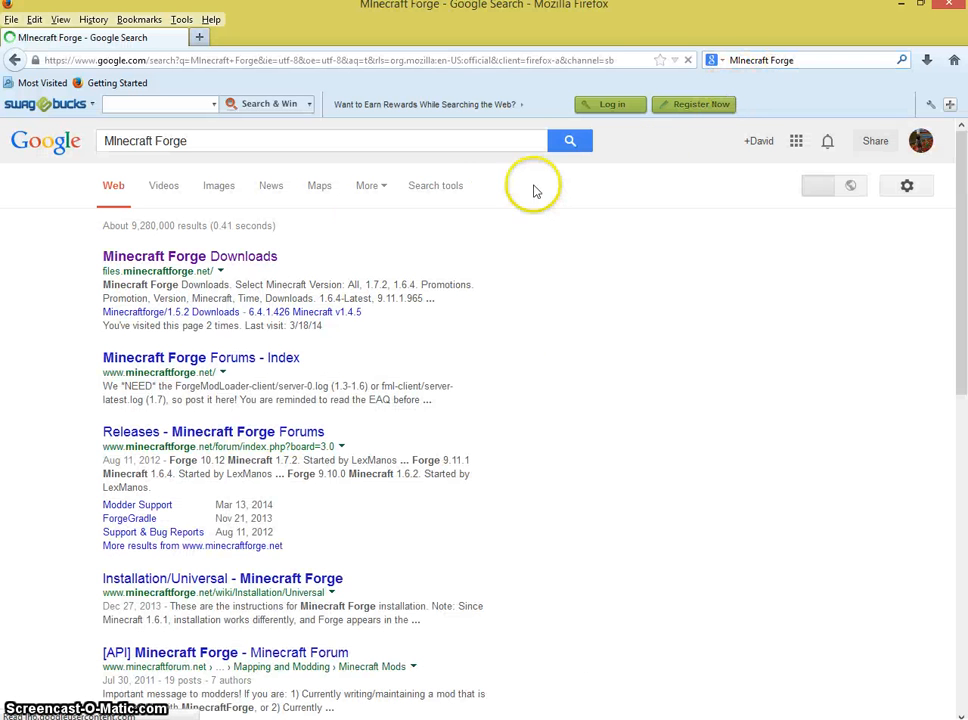
Open the Minecraft Forge Downloads page and highlight the Recommended 1.7.2 build row
left_click(190, 256)
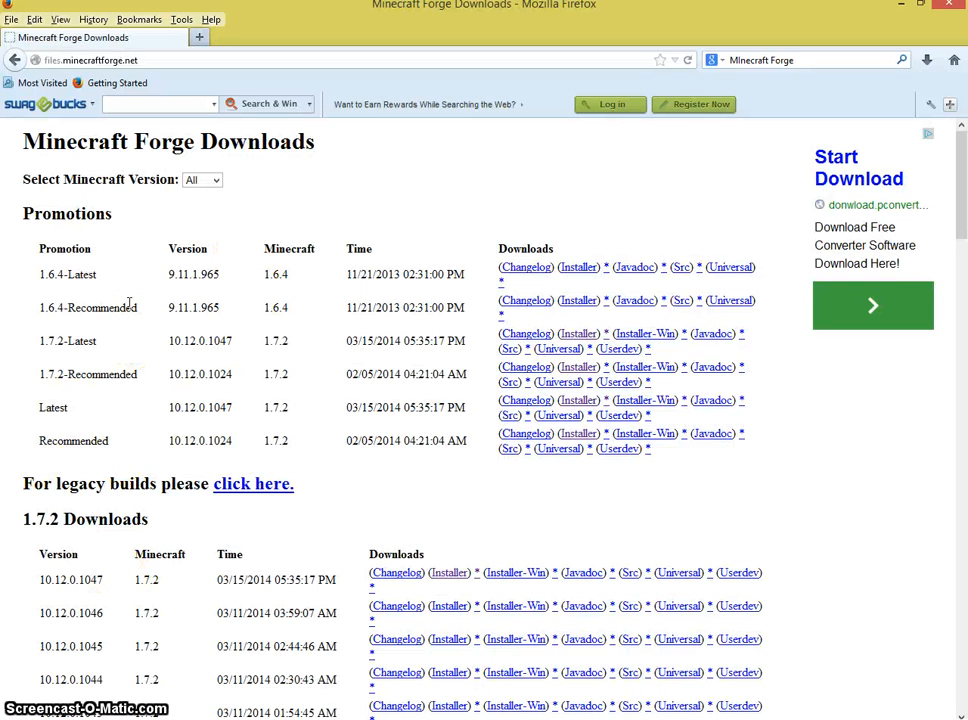
mouse_move(132, 468)
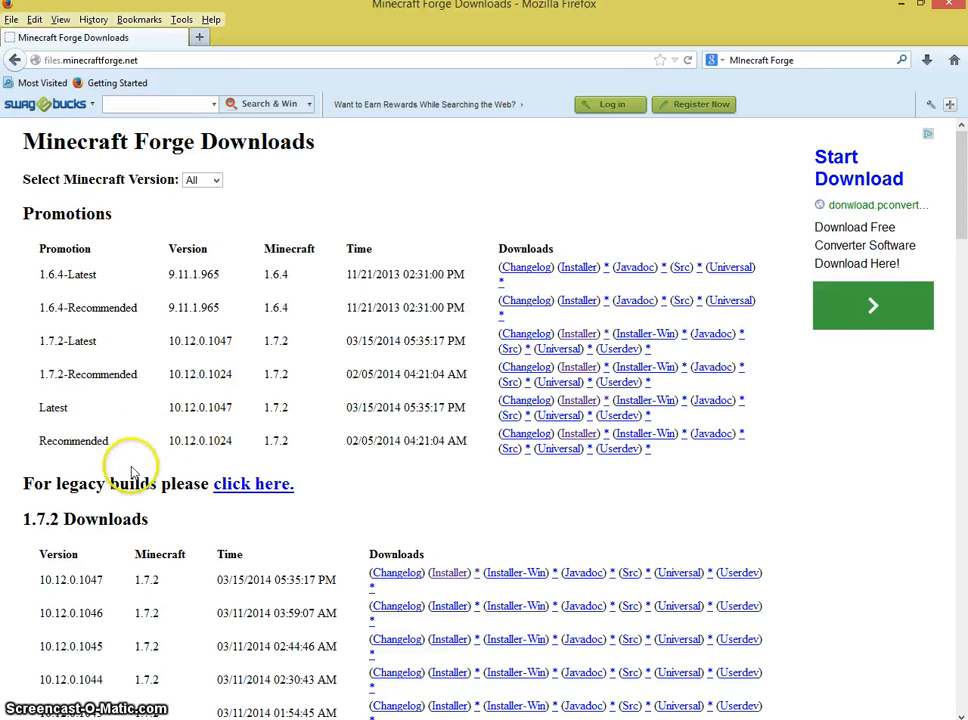
mouse_move(40, 444)
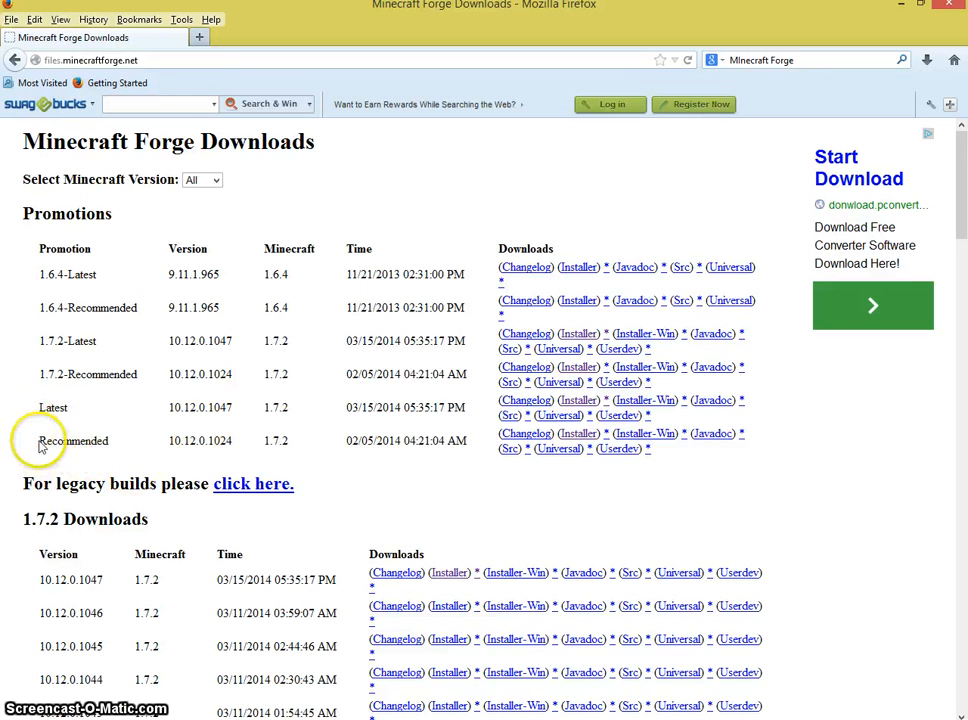
double_click(72, 442)
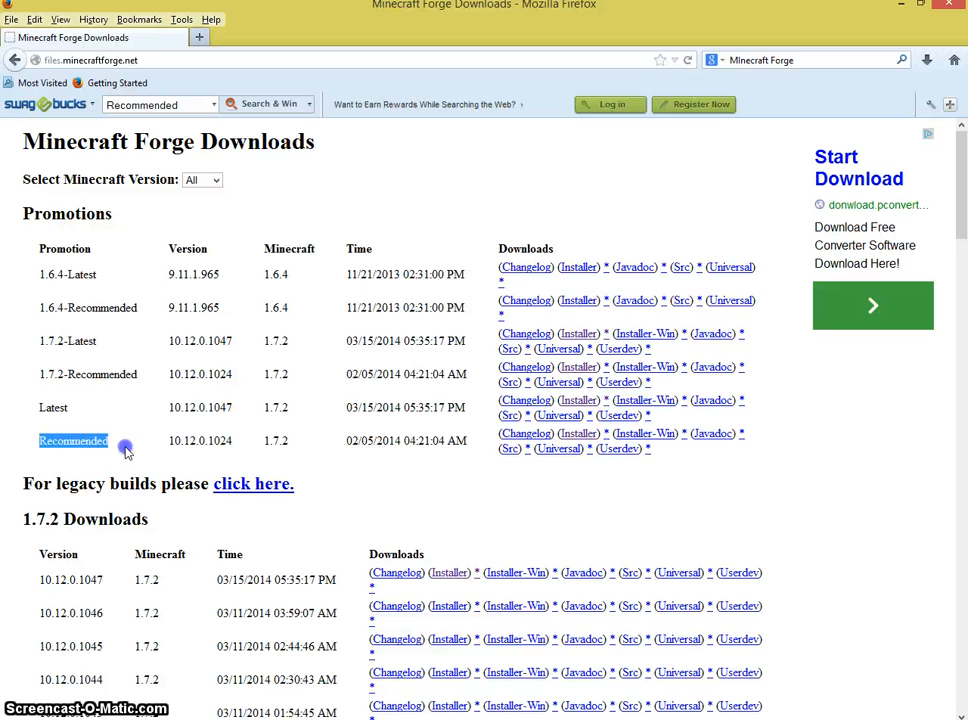
mouse_move(322, 470)
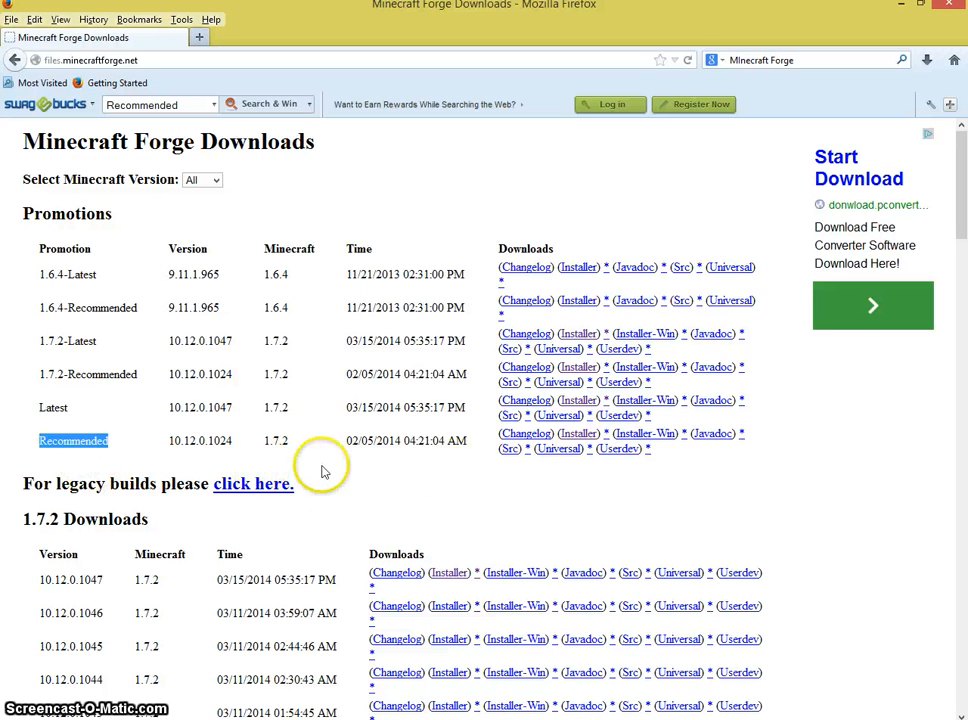
mouse_move(200, 272)
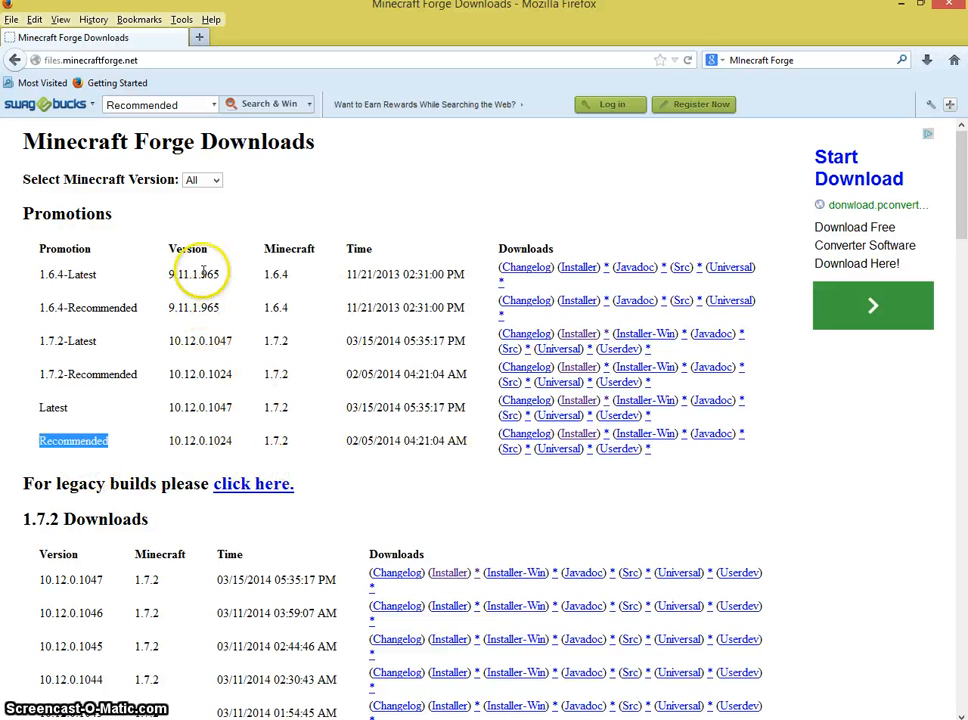
mouse_move(72, 442)
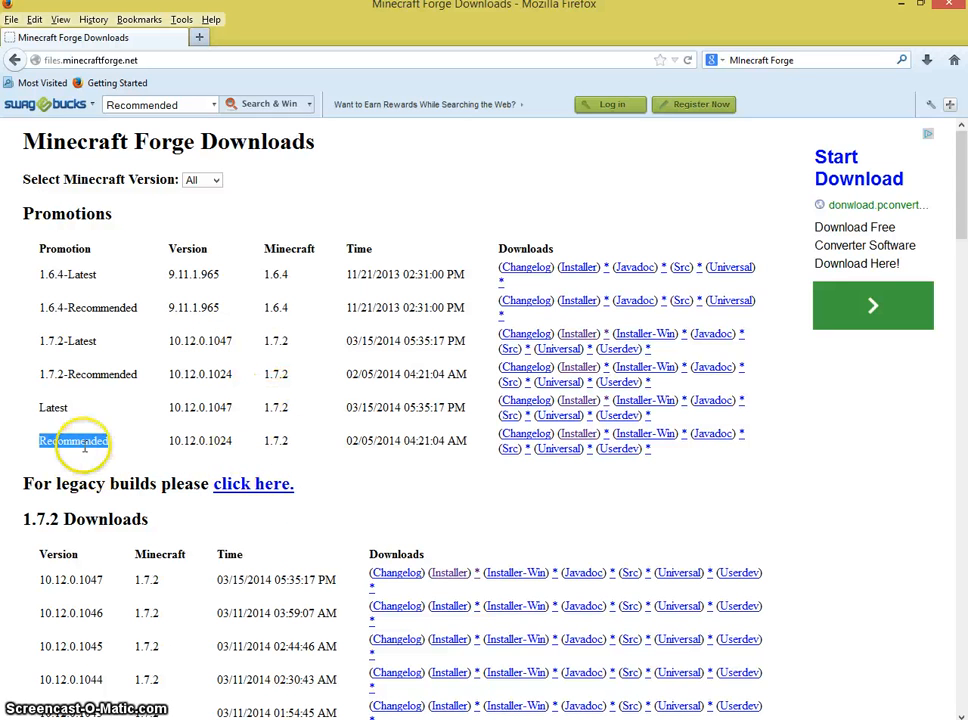
mouse_move(376, 462)
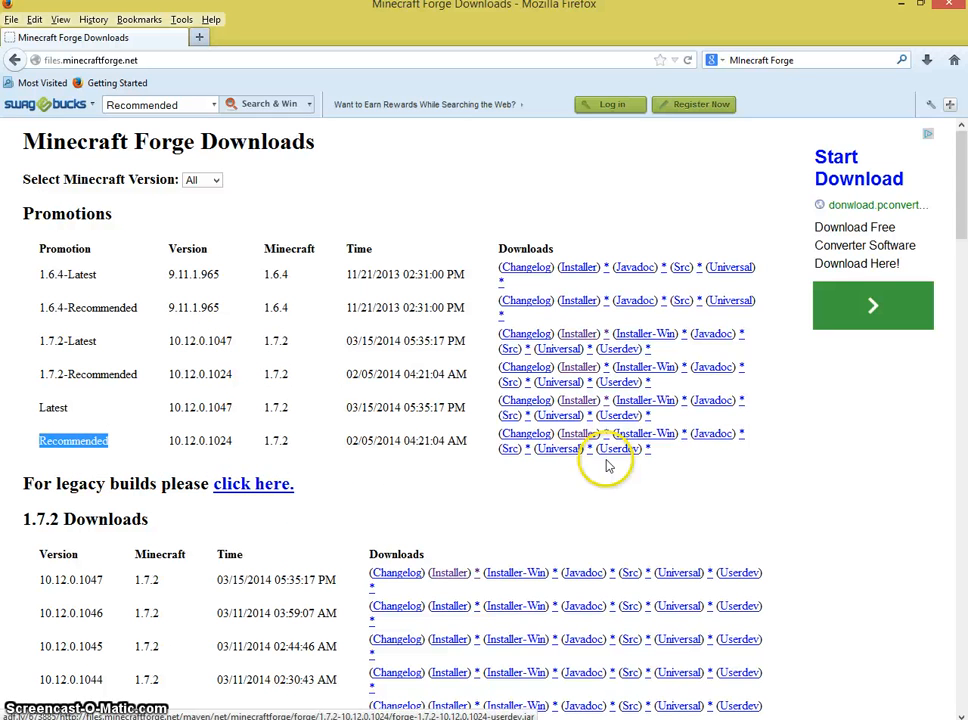
mouse_move(576, 440)
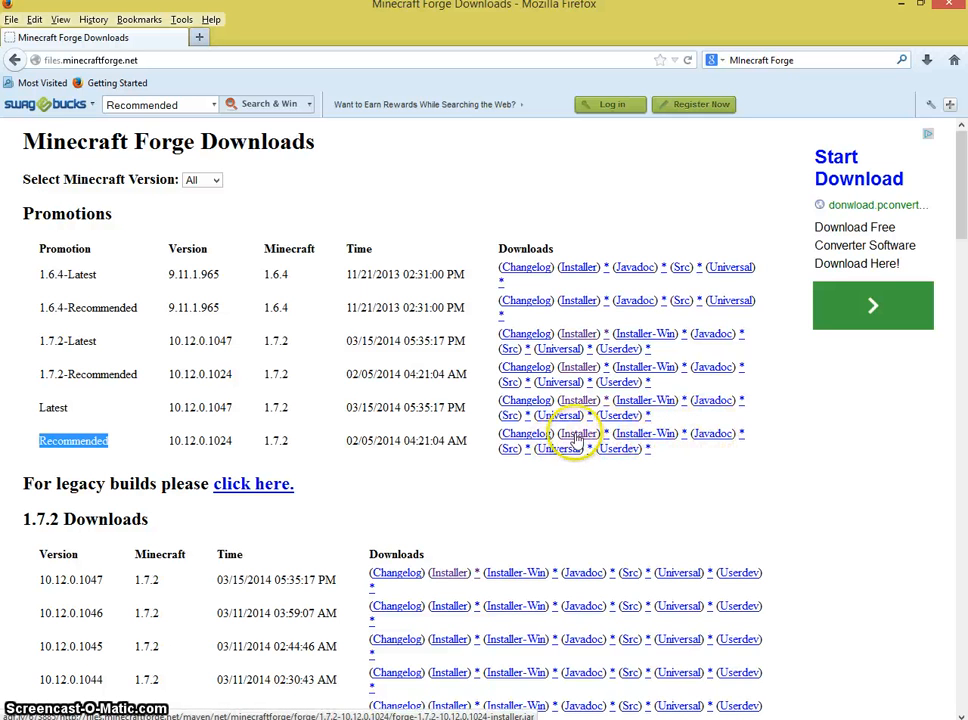
Download the Recommended installer forge-1.7.2-10.12.0.1024-installer.jar, leaving the page and saving the file
left_click(578, 432)
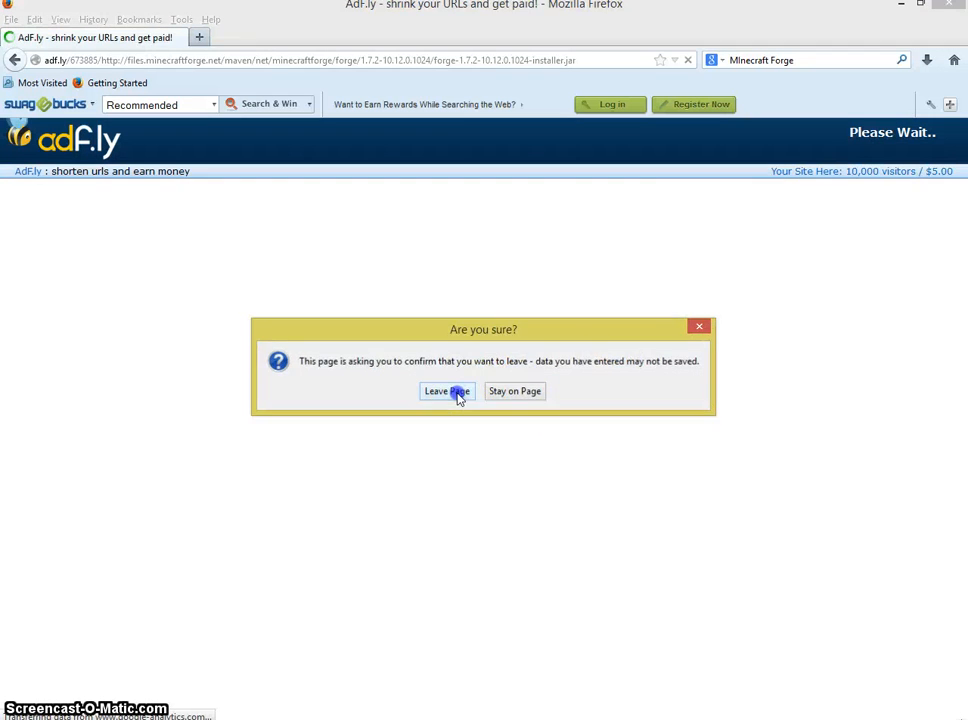
left_click(446, 390)
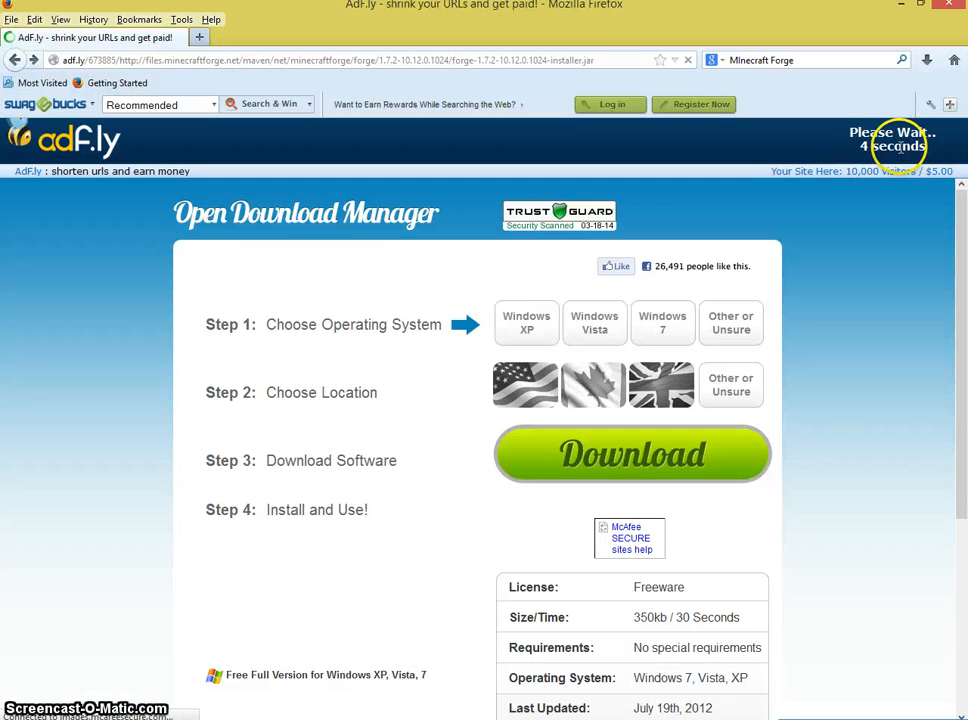
mouse_move(856, 188)
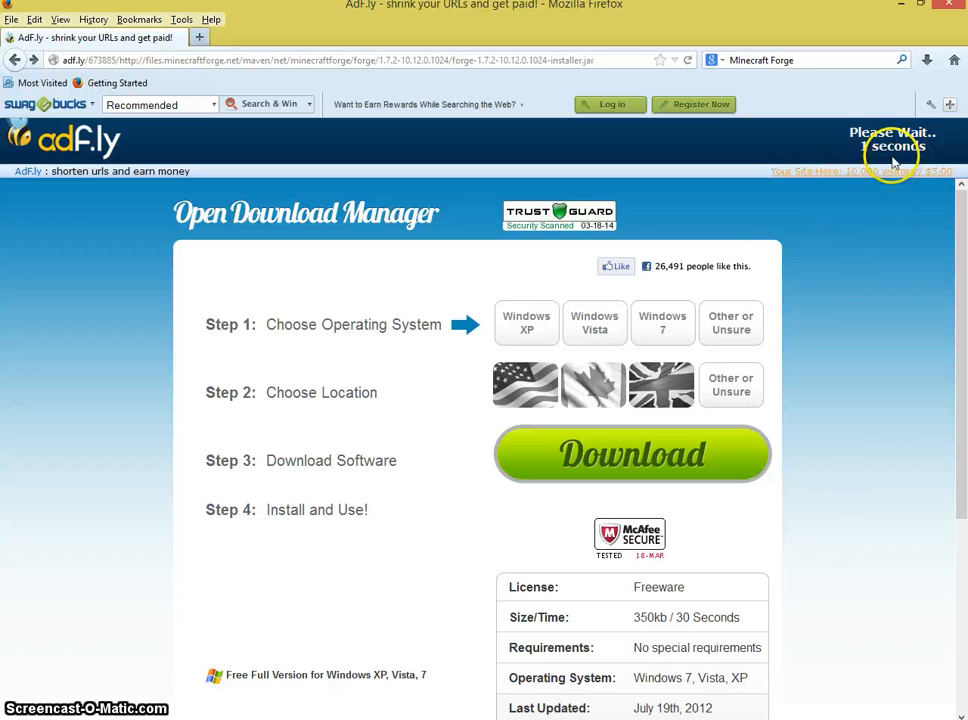
mouse_move(892, 140)
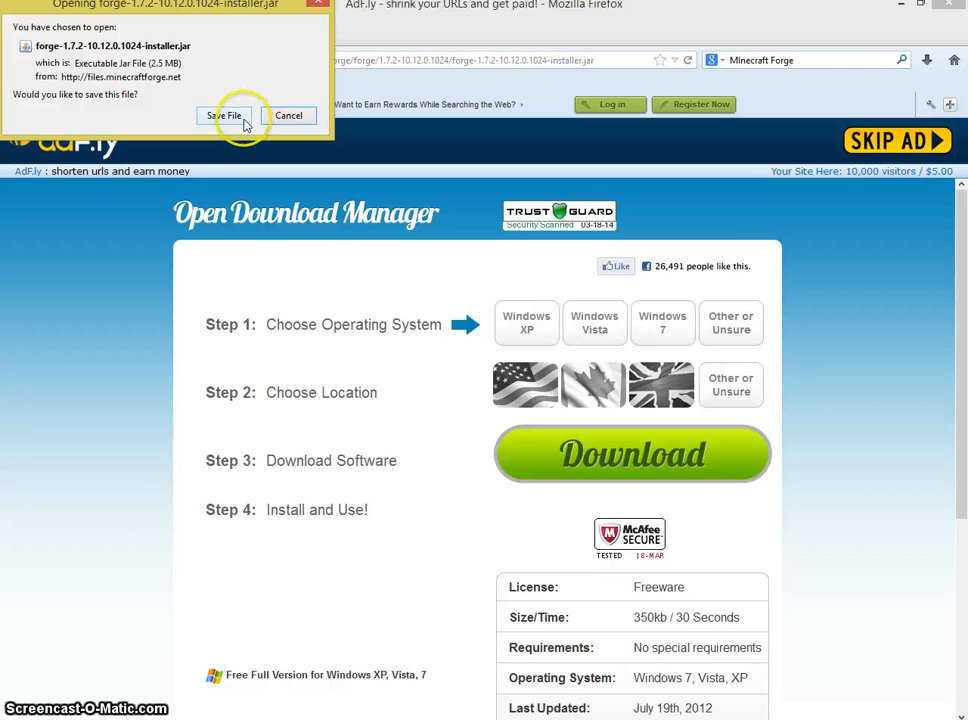
left_click(224, 114)
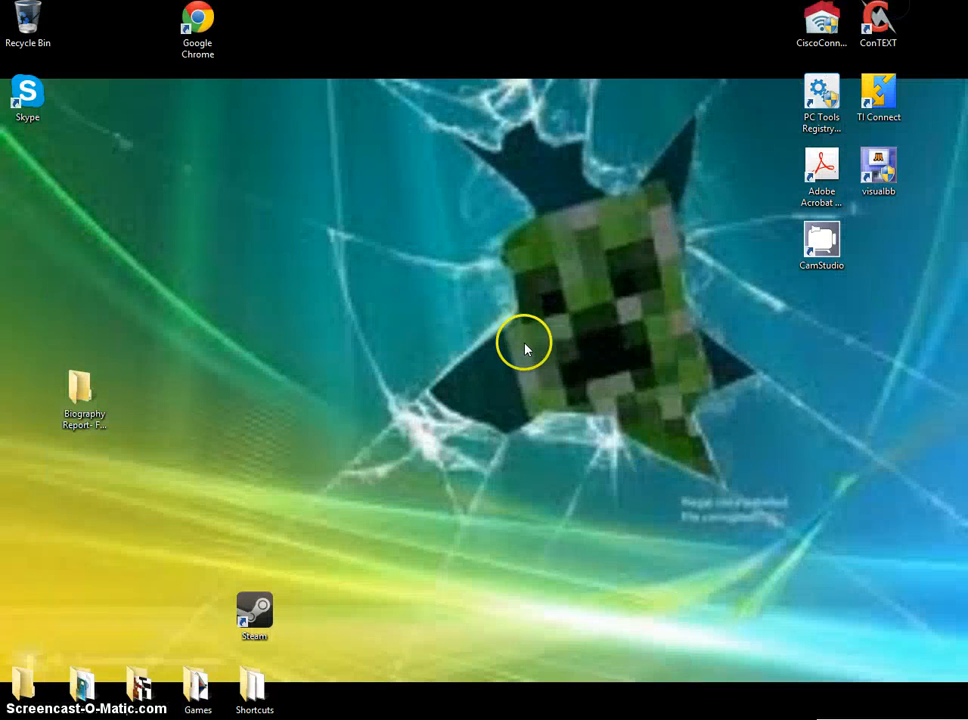
Create a new desktop folder named 'Minecr...' via New > Folder
right_click(524, 344)
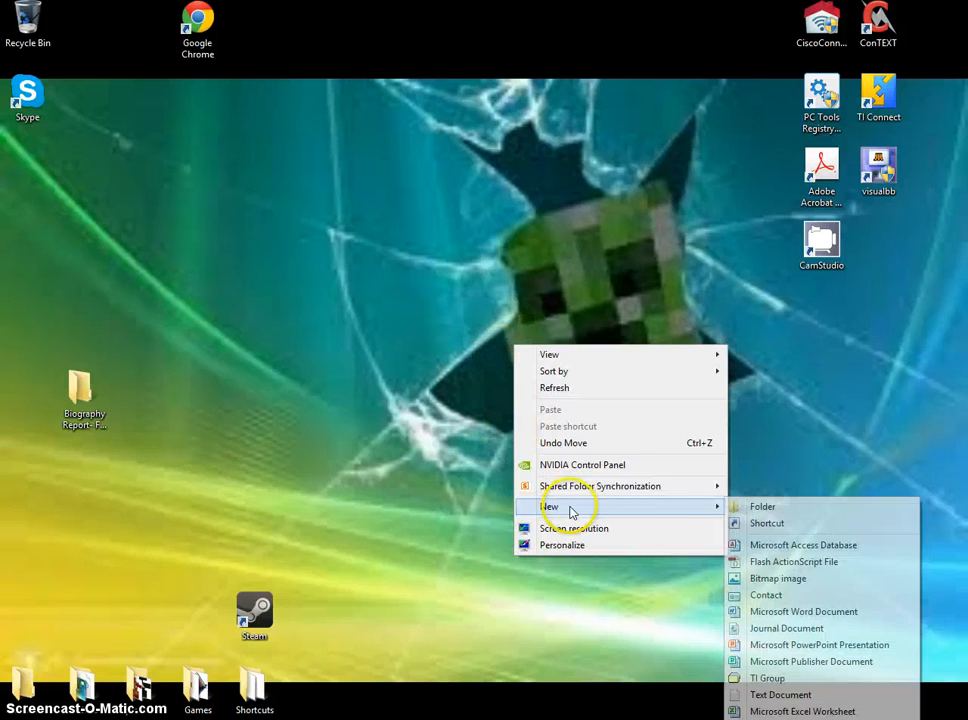
left_click(762, 506)
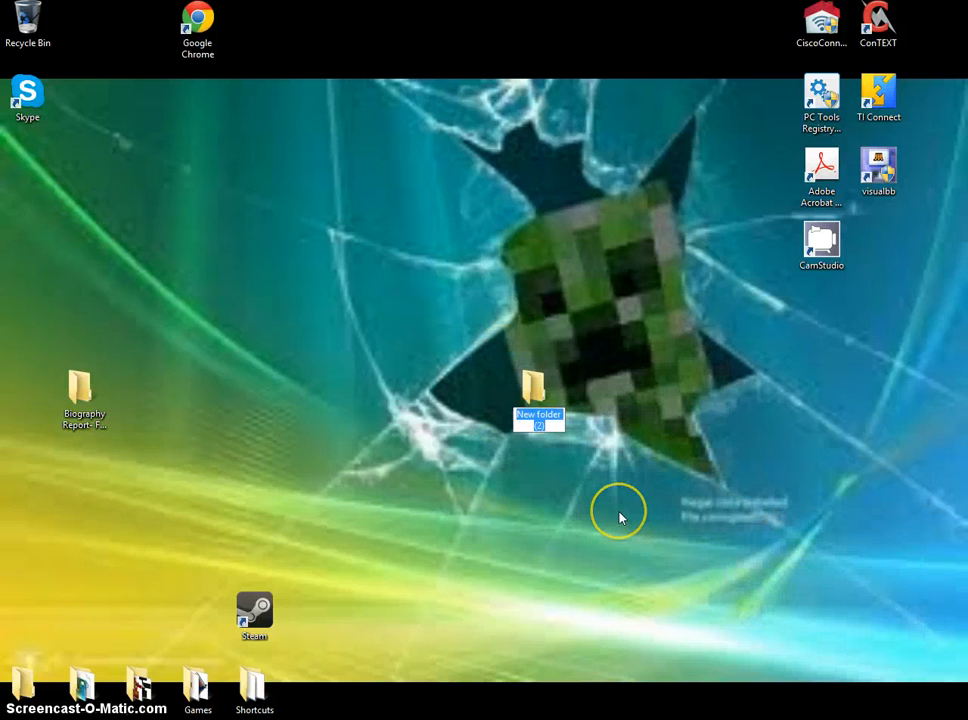
type("Minecraft Forge")
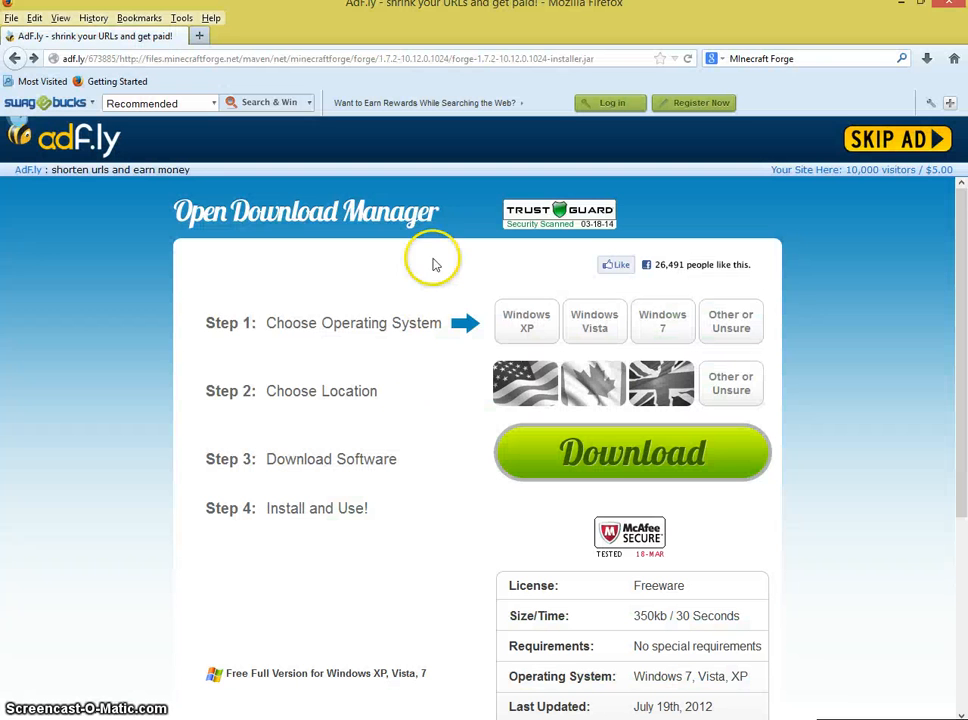
mouse_move(924, 8)
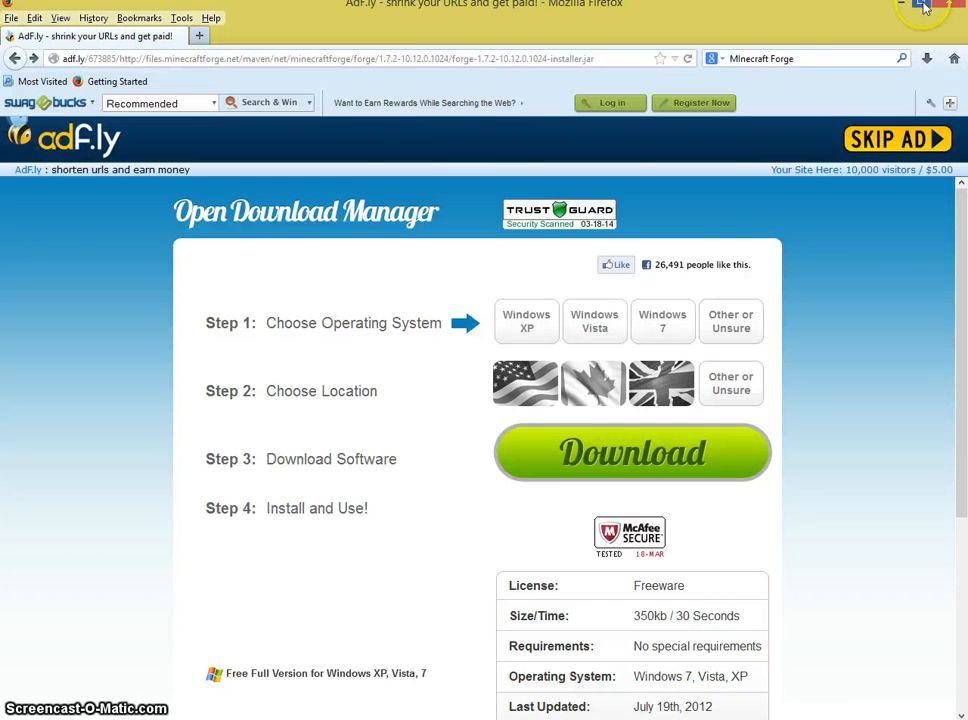
Run the Forge installer with 'Install client' and acknowledge the Complete message for 10.12.0.1024
left_click(920, 8)
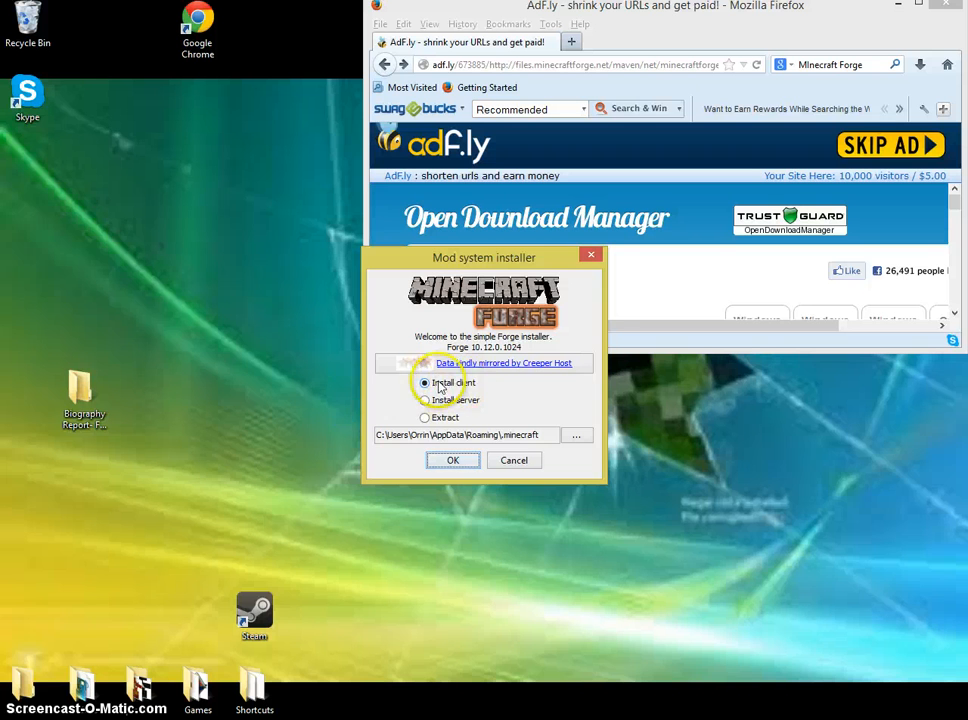
left_click(452, 460)
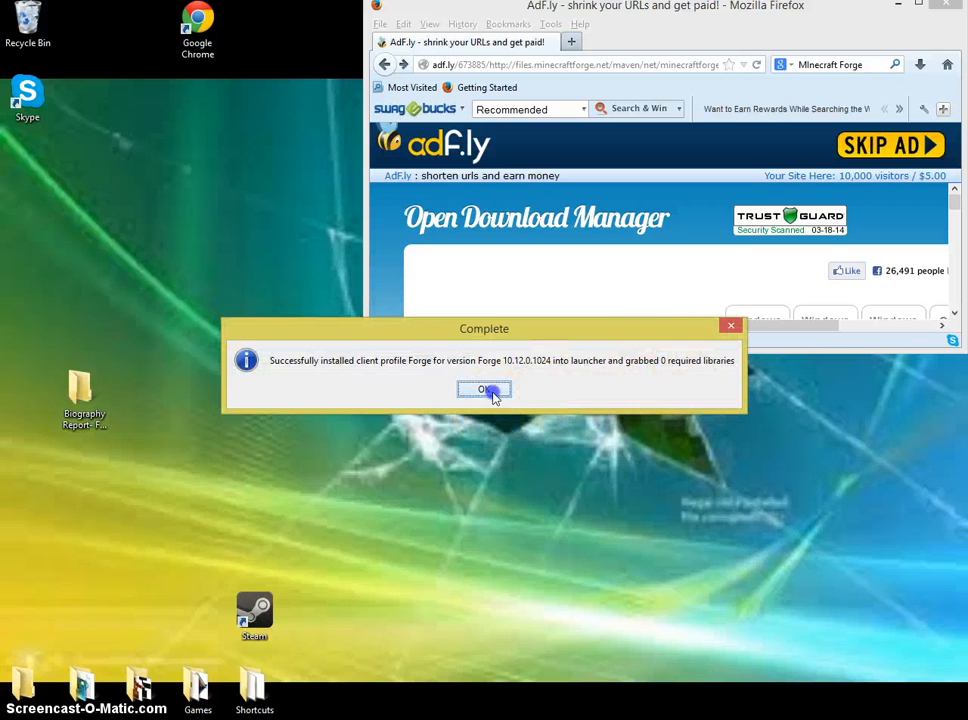
left_click(484, 388)
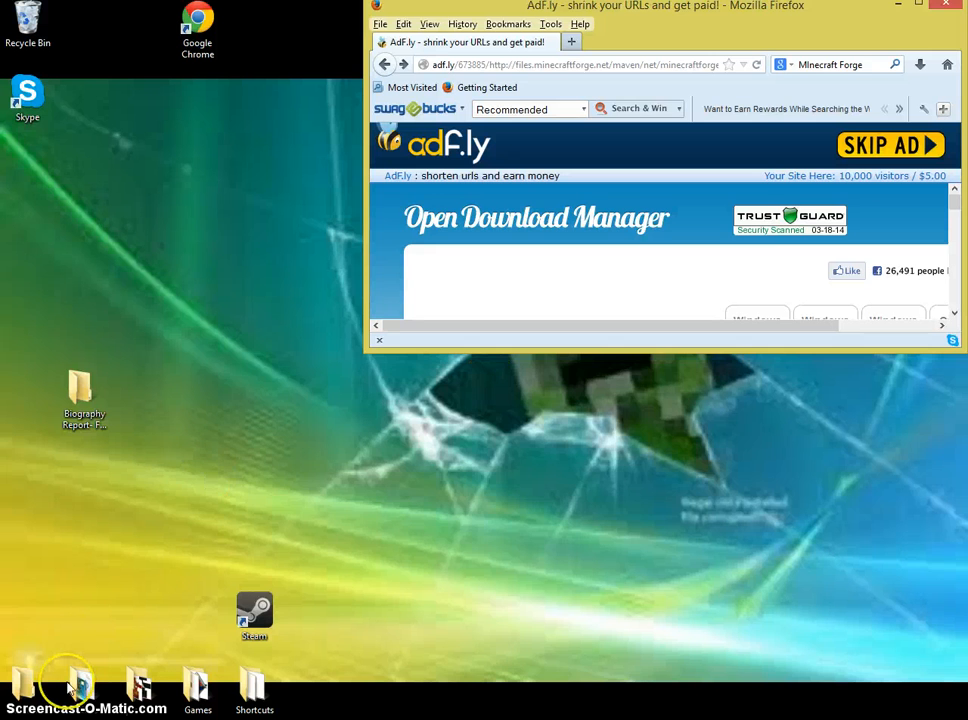
Start the Minecraft Launcher, log in with email 'yellow...' and password, and play as the existing user
left_click(68, 684)
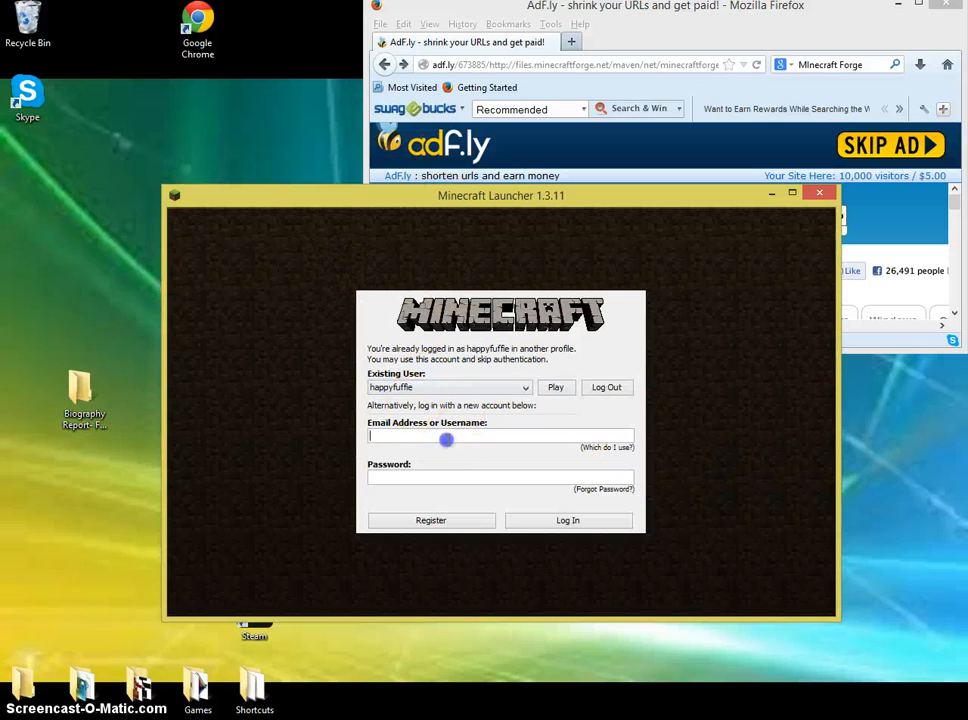
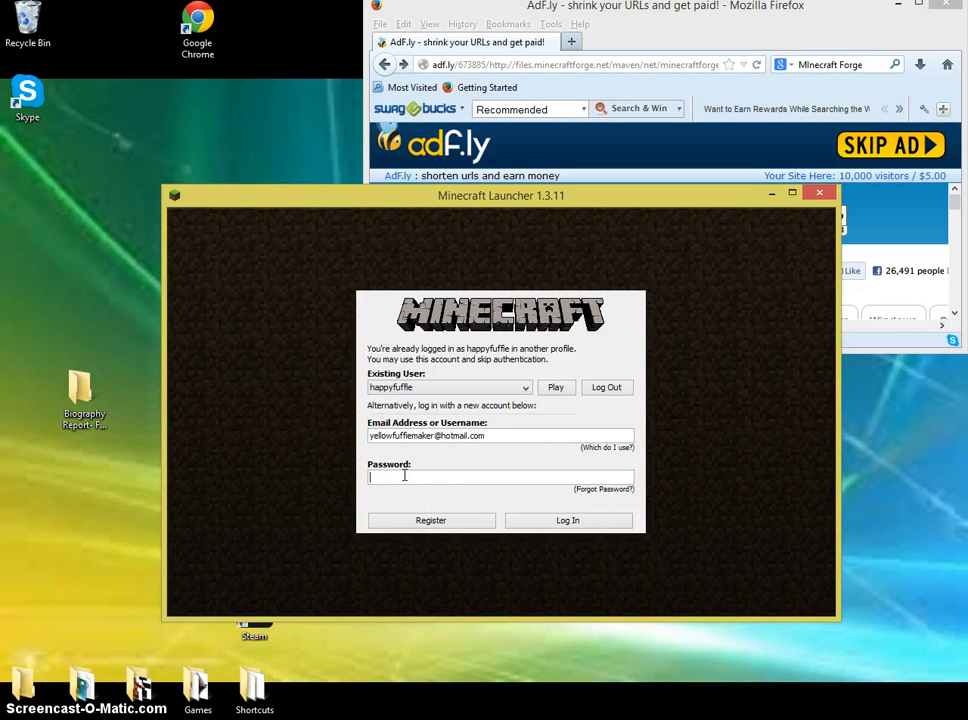
type("password")
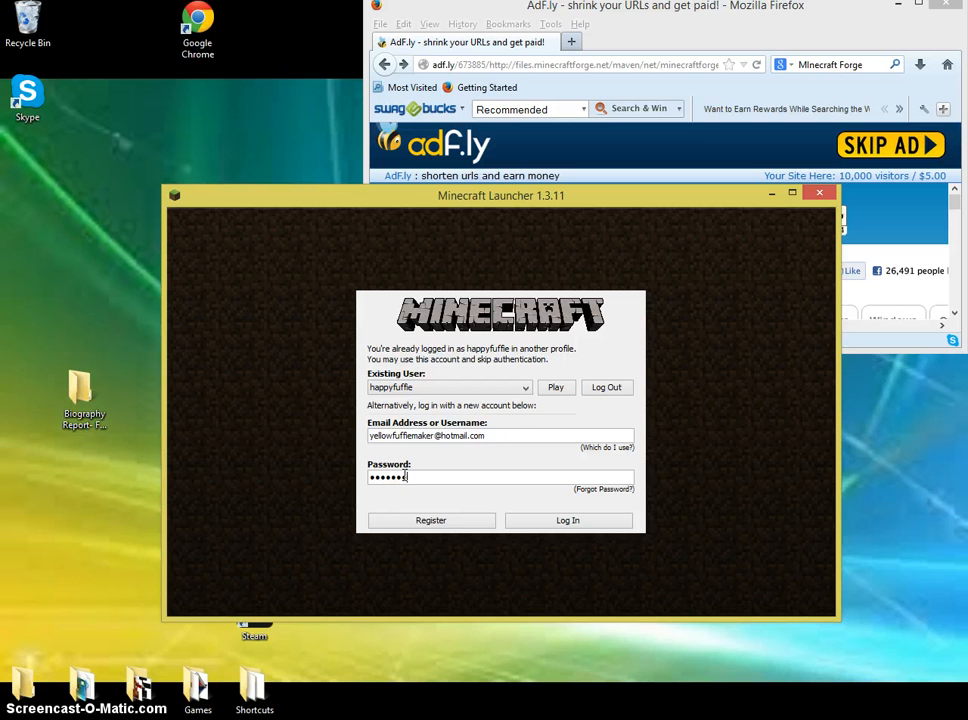
left_click(568, 520)
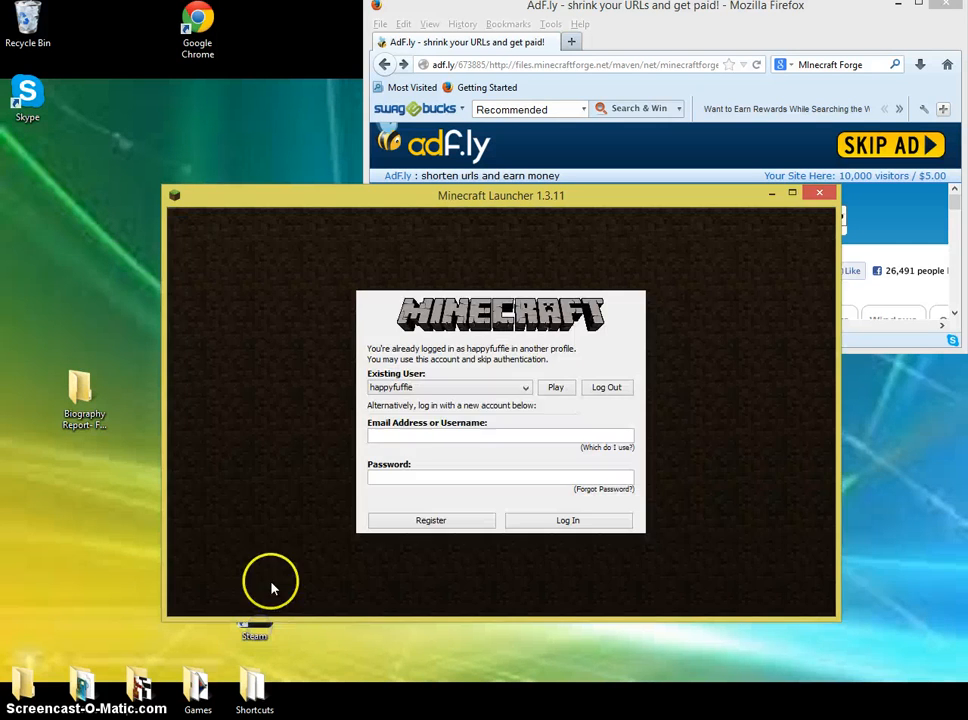
left_click(556, 382)
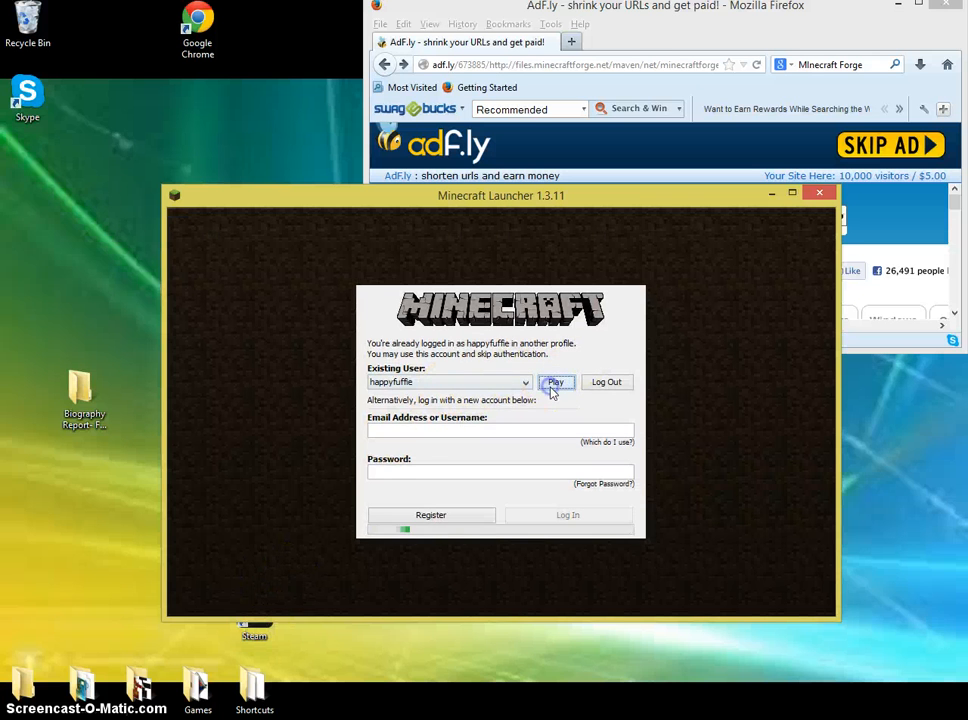
Select the Forge 1.7.2-10.12.0.1024 profile in the launcher and play with it
left_click(556, 382)
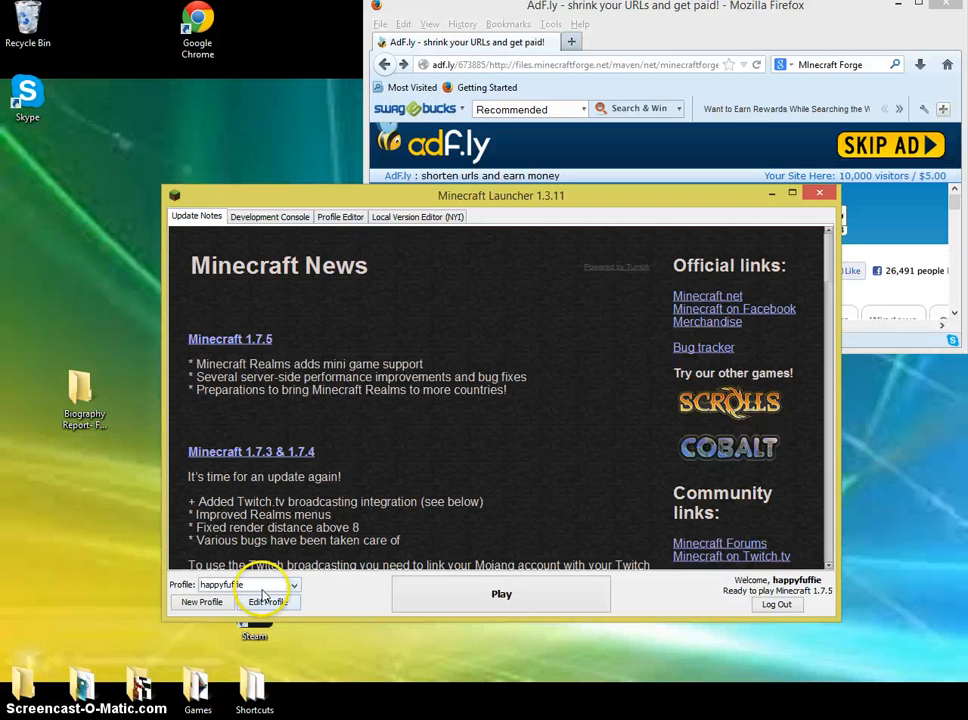
left_click(294, 584)
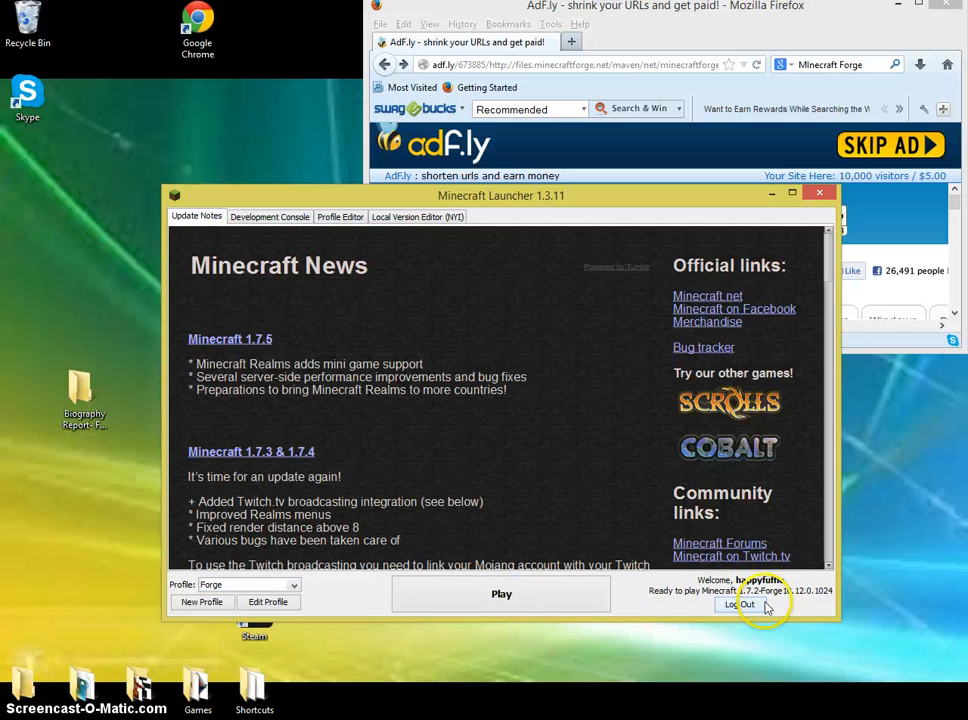
mouse_move(290, 350)
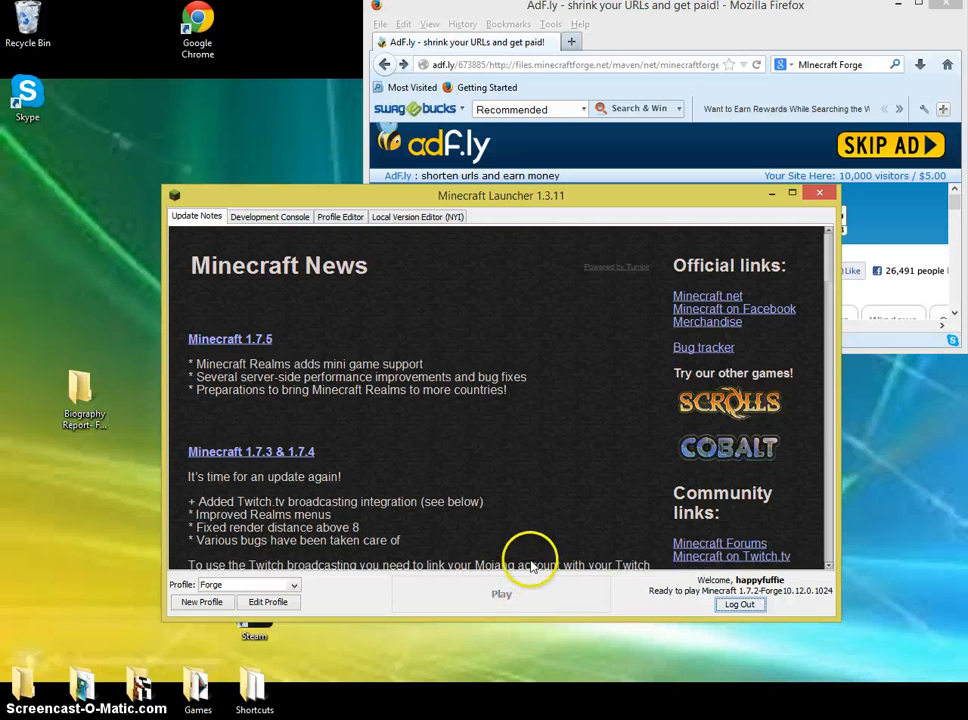
left_click(820, 192)
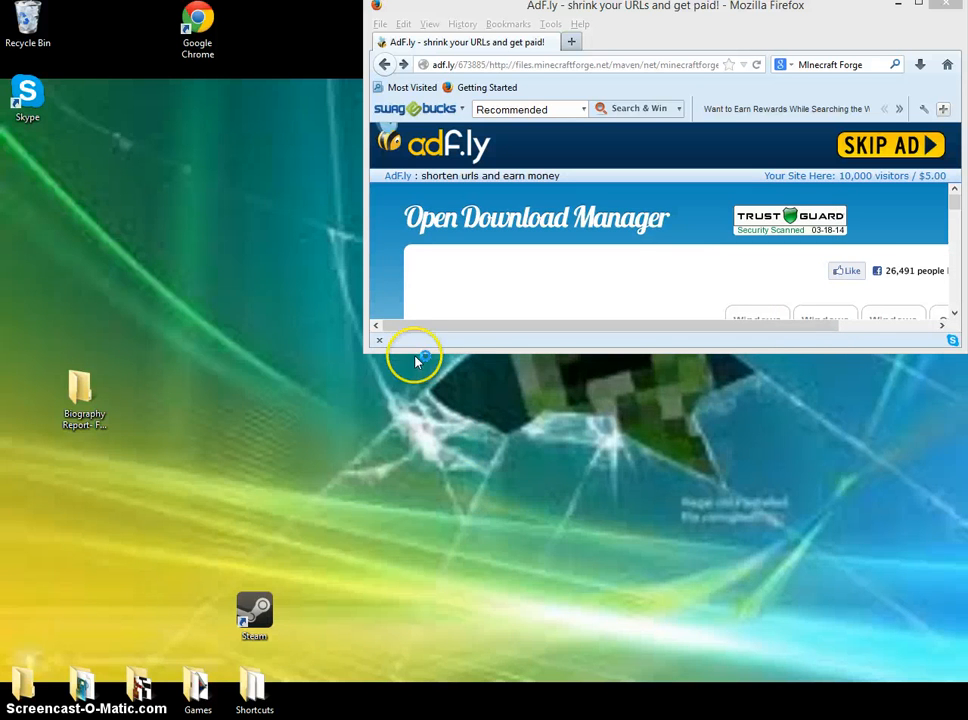
mouse_move(230, 656)
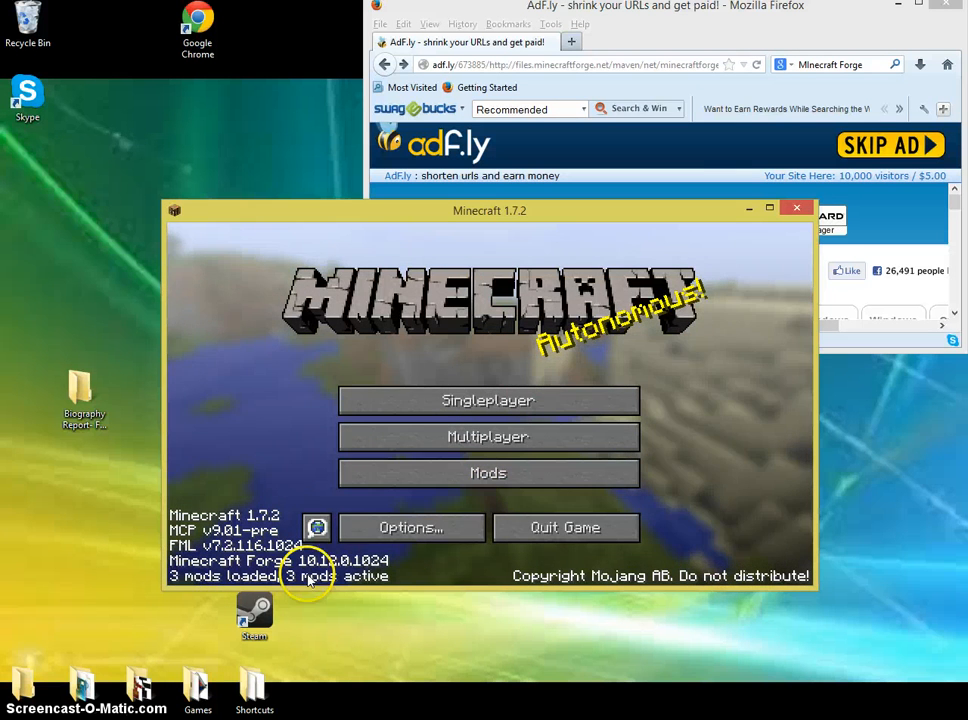
View the Mod List details for Minecraft Forge, Minecraft Coder Pack and Forge Mod Loader
left_click(488, 472)
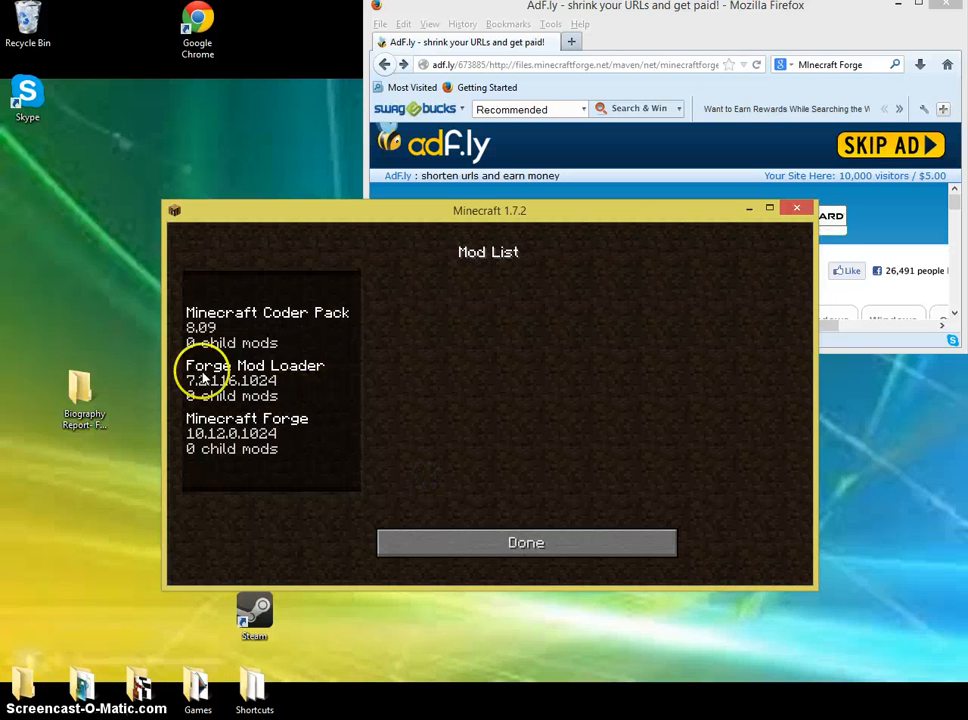
mouse_move(440, 312)
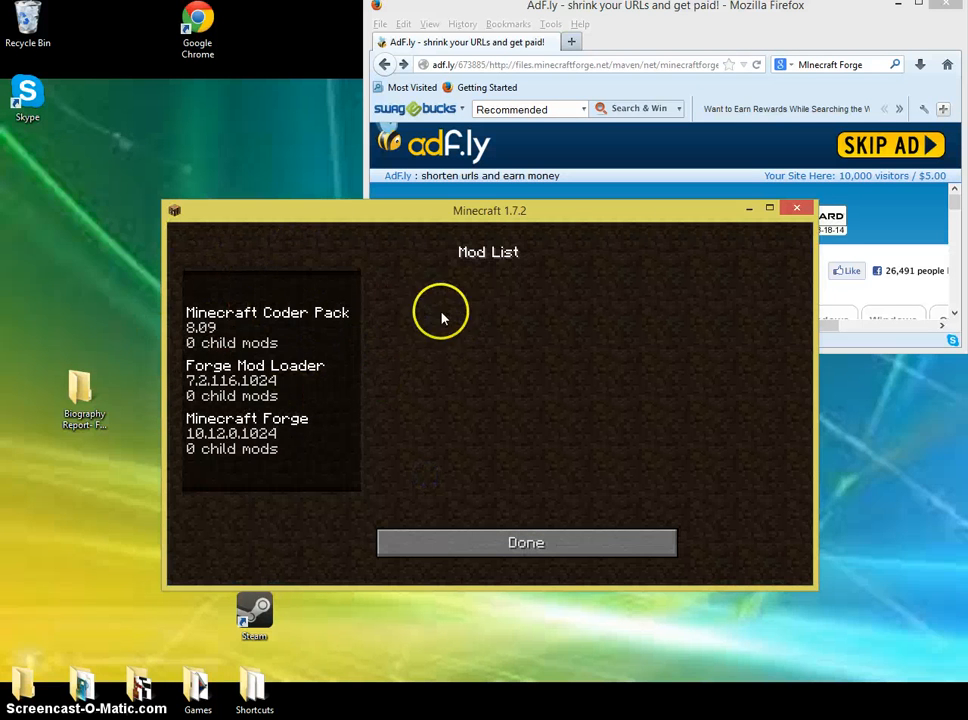
mouse_move(396, 450)
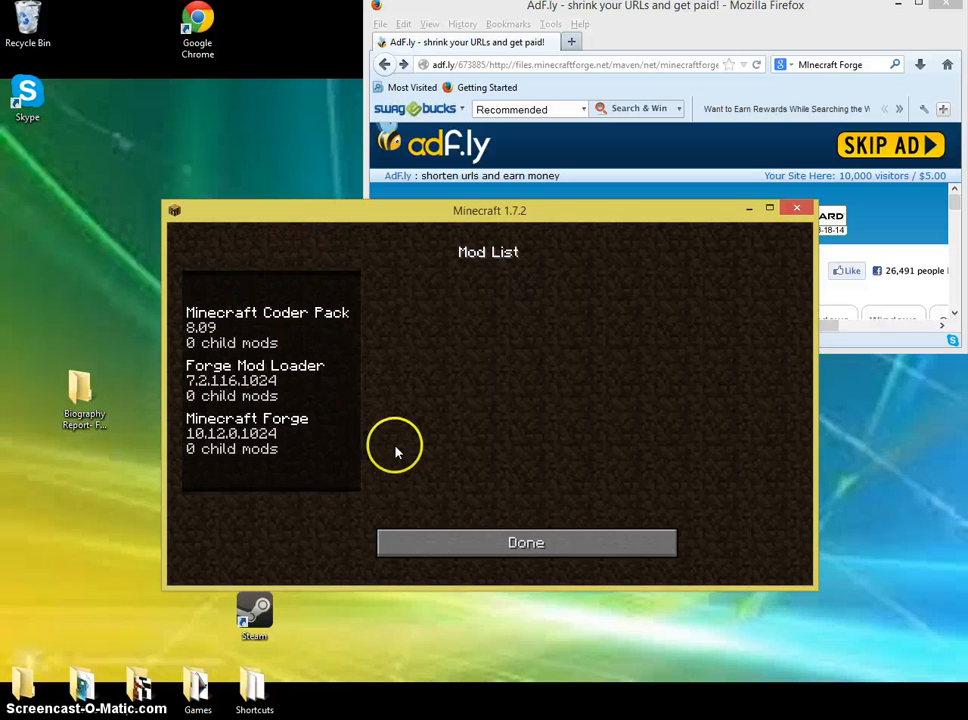
mouse_move(340, 290)
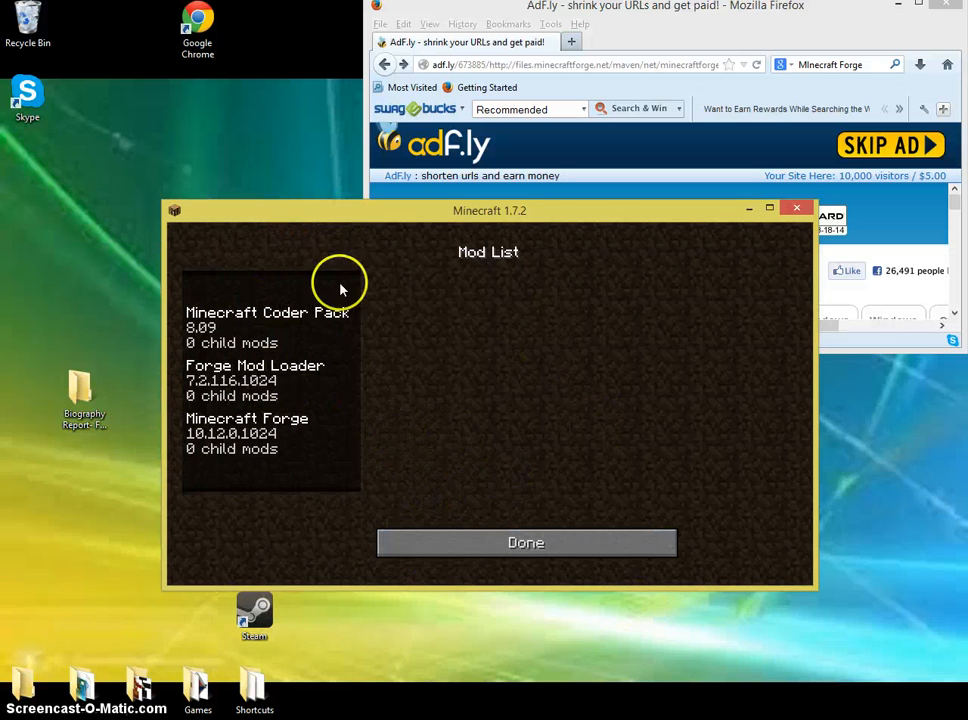
left_click(248, 432)
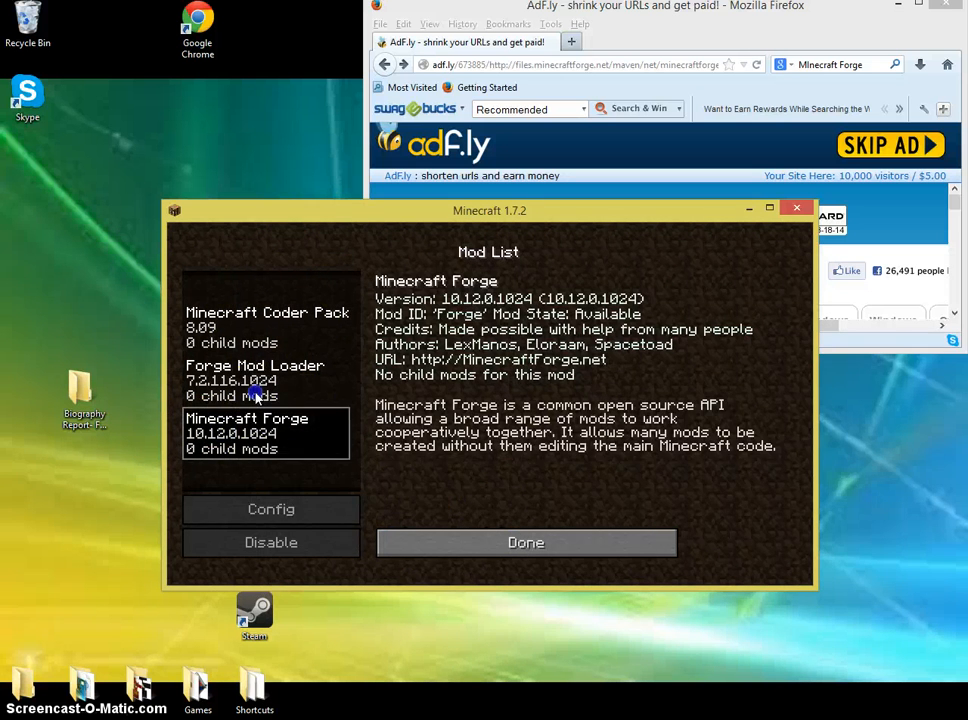
left_click(268, 328)
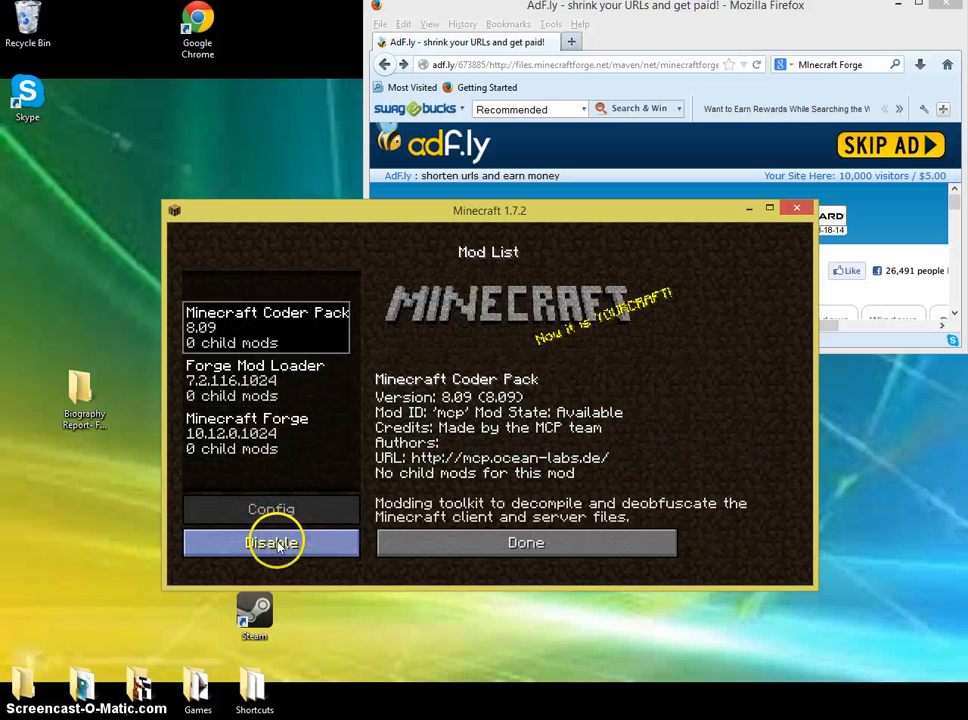
left_click(254, 380)
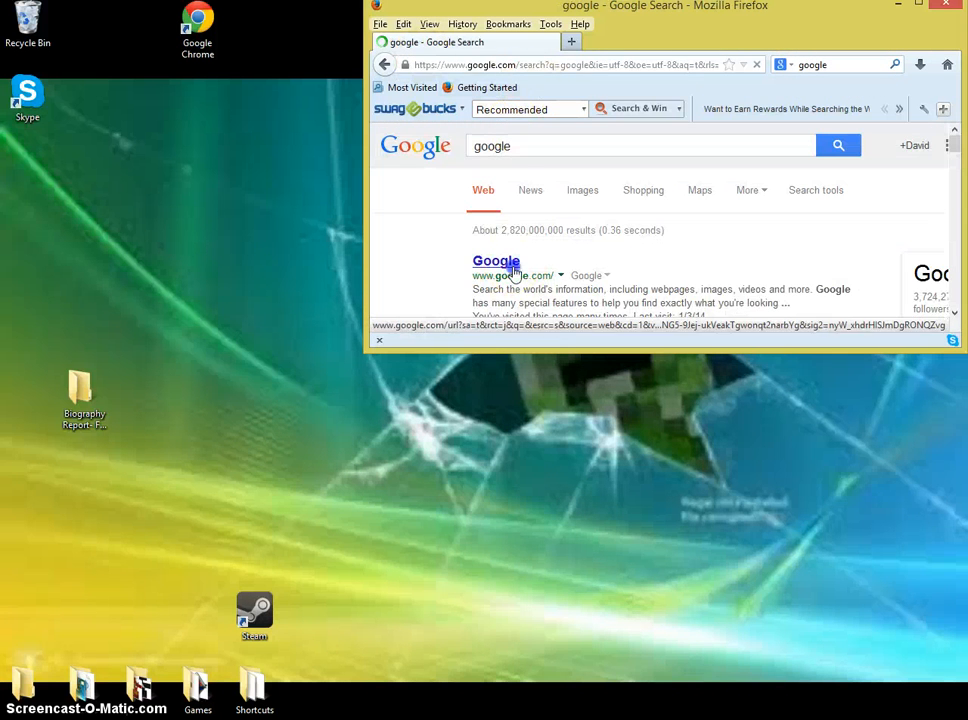
Search Google for 'cape mod' in a maximized Firefox and open the first Minecraft Forum result
left_click(496, 260)
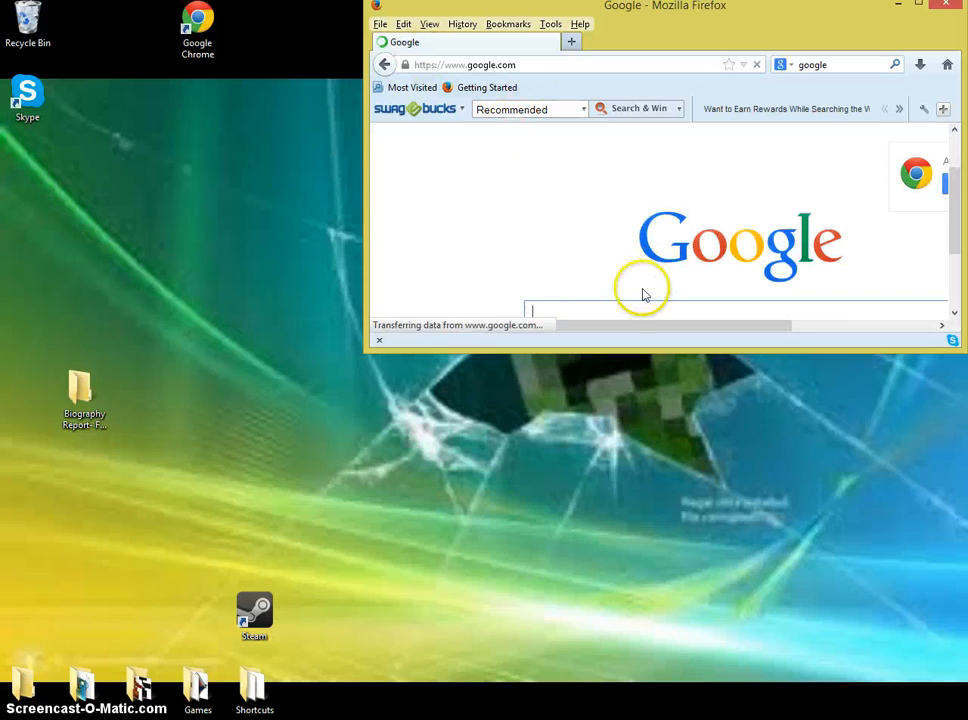
left_click(918, 4)
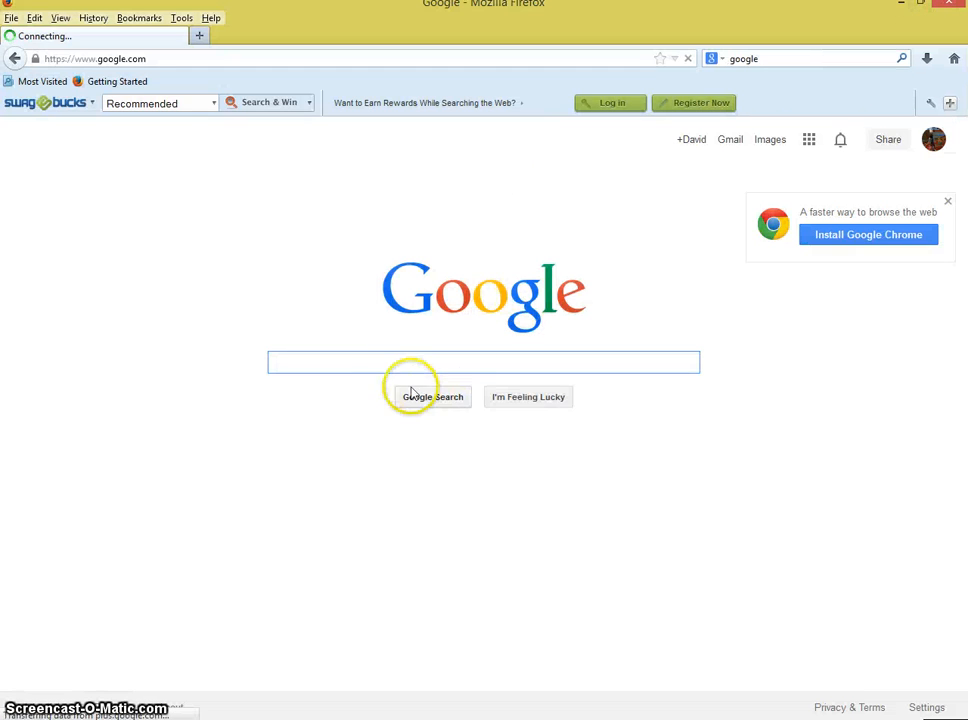
left_click(484, 362)
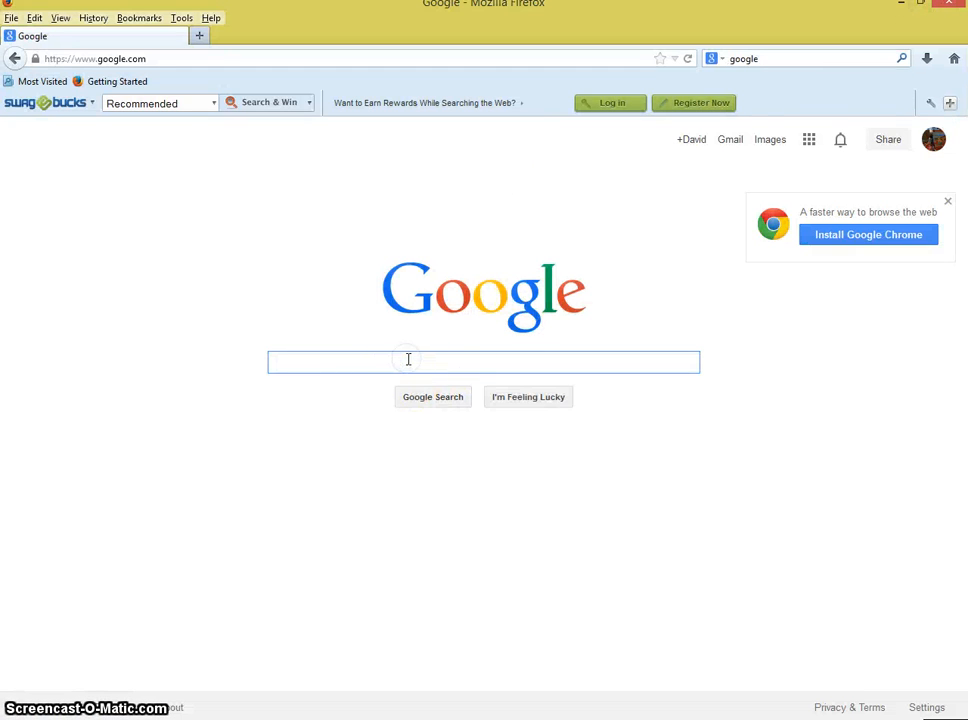
left_click(484, 362)
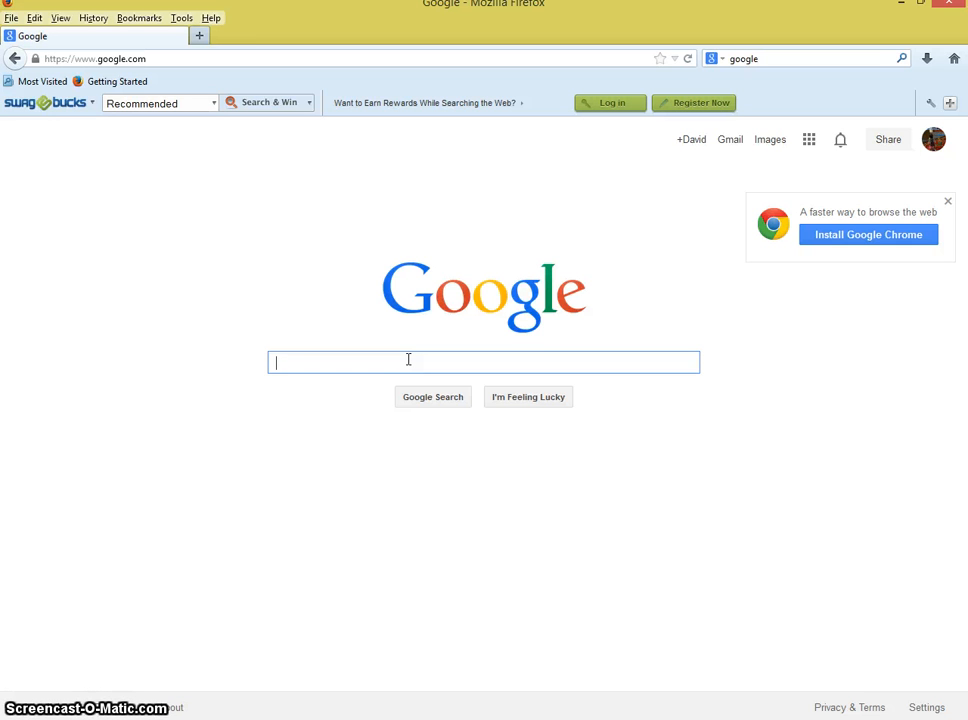
type("r")
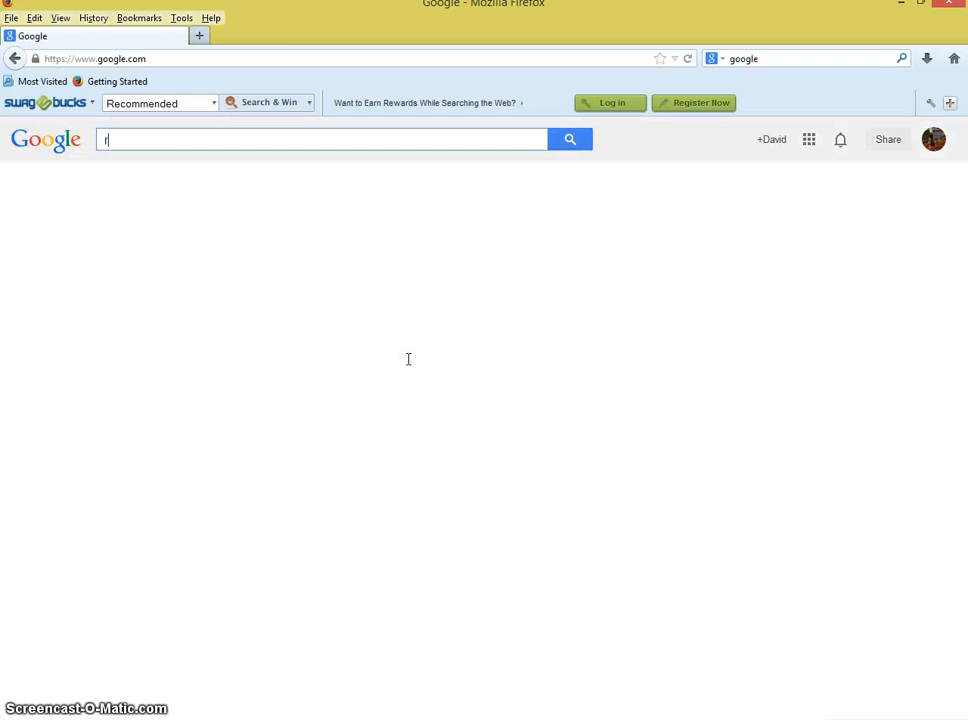
type("cape mod")
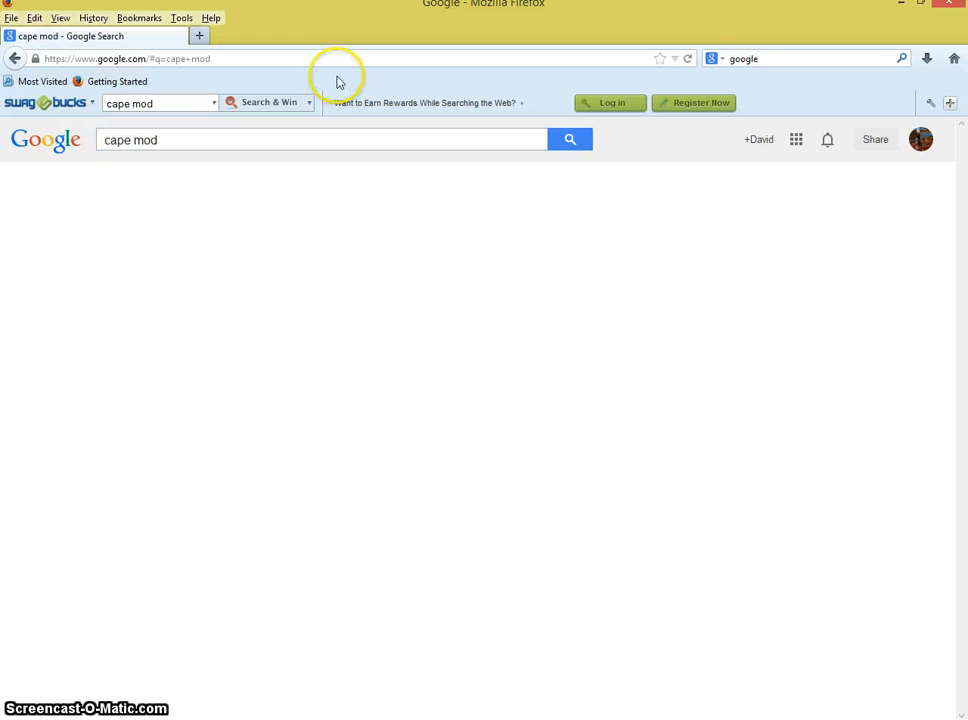
left_click(568, 140)
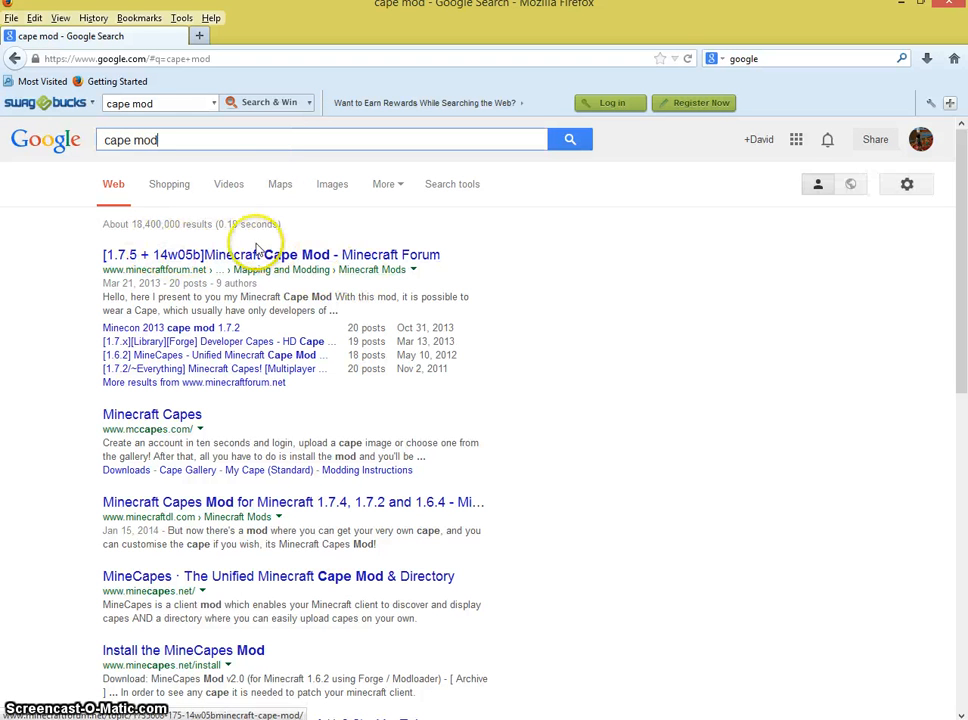
mouse_move(296, 296)
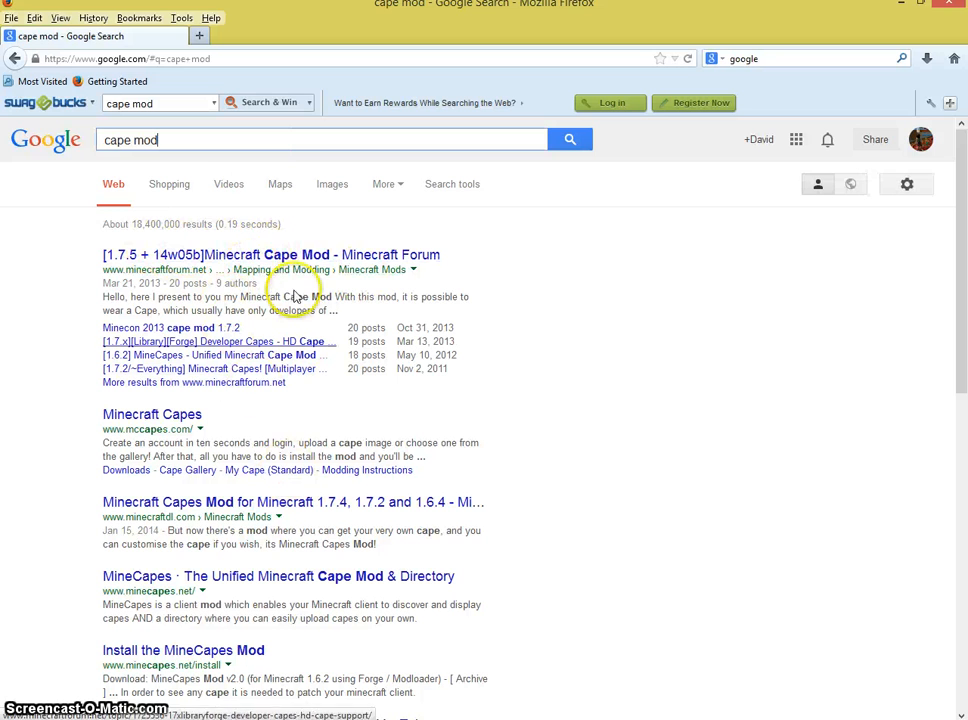
left_click(272, 254)
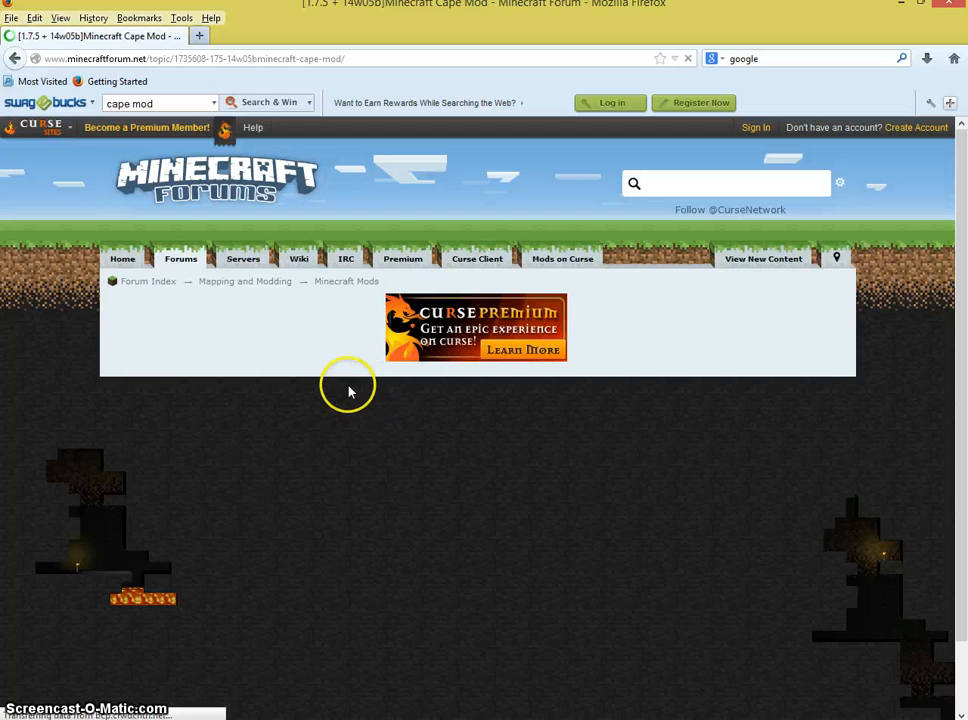
mouse_move(104, 644)
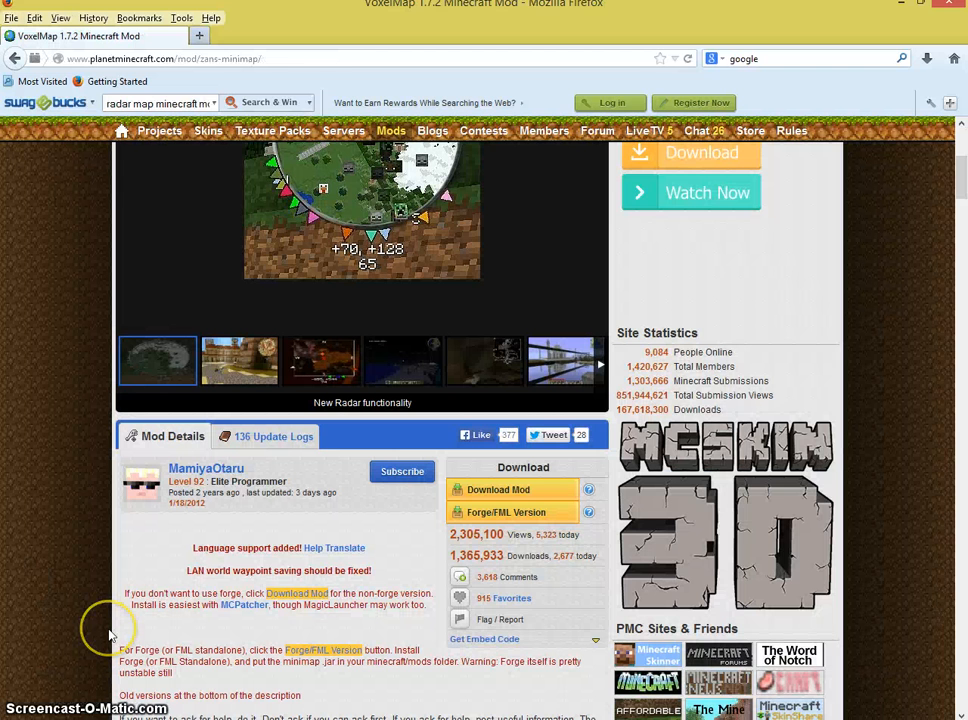
mouse_move(222, 470)
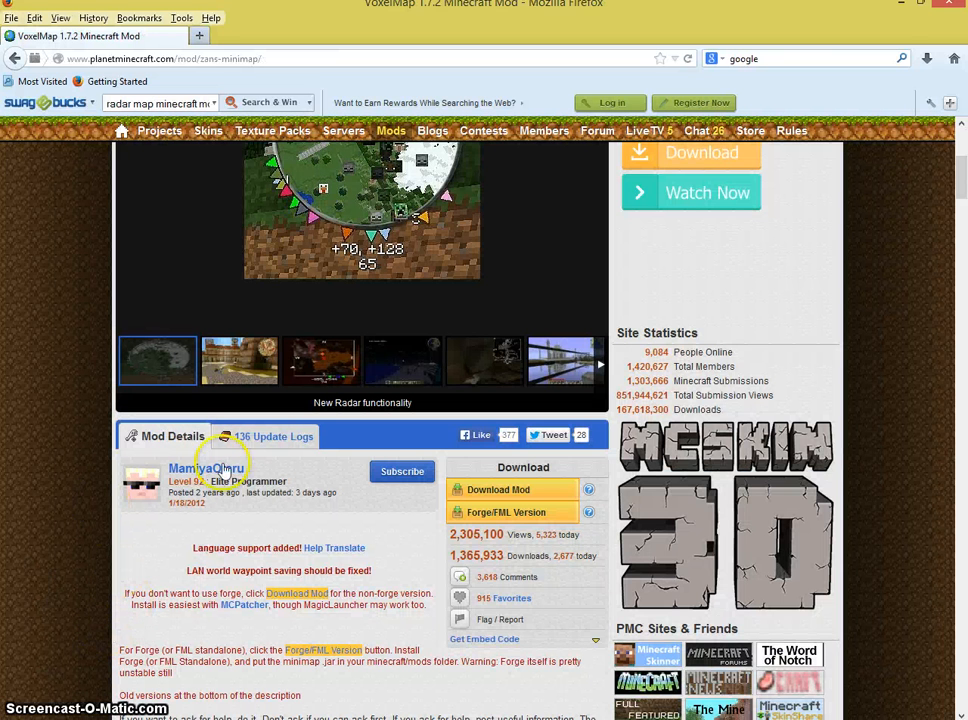
mouse_move(270, 324)
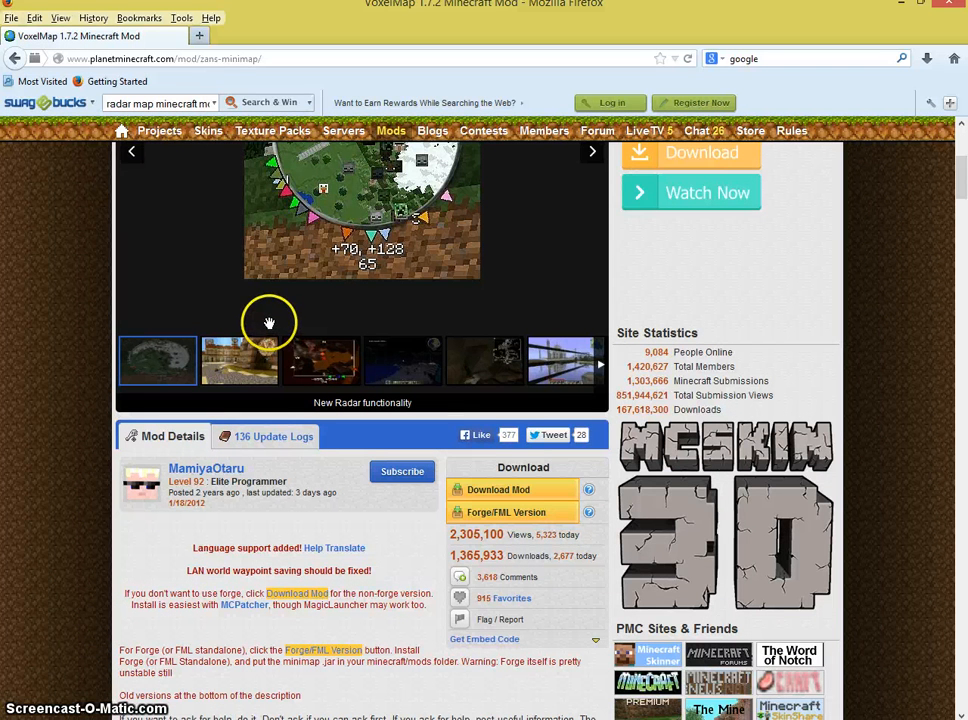
mouse_move(176, 494)
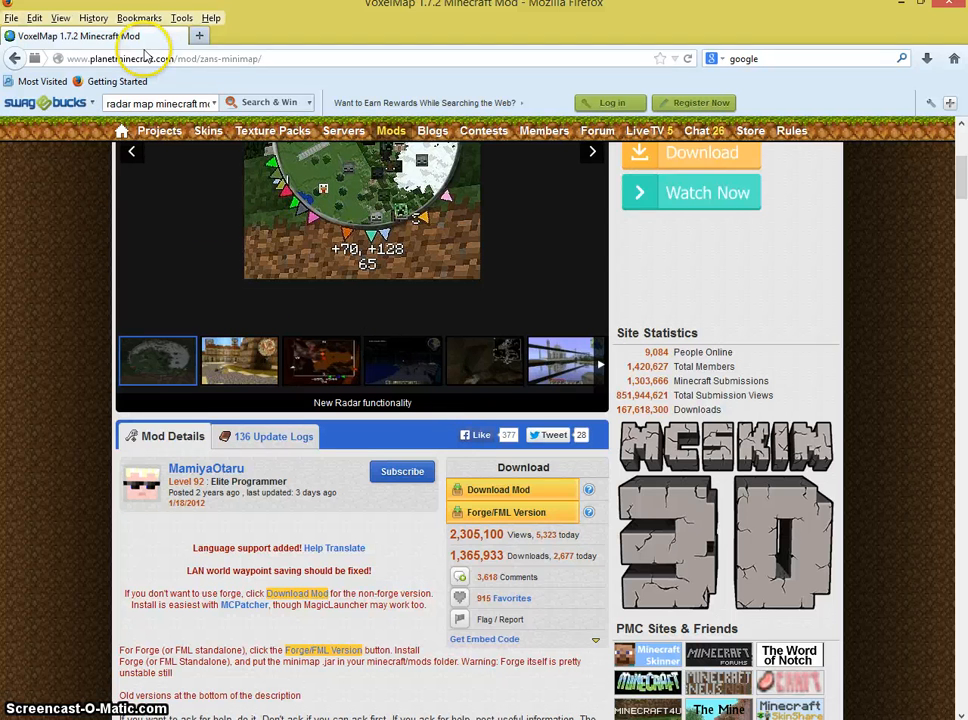
mouse_move(108, 244)
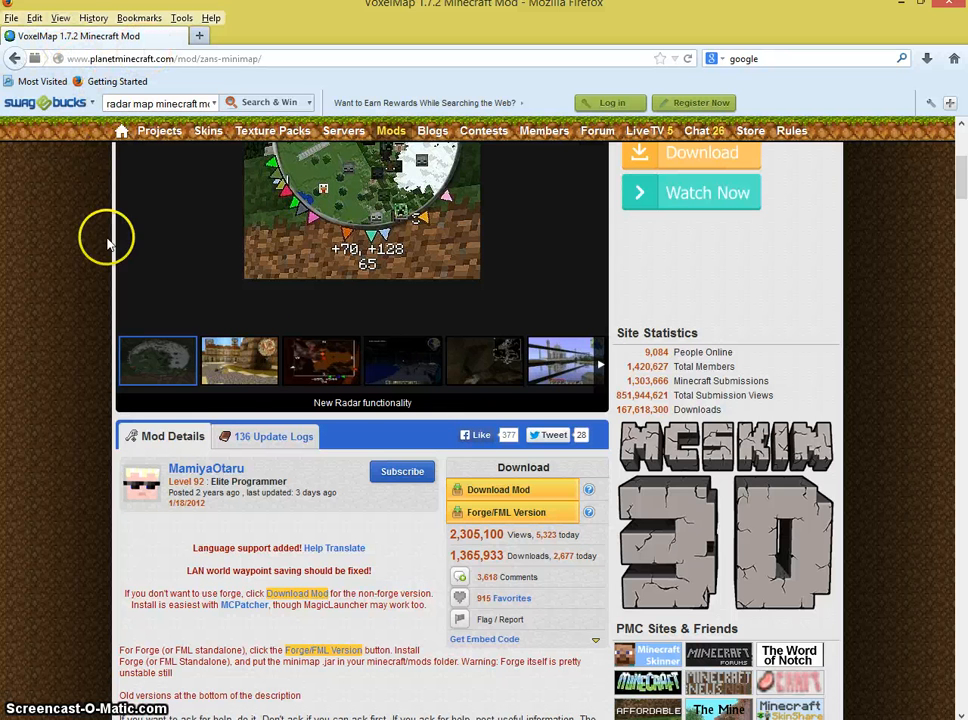
mouse_move(492, 518)
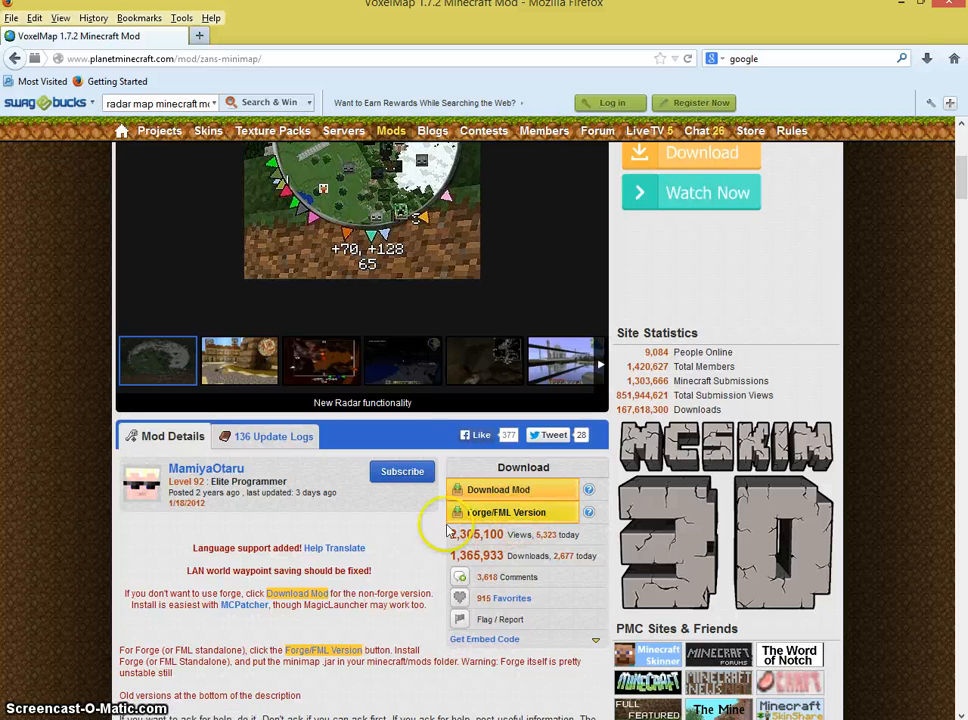
mouse_move(478, 518)
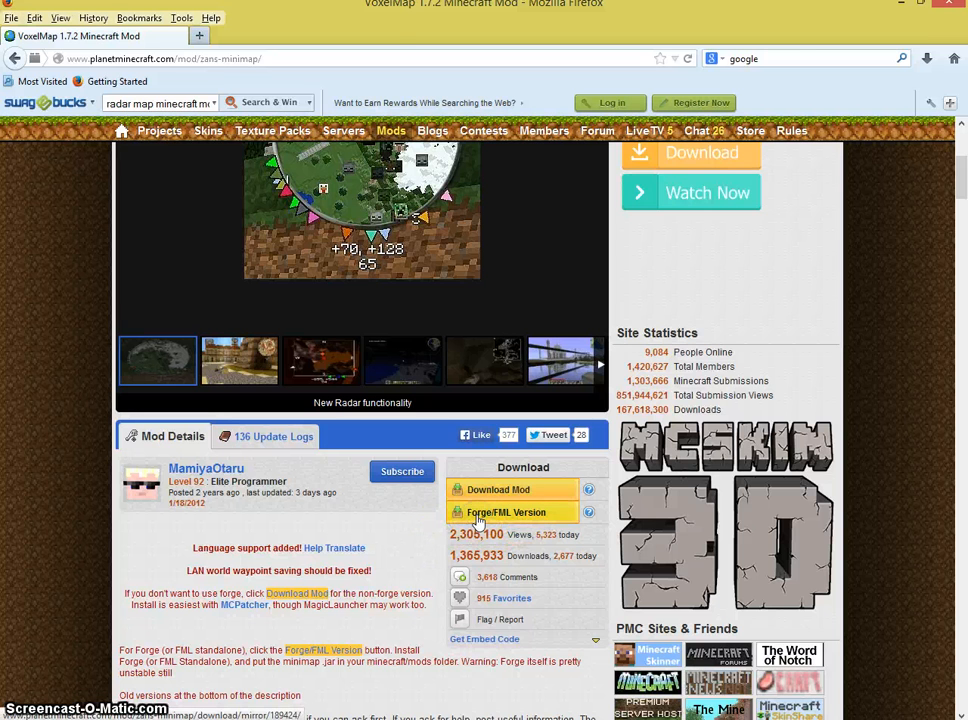
Follow the ForgeFML Version button to the MediaFire page for voxelmap-1.7.2-1.0.jar
left_click(506, 512)
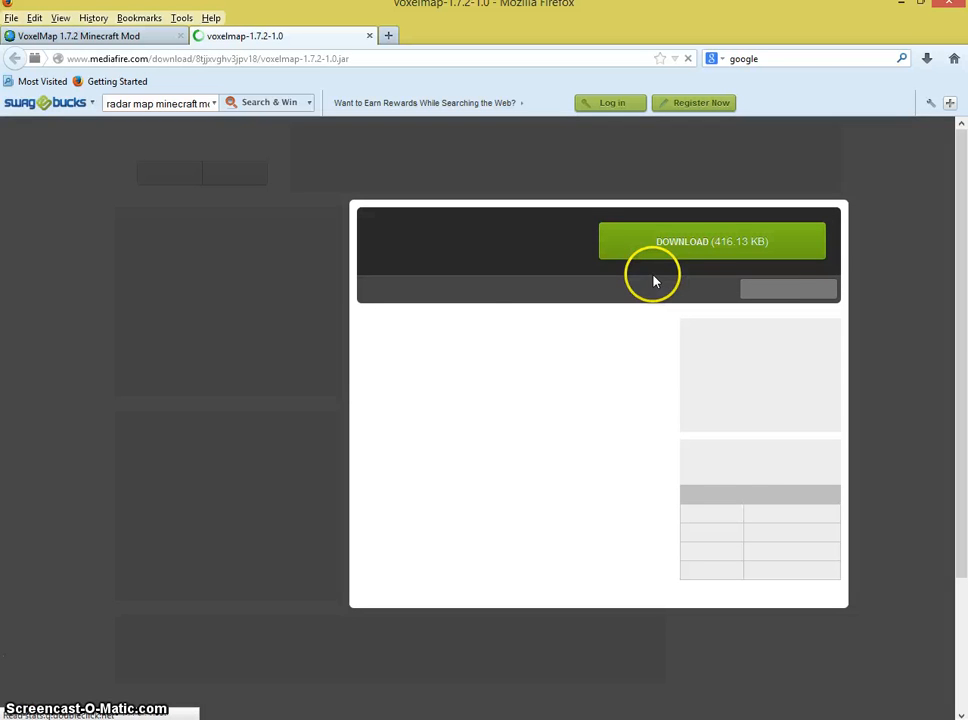
Download voxelmap-1.7.2-1.0.jar (416 KB) from MediaFire and choose Save File
left_click(712, 240)
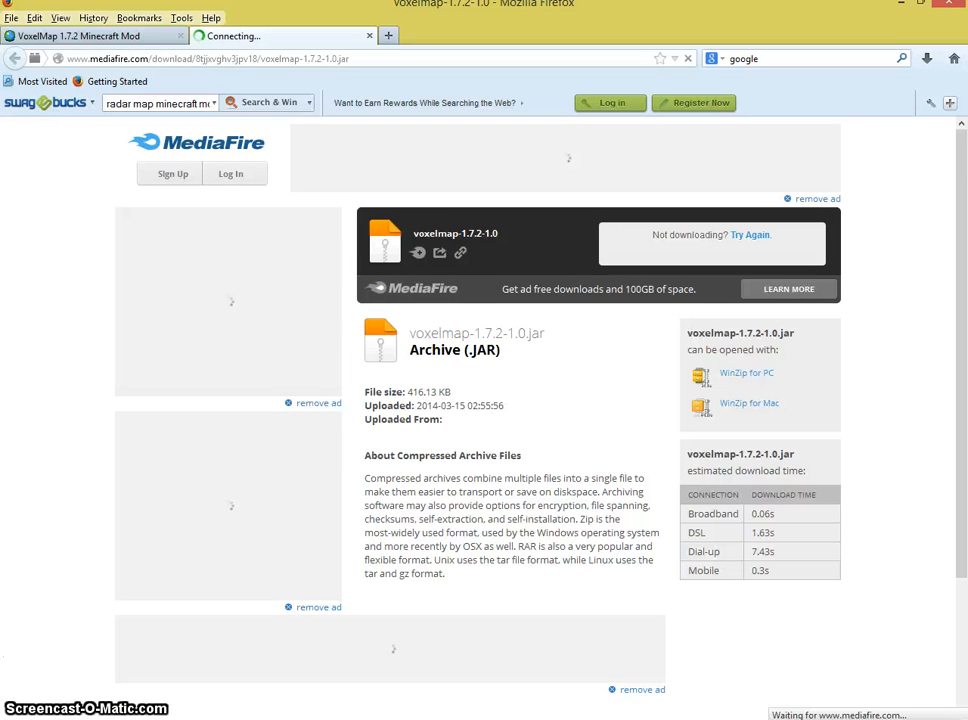
left_click(750, 234)
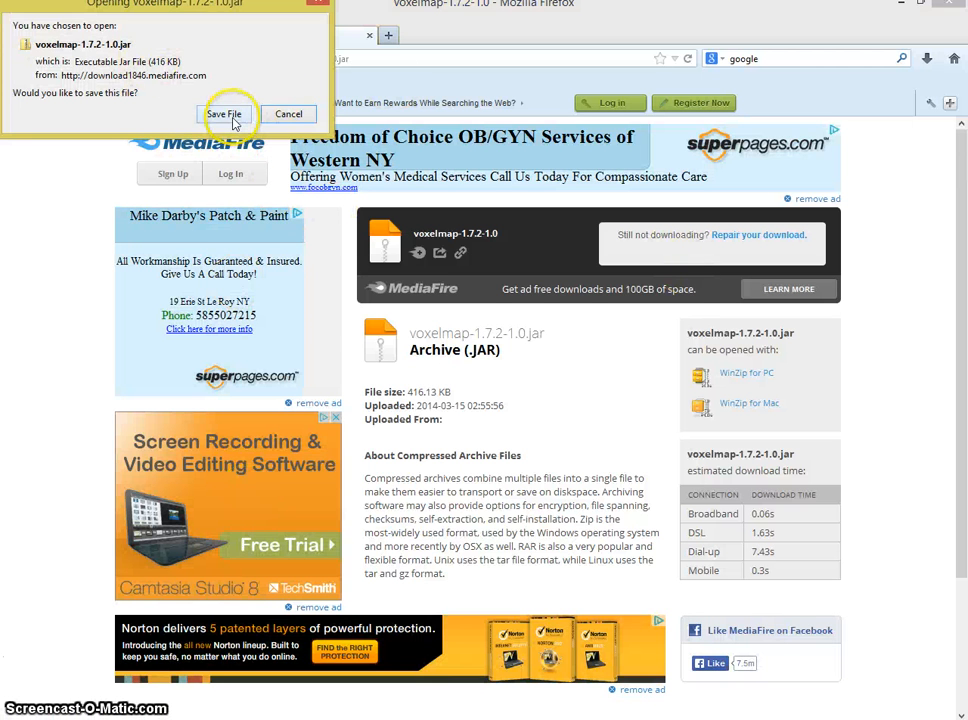
left_click(224, 114)
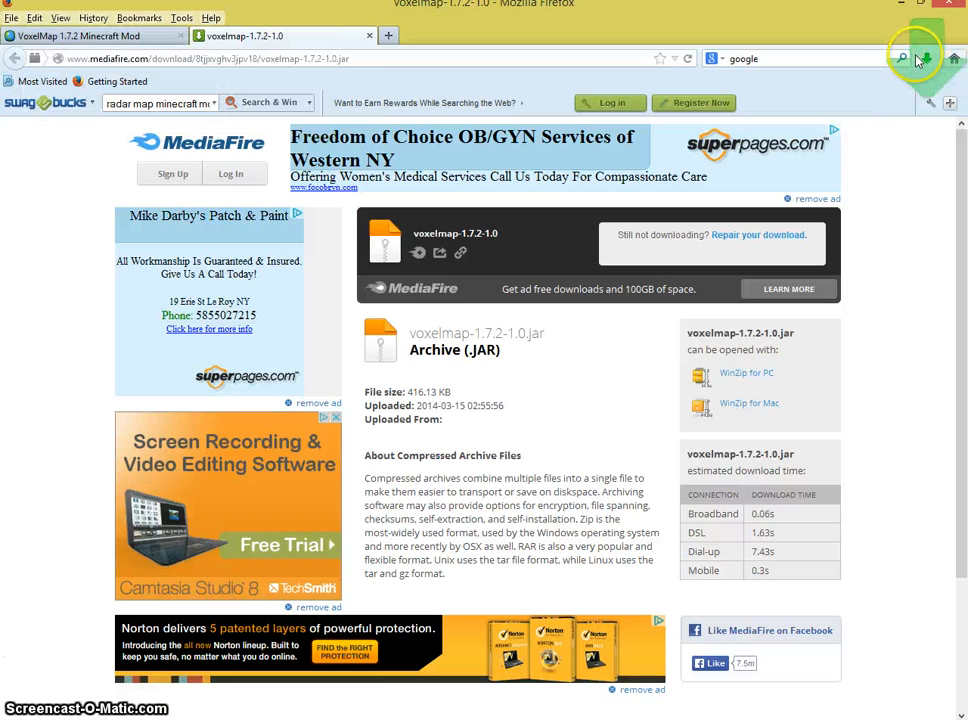
Confirm voxelmap-1.7.2-1.0.jar finished at 416 KB and close the pop-up ad window
left_click(928, 58)
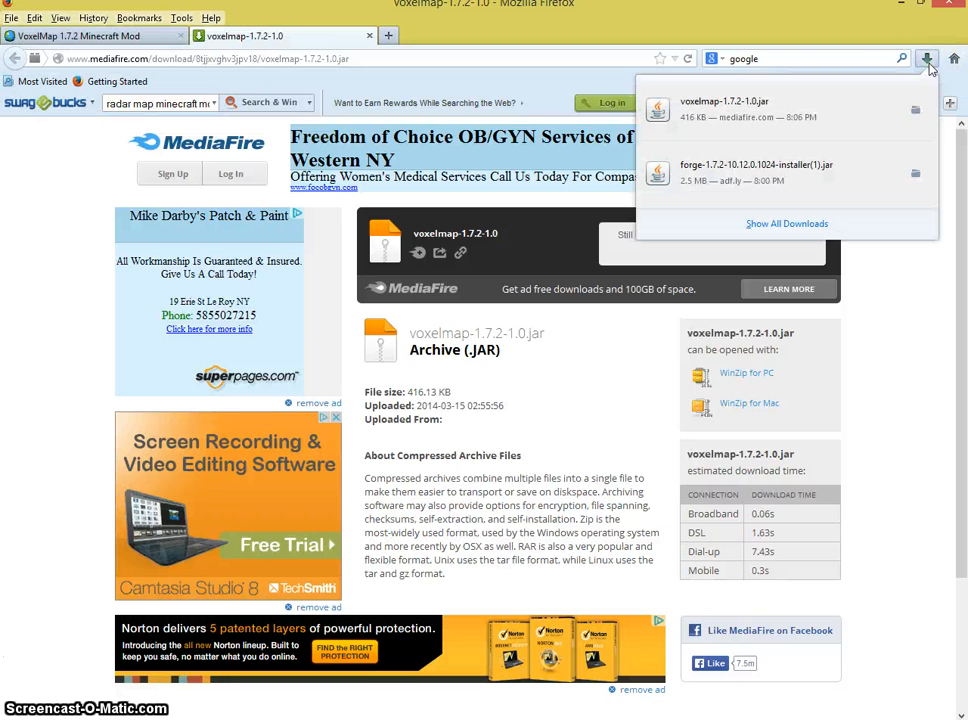
mouse_move(724, 108)
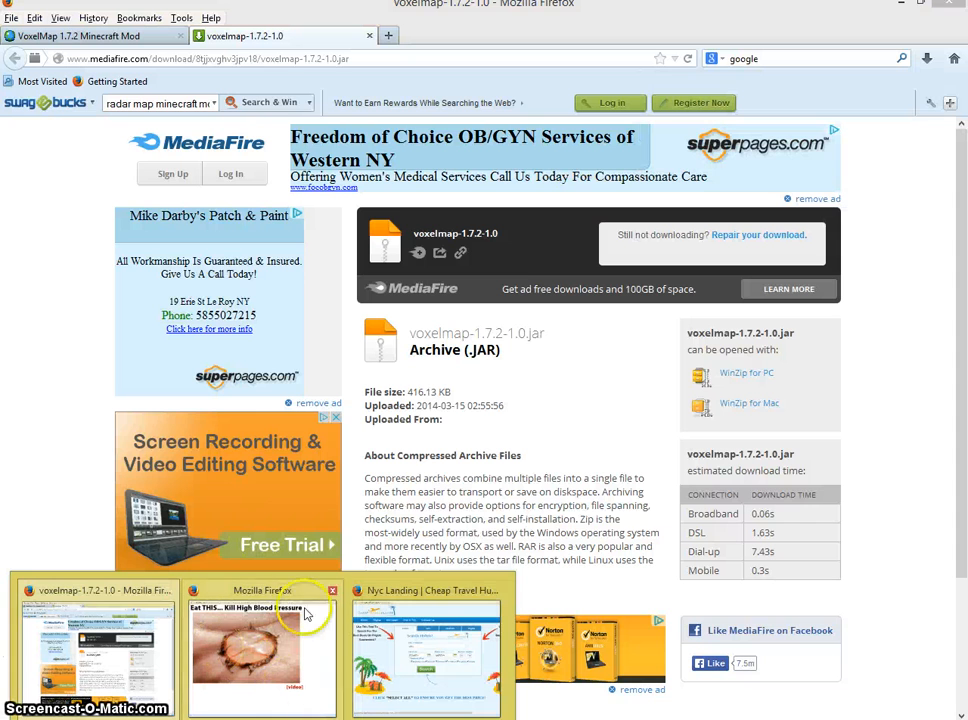
mouse_move(618, 164)
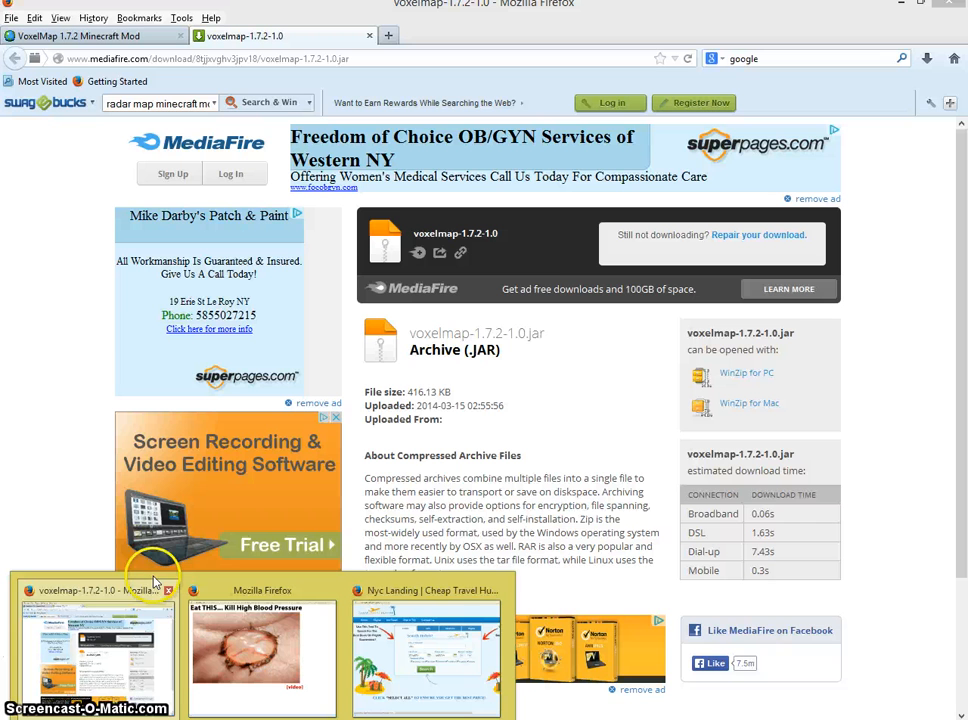
mouse_move(170, 600)
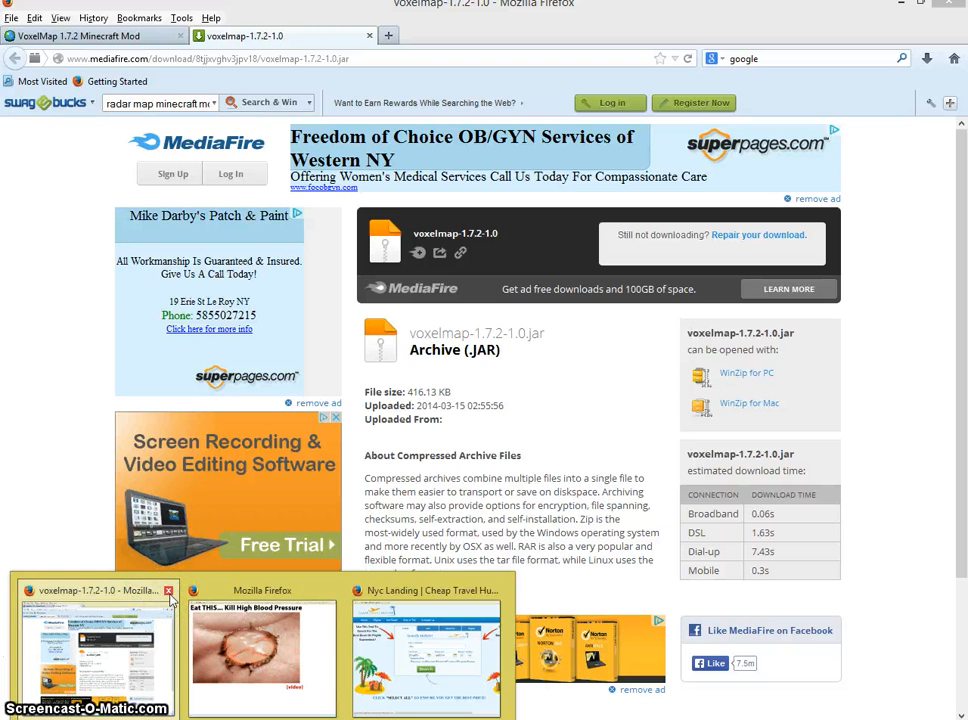
left_click(260, 656)
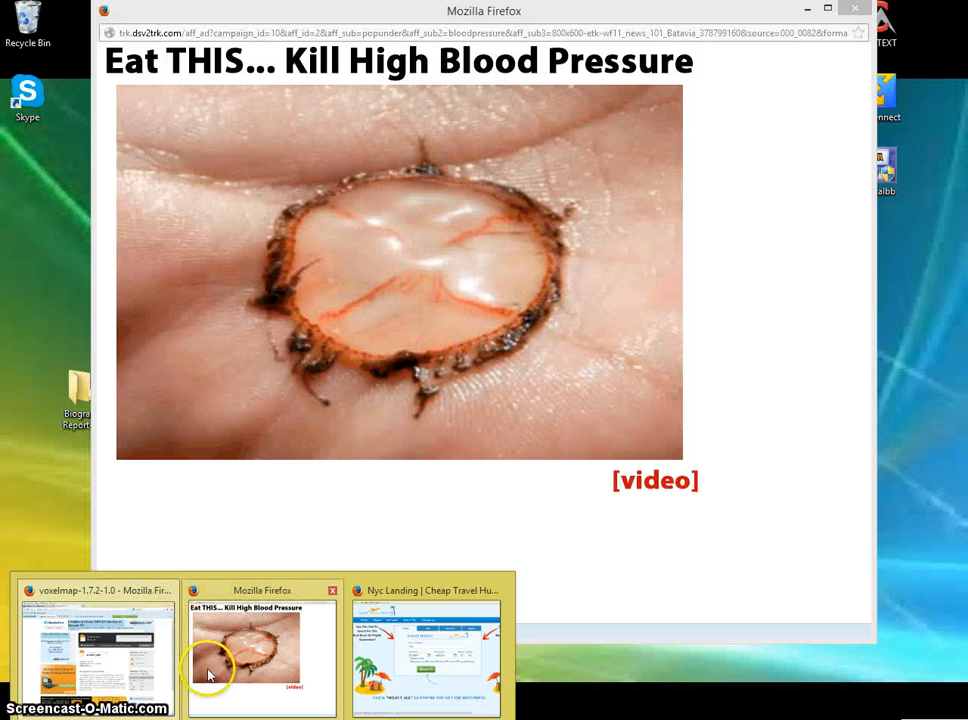
left_click(96, 656)
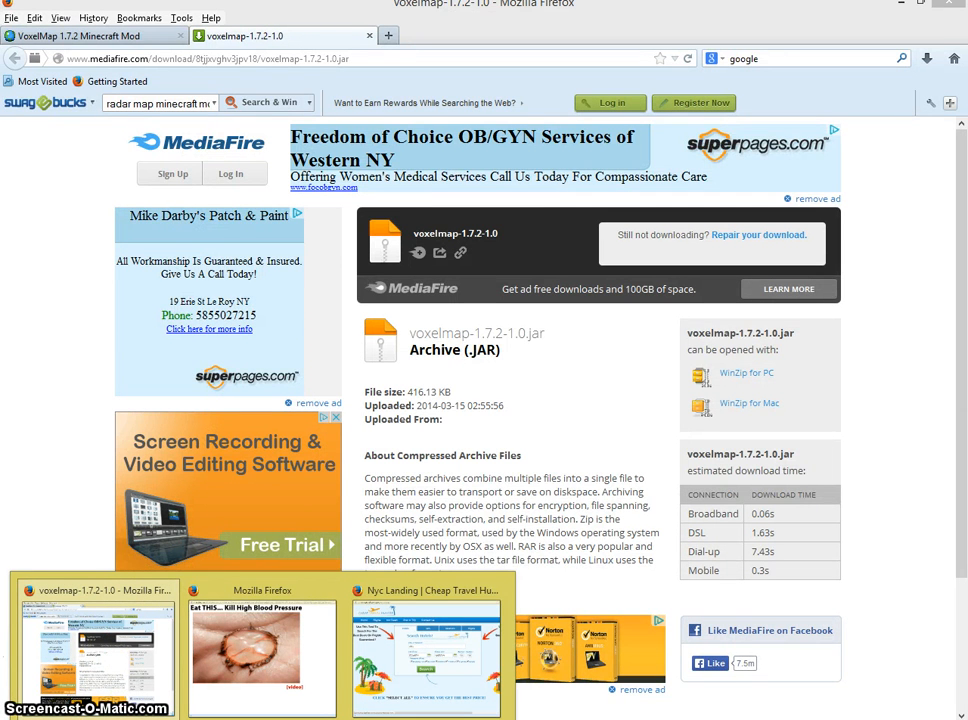
left_click(262, 656)
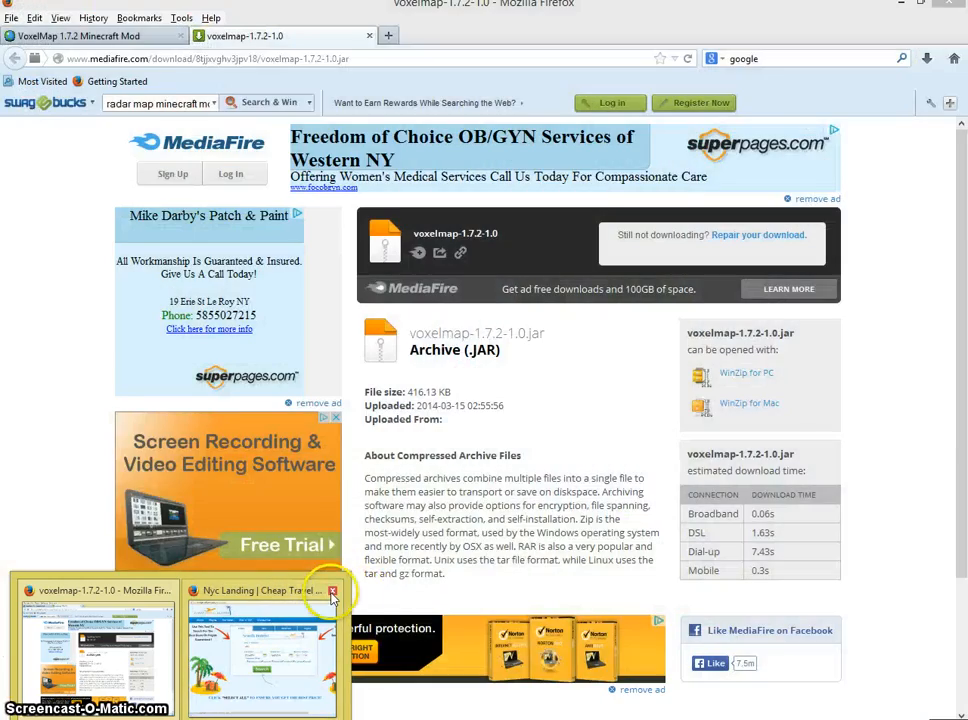
mouse_move(170, 590)
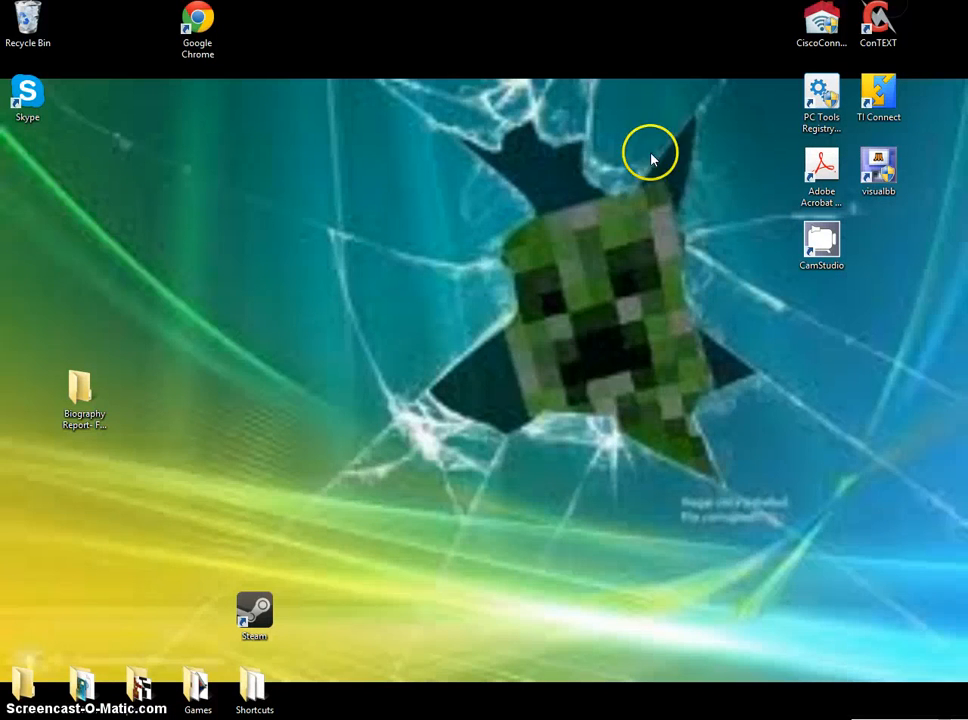
mouse_move(604, 208)
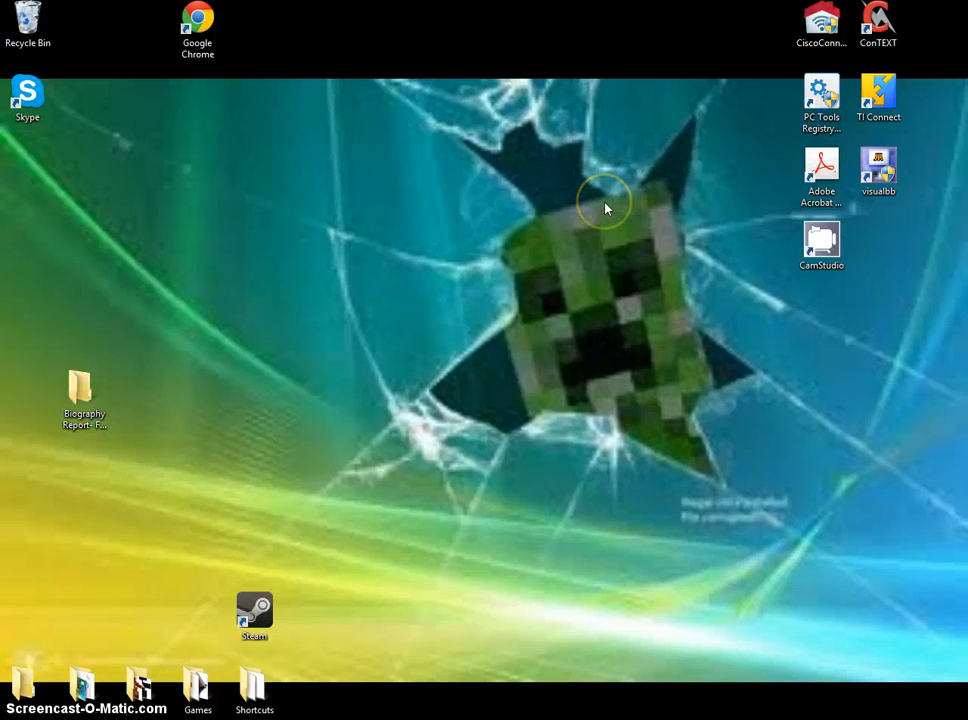
mouse_move(604, 208)
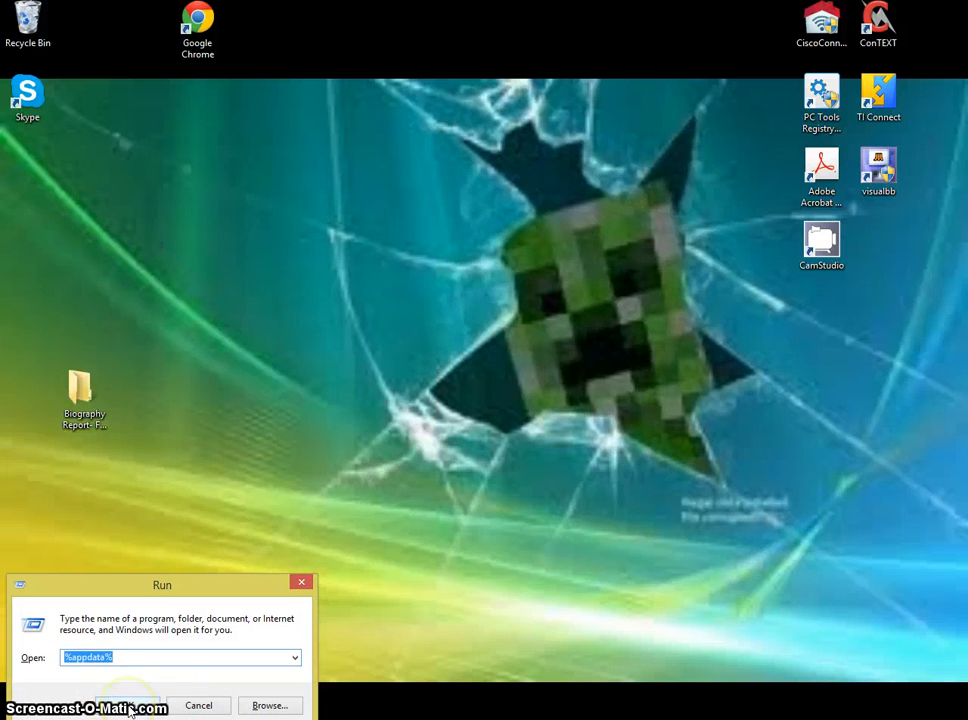
Navigate from Roaming into the .minecraft mods folder
left_click(128, 704)
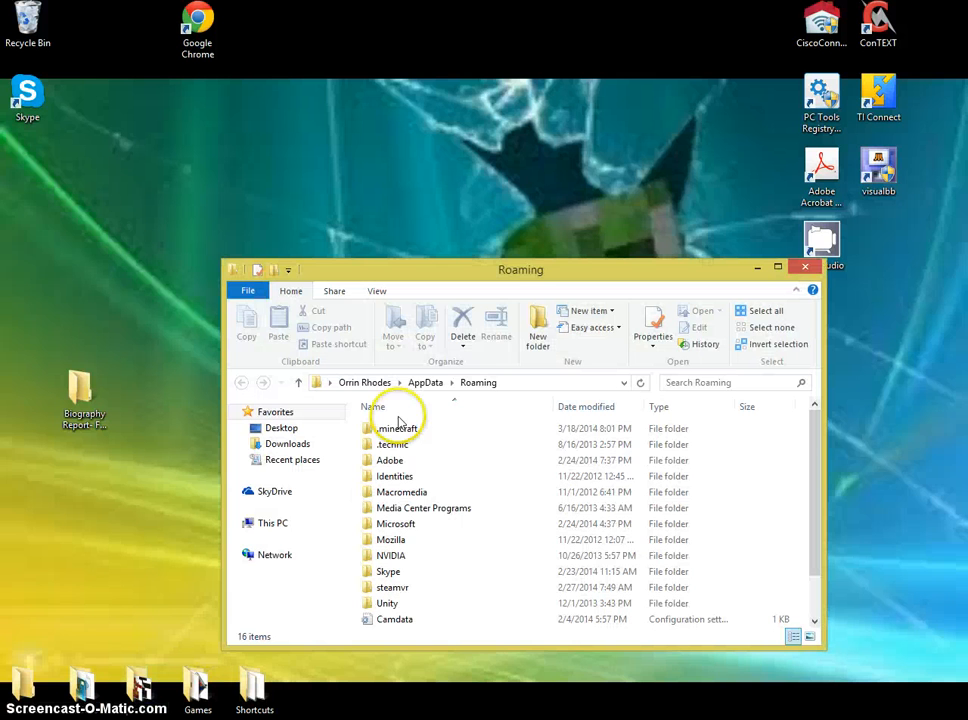
double_click(398, 428)
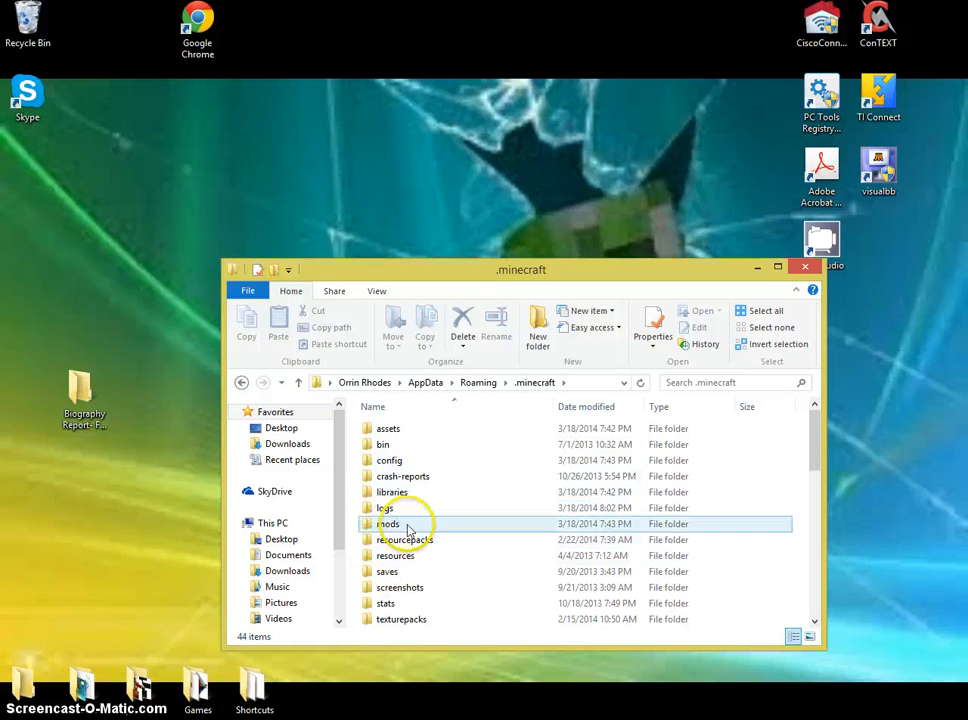
double_click(388, 524)
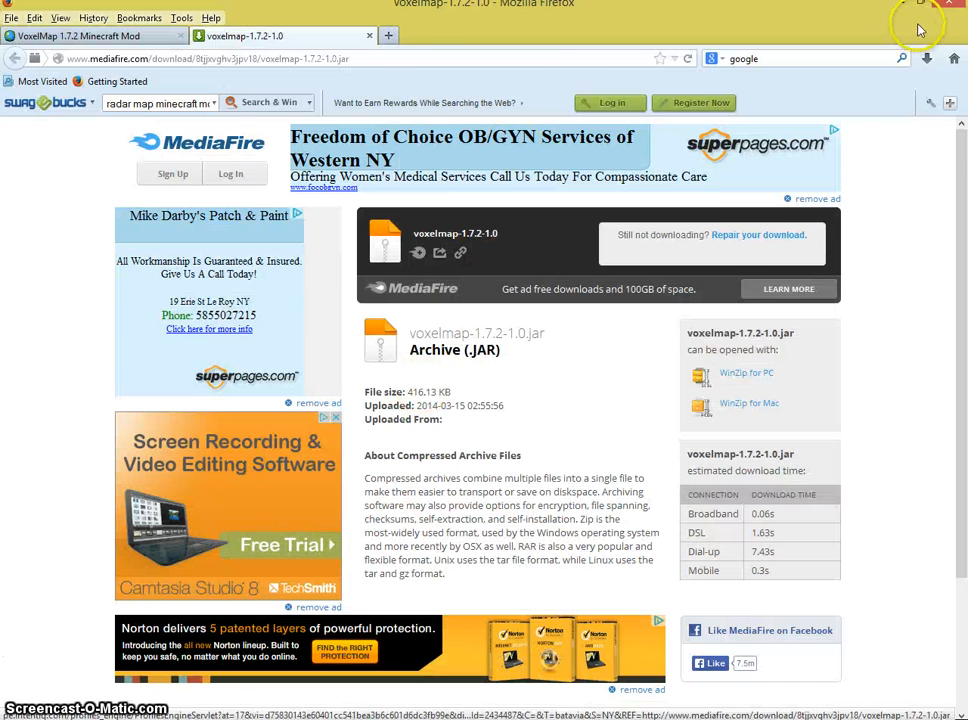
Move voxelmap-1.7.2-1.0.jar from Firefox Downloads into mods and close Explorer
left_click(904, 4)
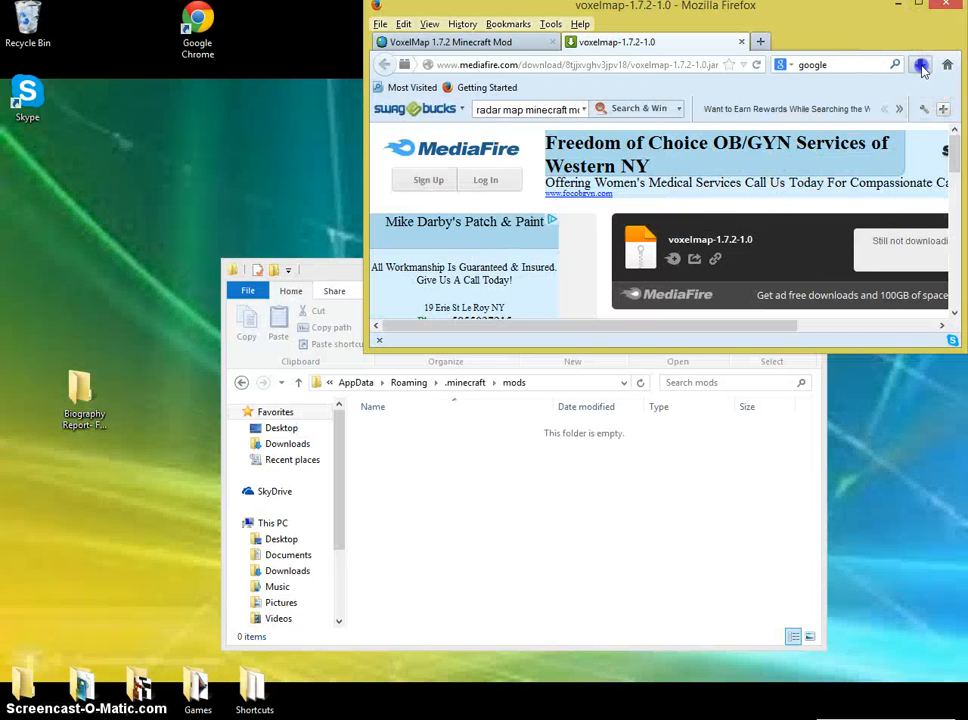
left_click(920, 64)
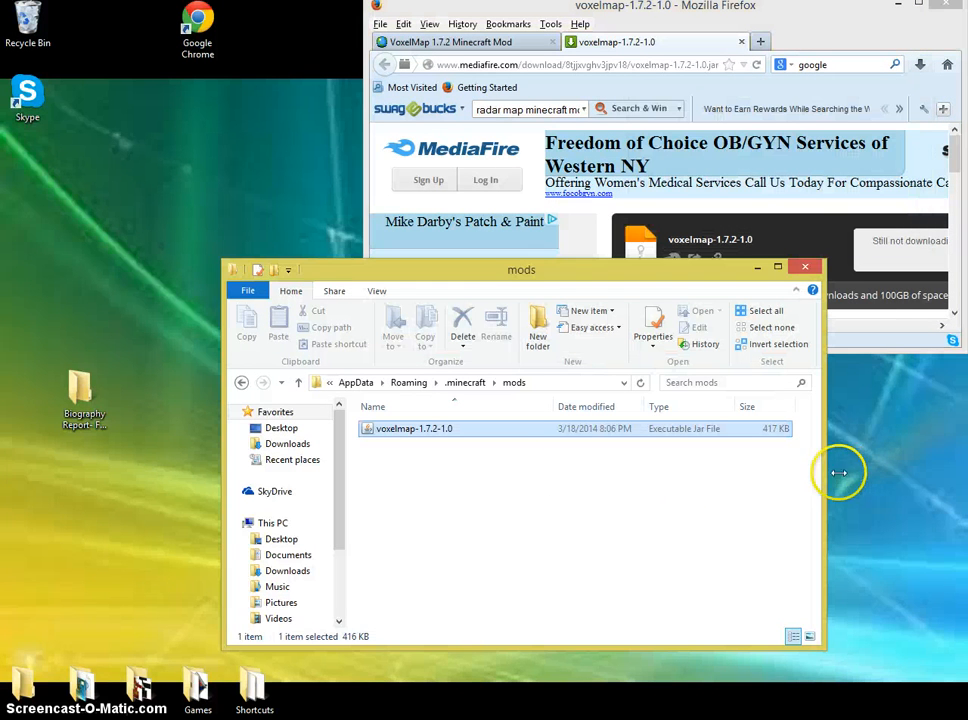
mouse_move(504, 440)
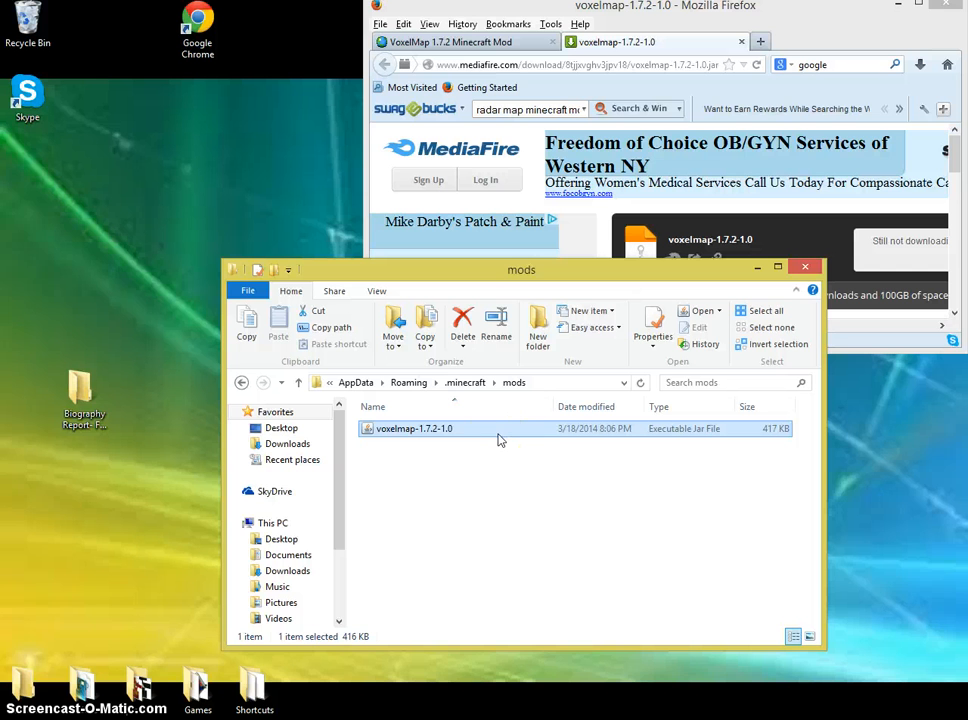
mouse_move(936, 8)
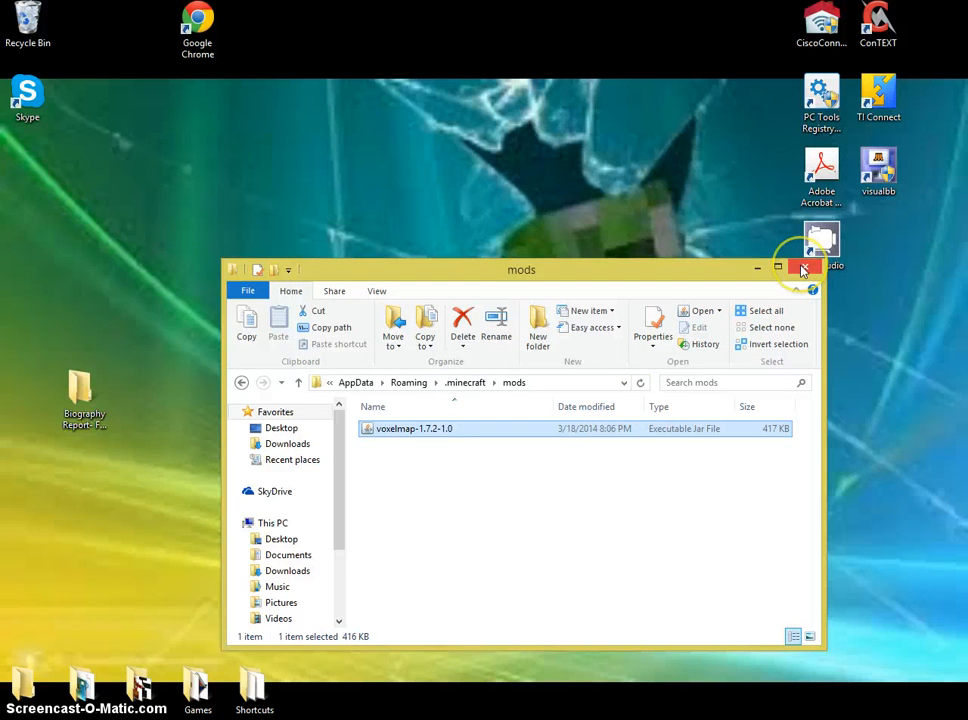
left_click(804, 268)
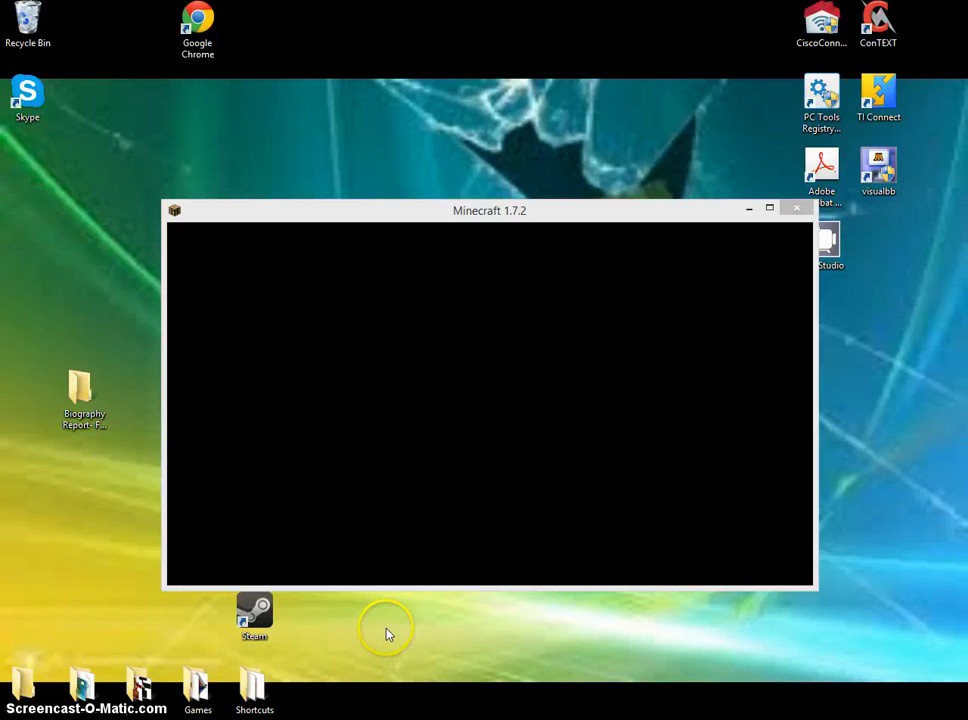
mouse_move(478, 202)
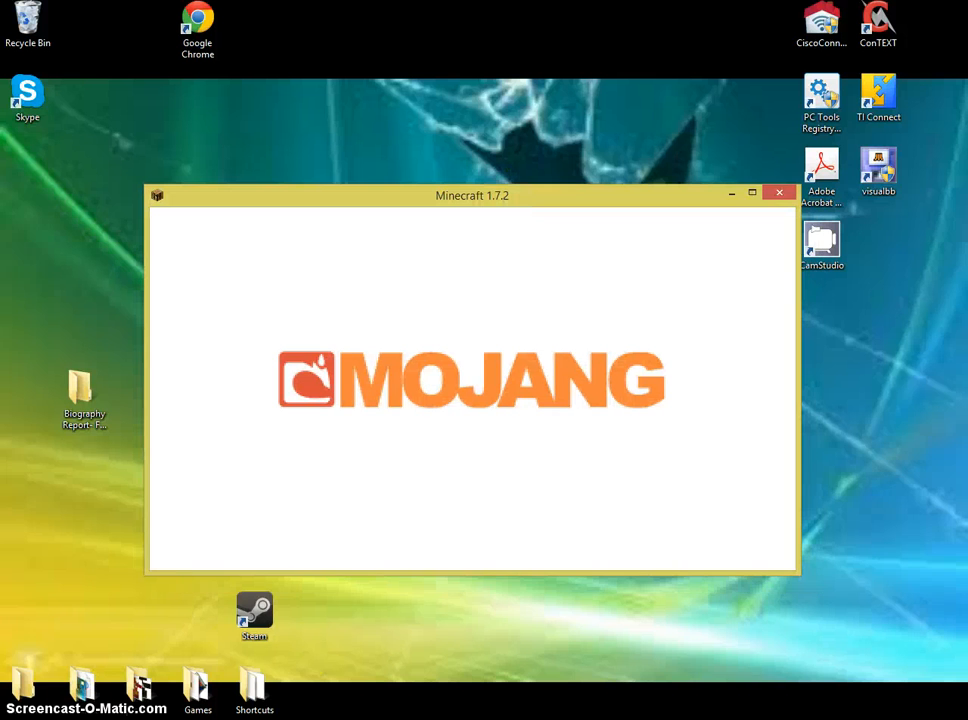
mouse_move(308, 660)
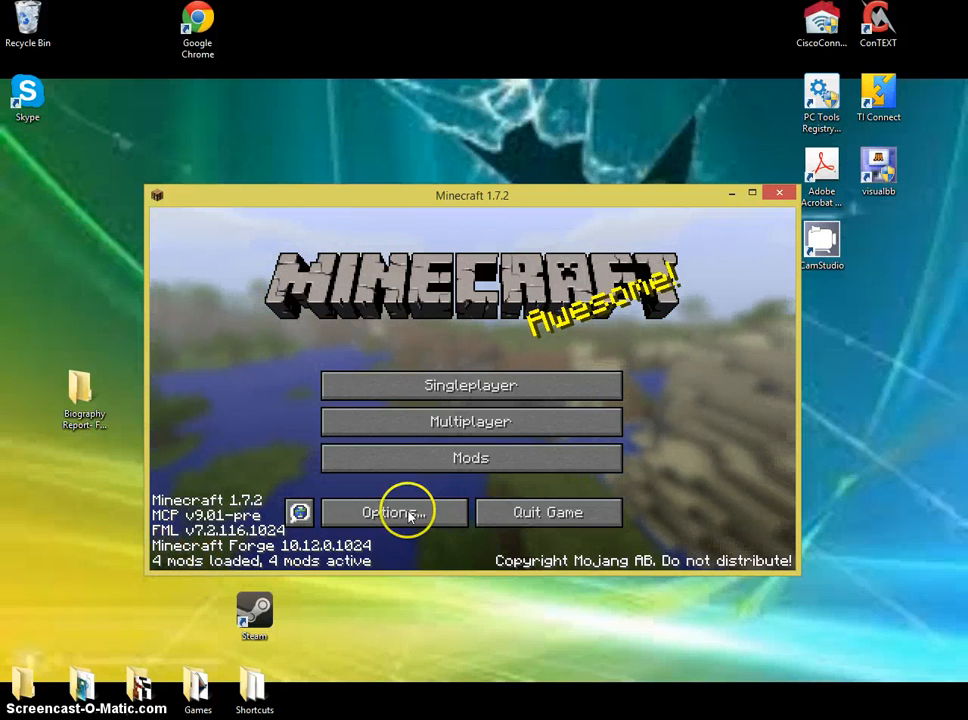
mouse_move(416, 458)
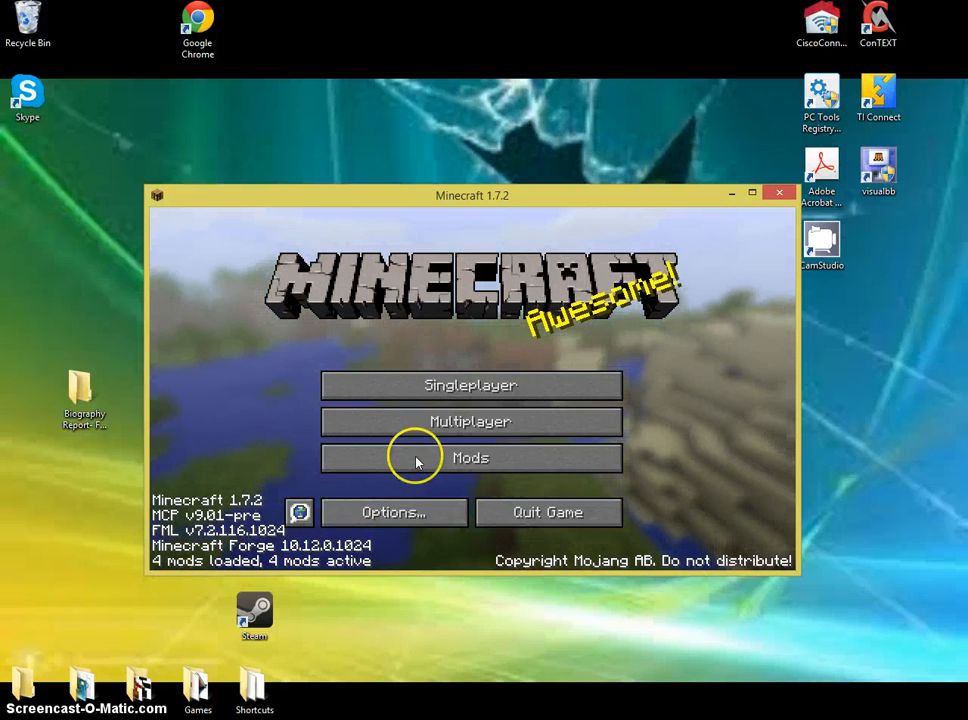
View the installed mods list from the Minecraft 1.7.2 Forge title screen
left_click(470, 456)
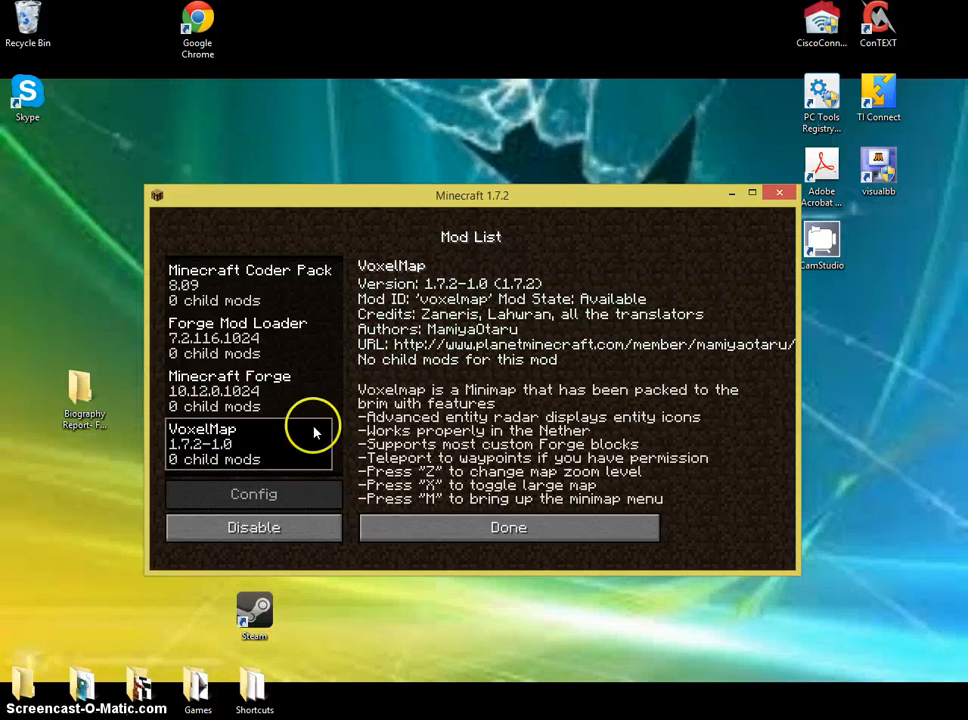
mouse_move(438, 488)
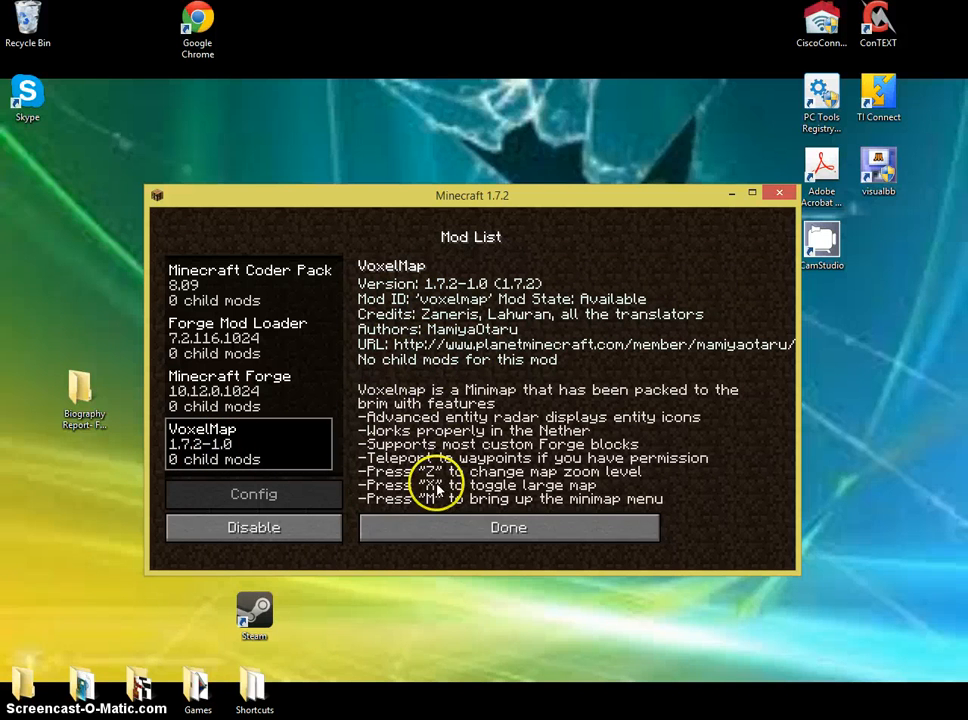
mouse_move(236, 486)
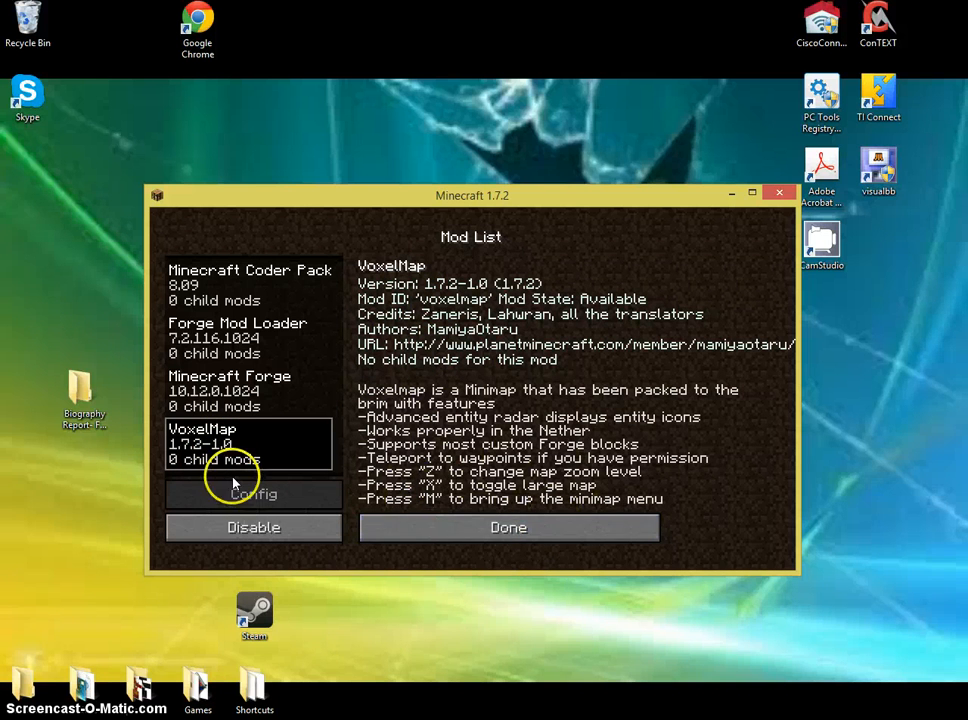
mouse_move(424, 486)
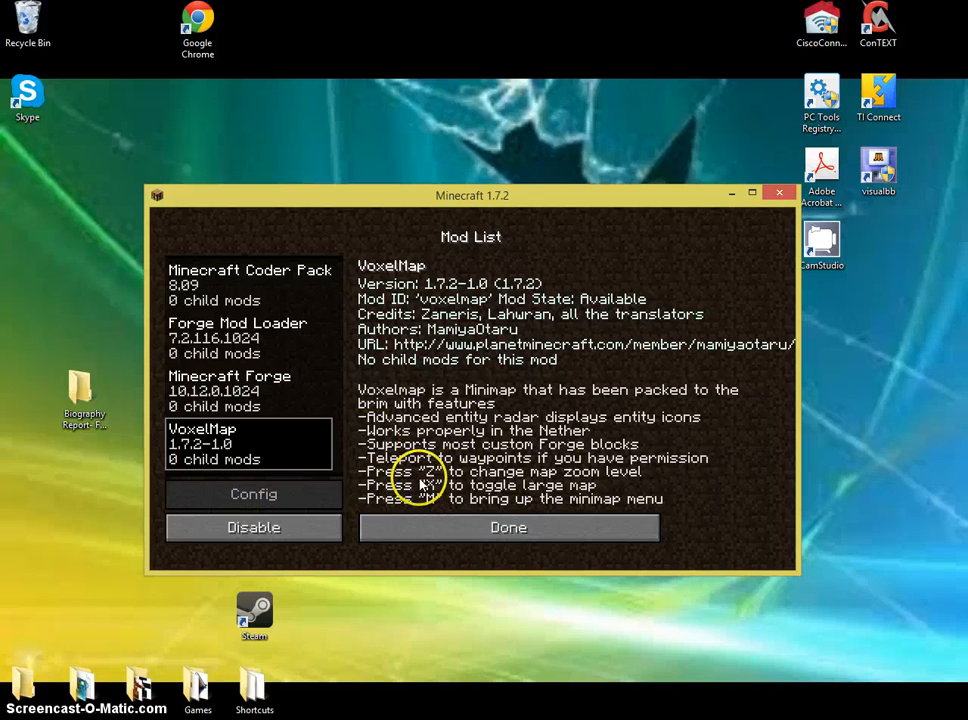
mouse_move(498, 496)
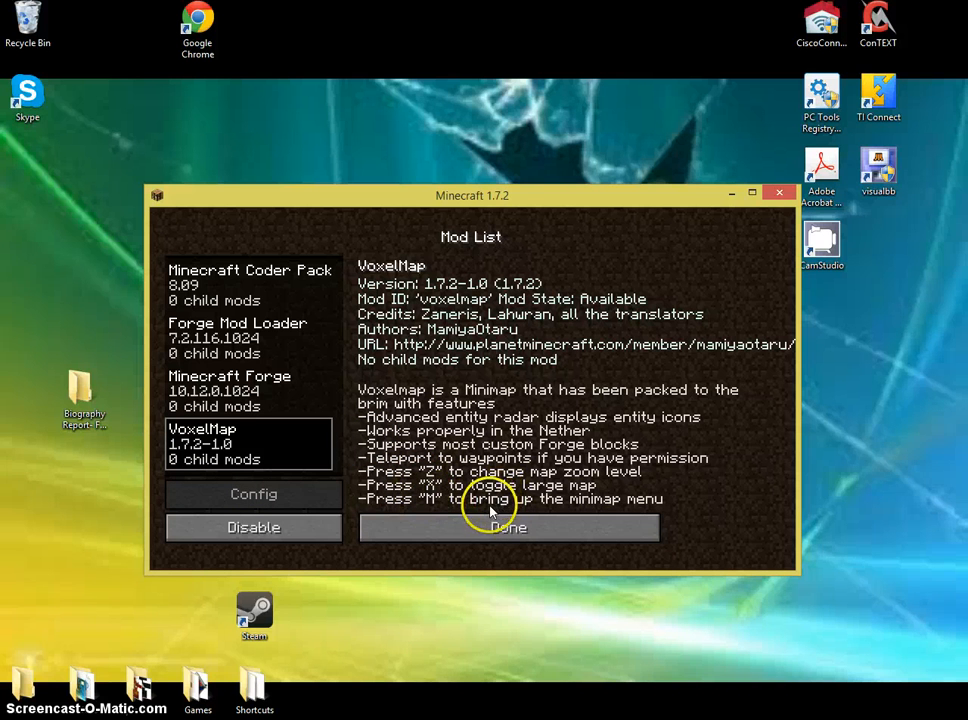
mouse_move(490, 512)
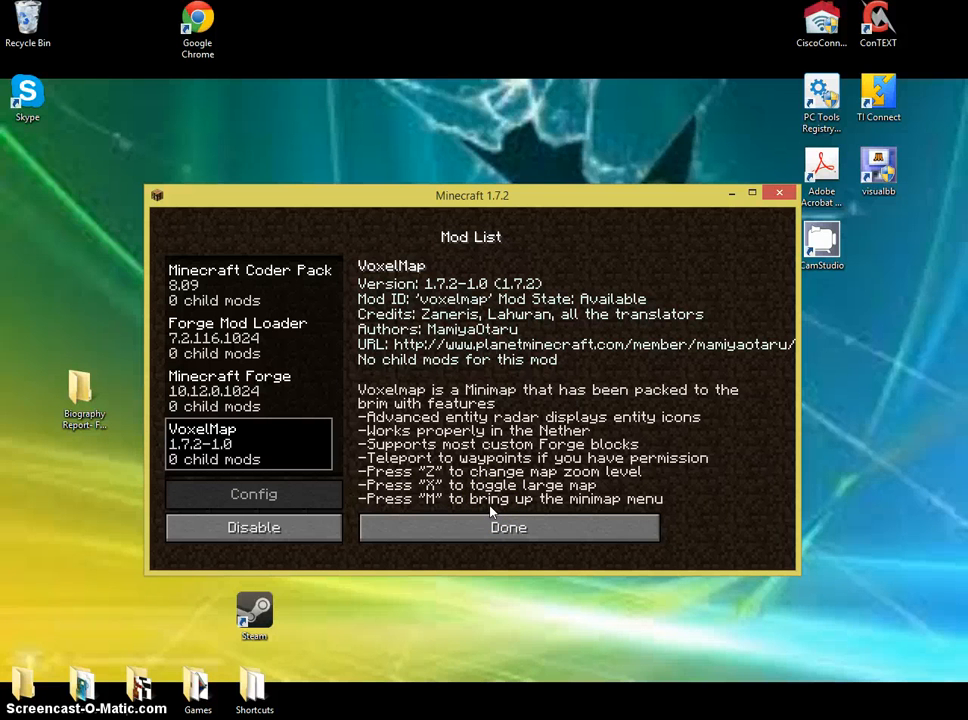
mouse_move(502, 550)
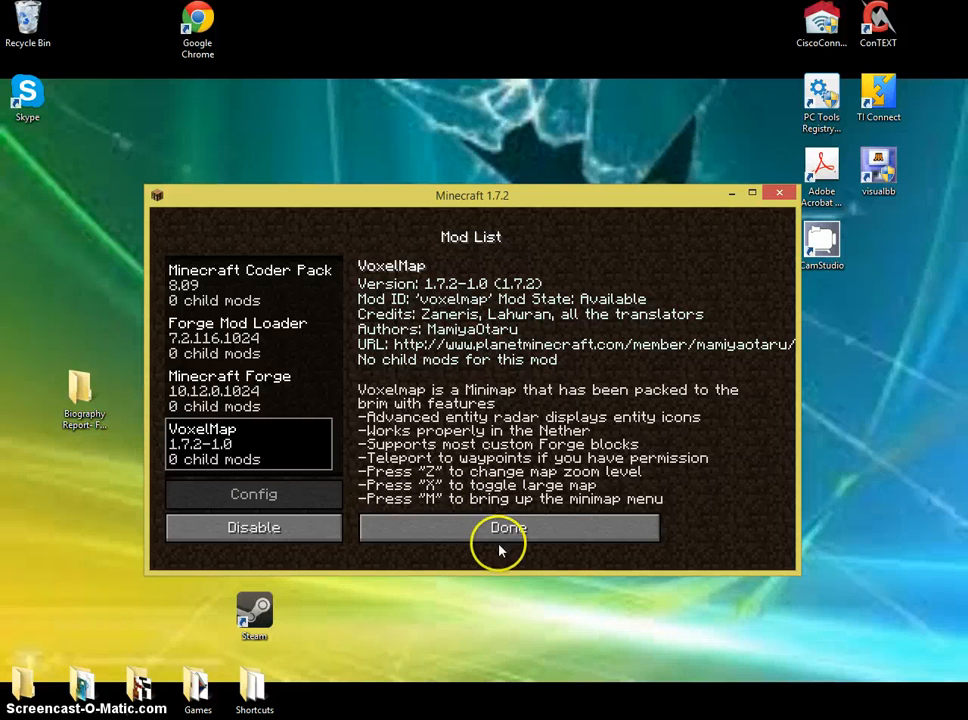
Leave the Mod List showing VoxelMap 1.7.2-1.0 and return to the title screen
left_click(508, 528)
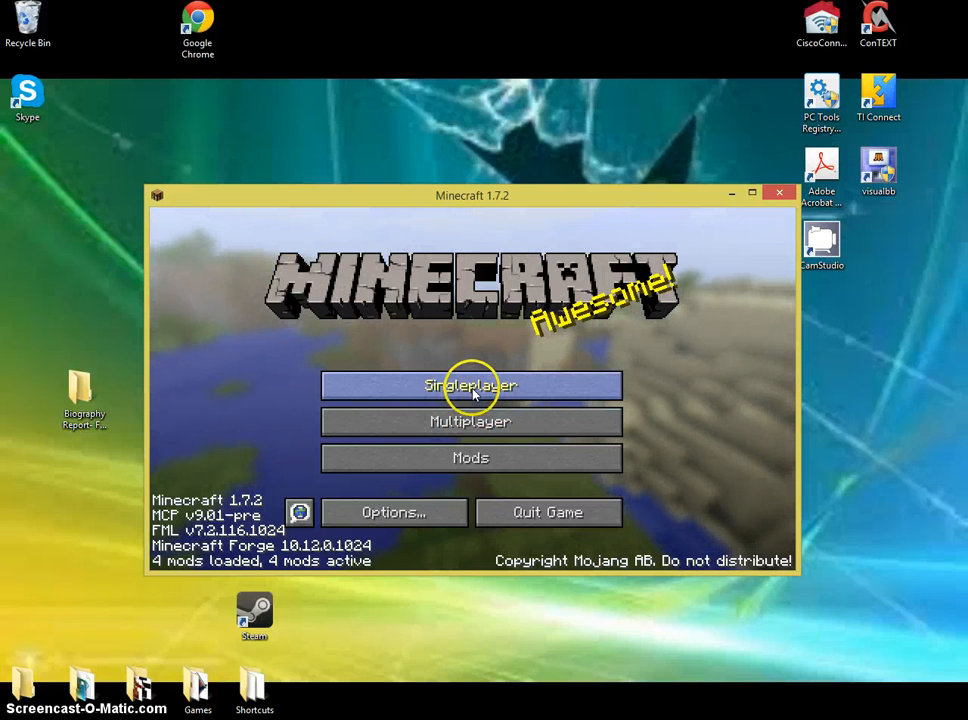
Browse Singleplayer worlds, back out, and recheck the Mods list
left_click(470, 384)
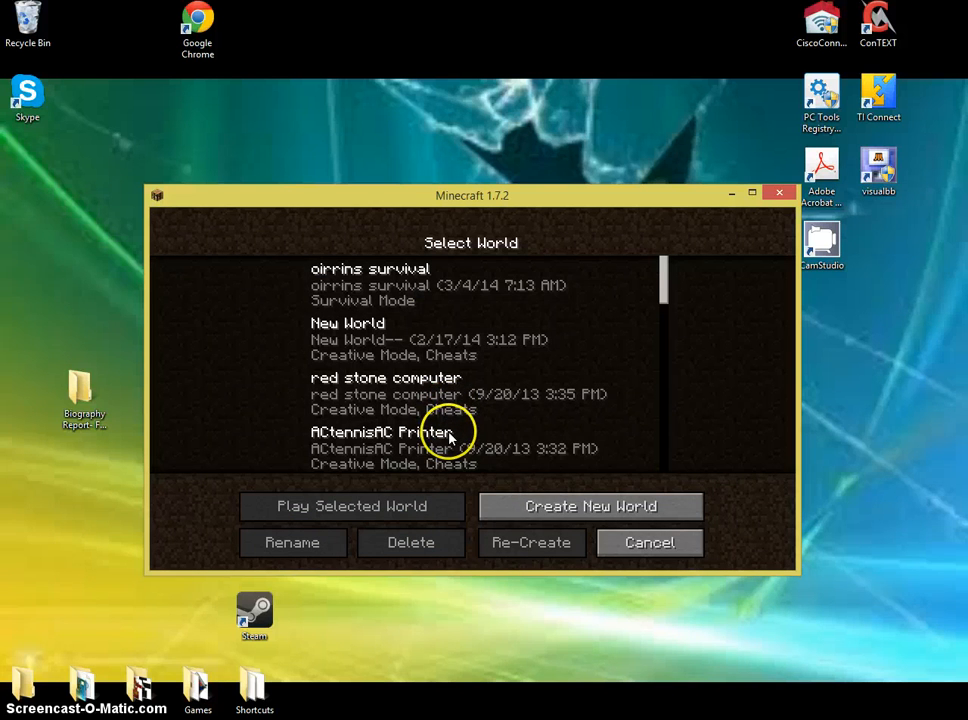
mouse_move(430, 448)
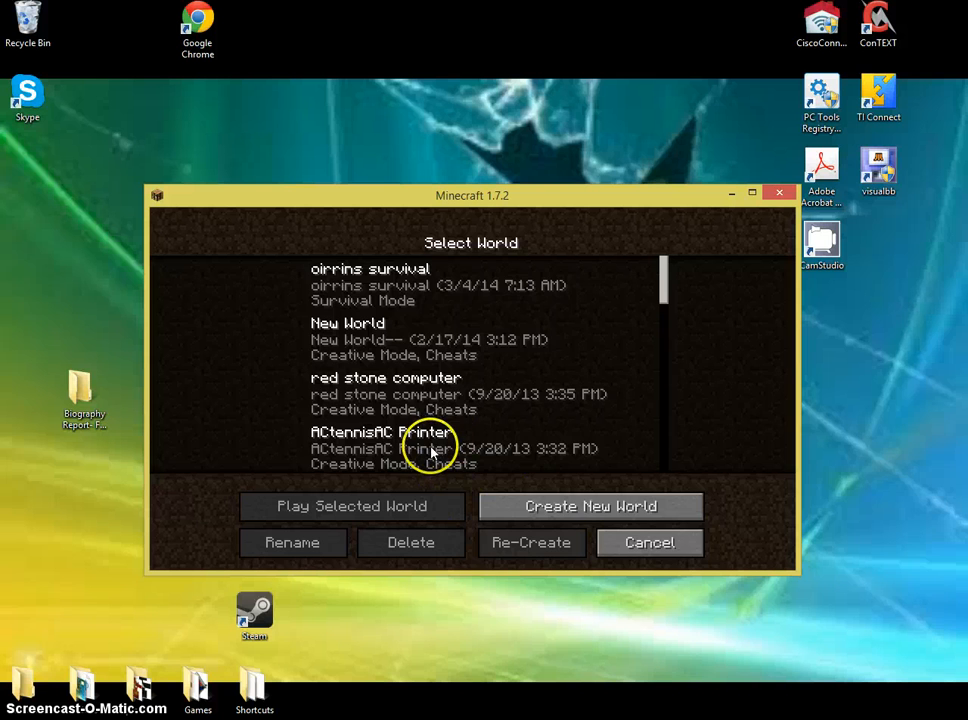
left_click(352, 506)
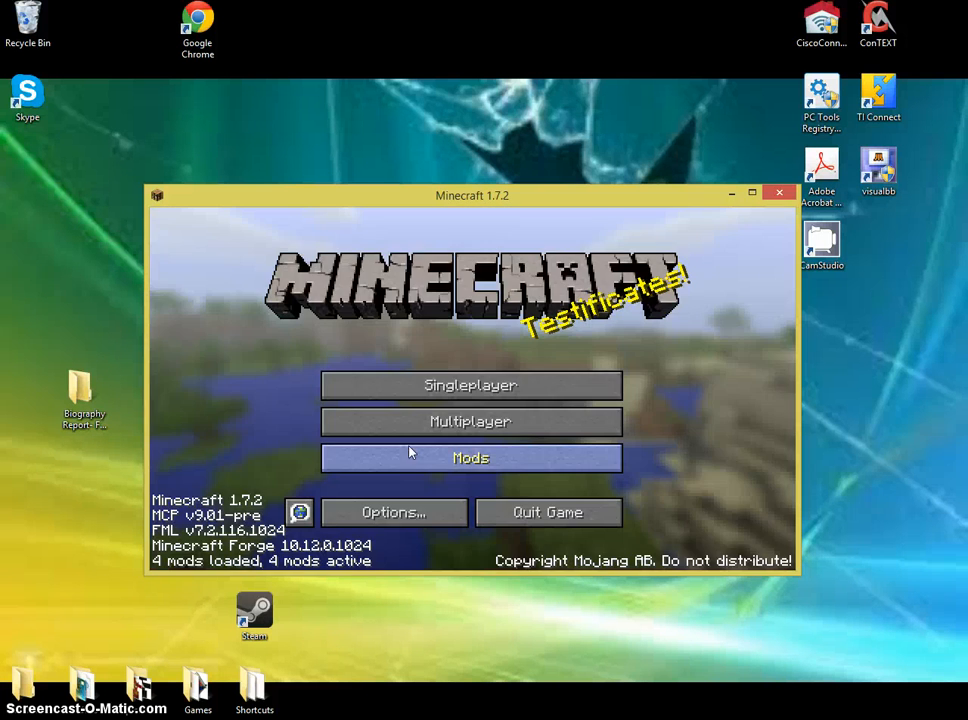
left_click(470, 458)
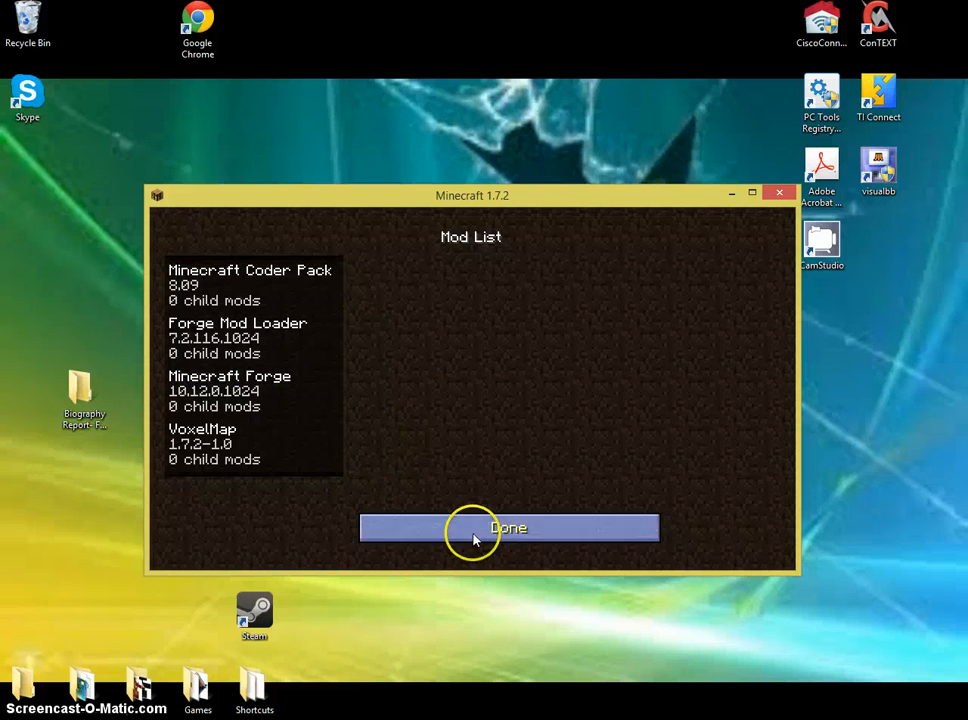
left_click(508, 528)
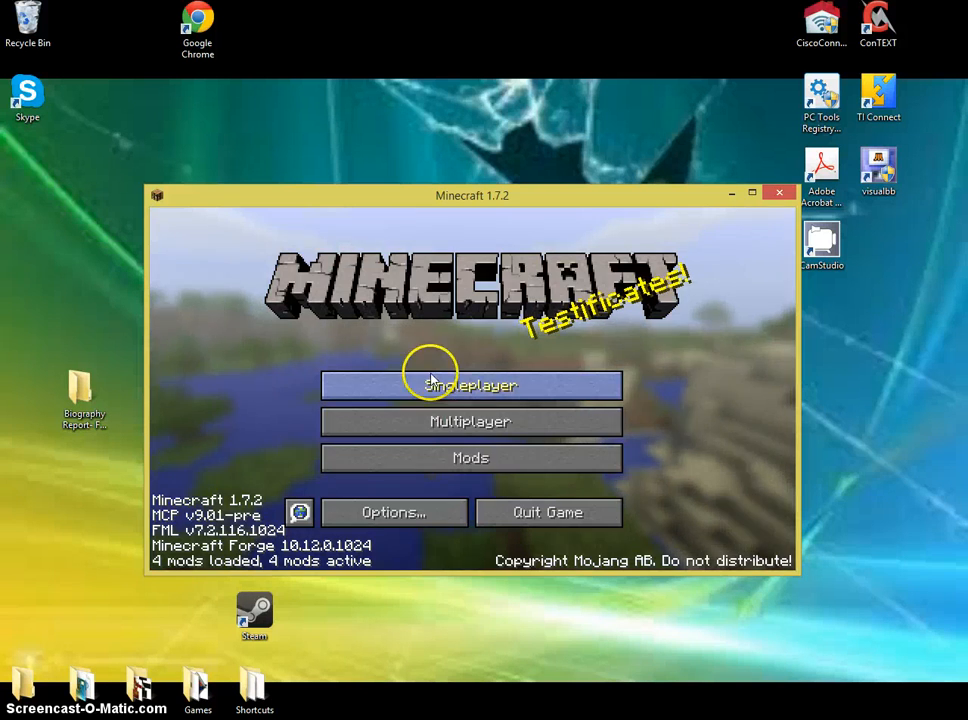
Reopen Singleplayer and select the ACtennisAC Printer world to play
left_click(470, 384)
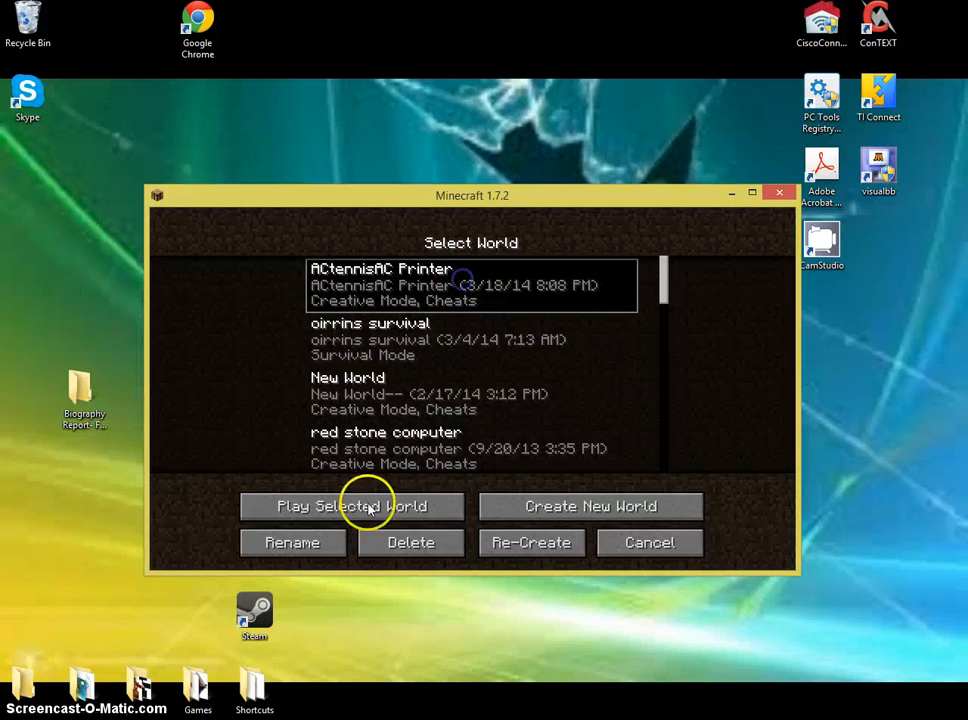
left_click(352, 506)
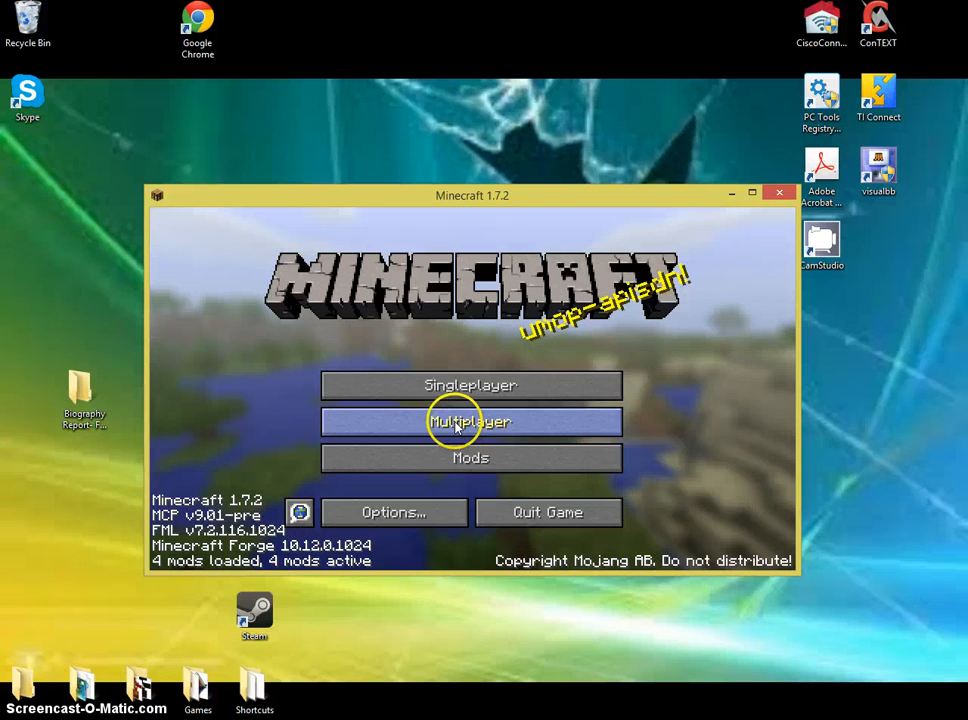
mouse_move(472, 384)
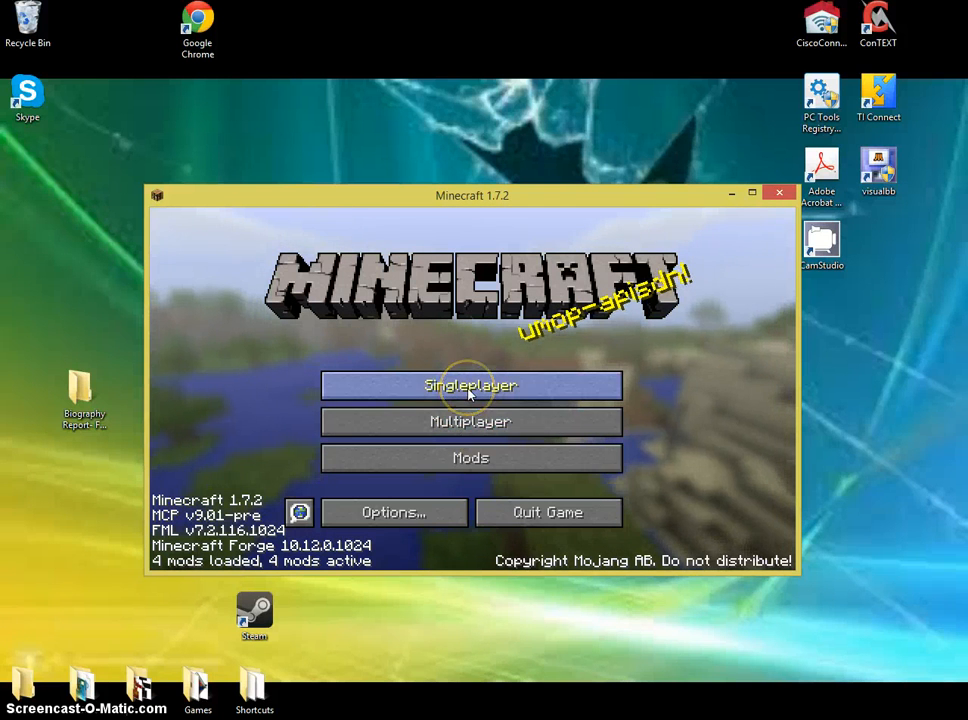
left_click(472, 384)
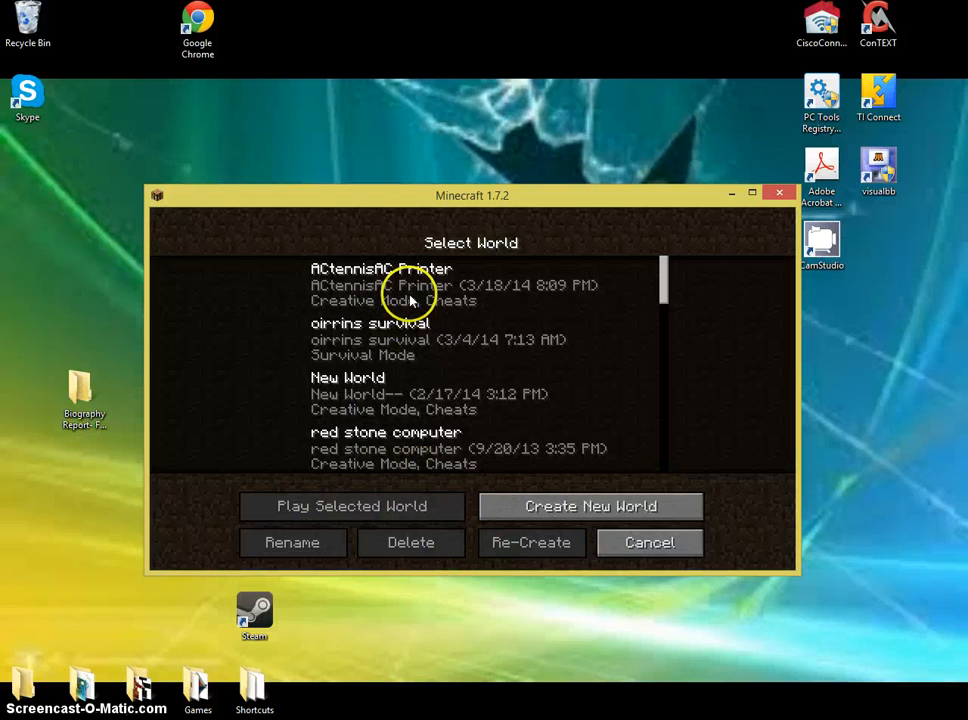
left_click(352, 504)
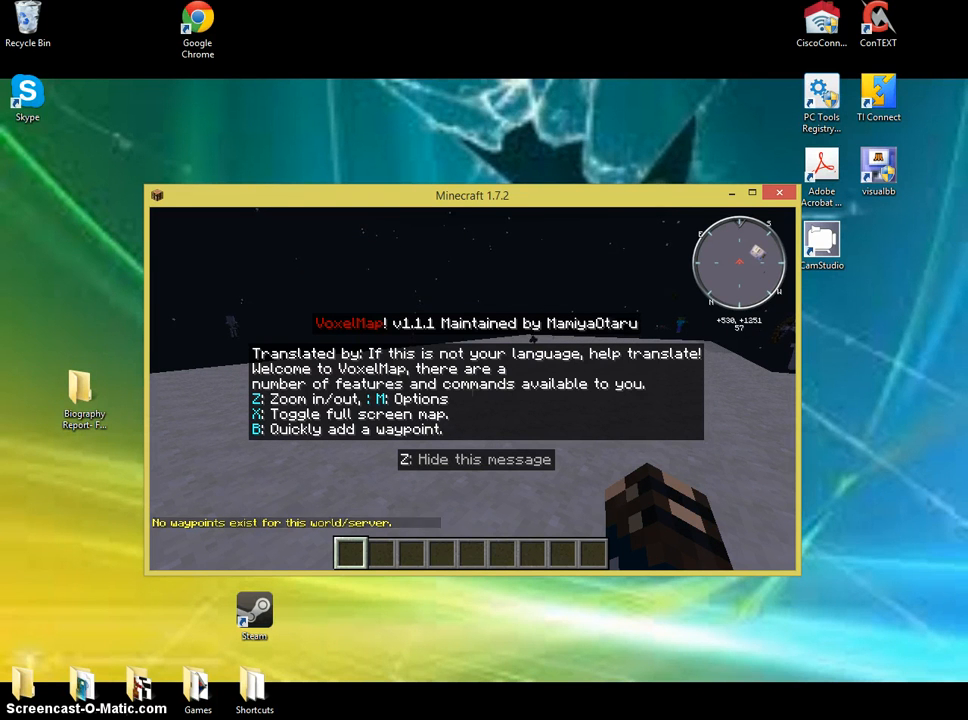
Start adding a VoxelMap waypoint at the current spot with the hotkey
key("z")
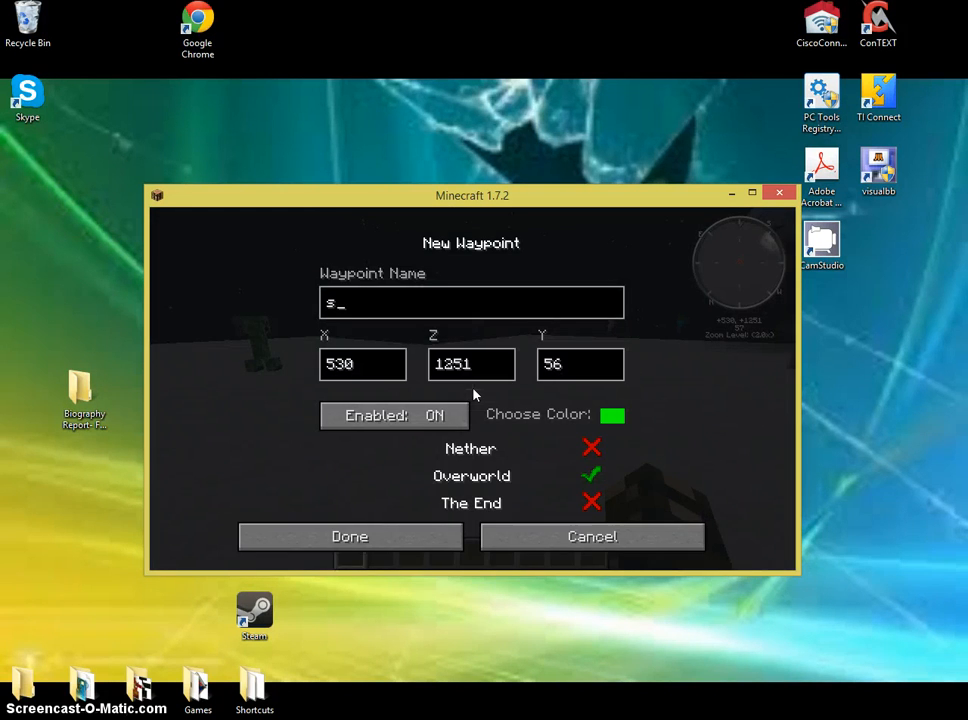
Name the new waypoint 'Crib HOuse whatever'
type("H")
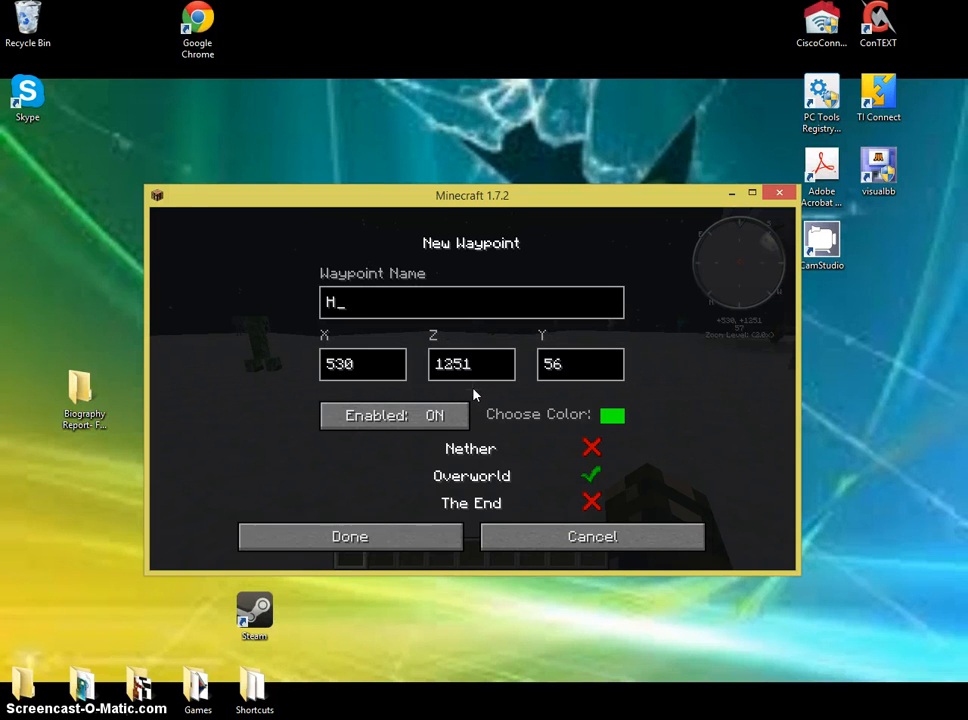
type("ous")
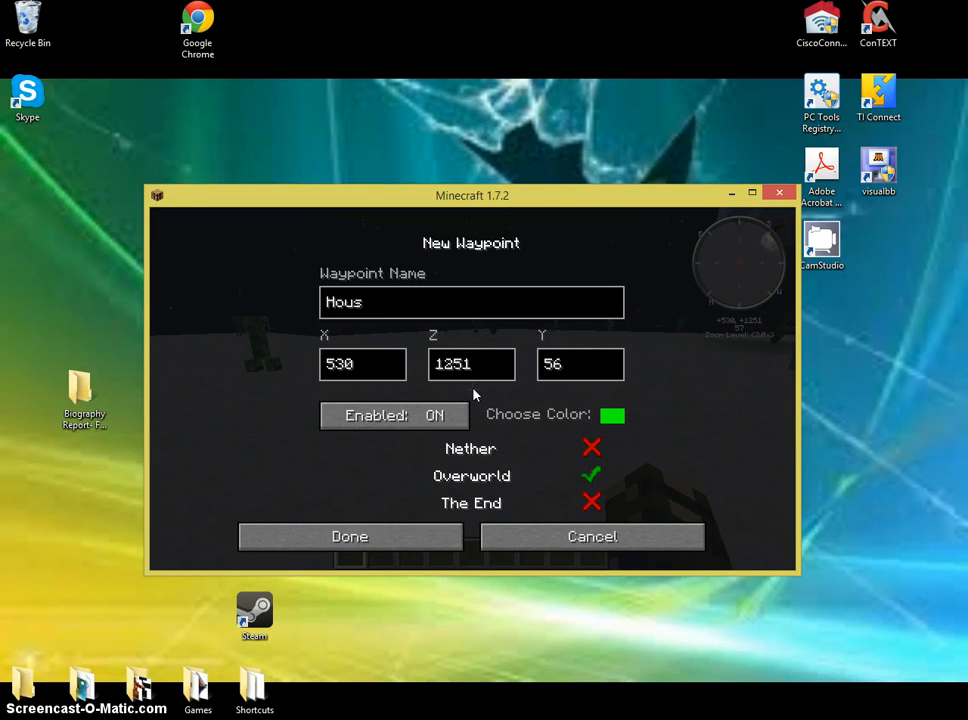
type("e")
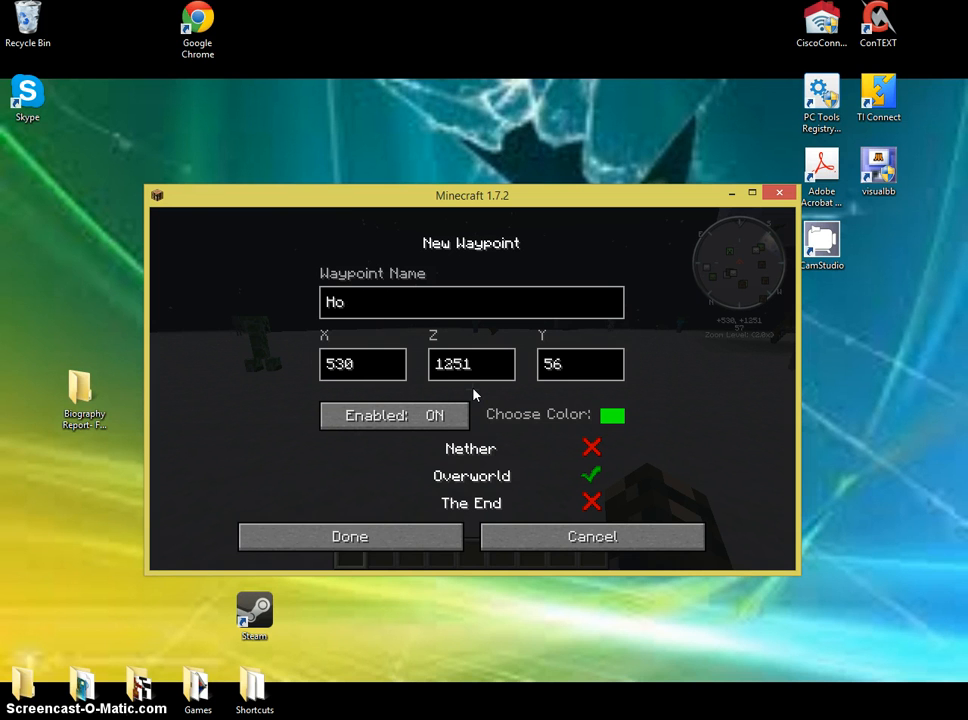
type("Crib")
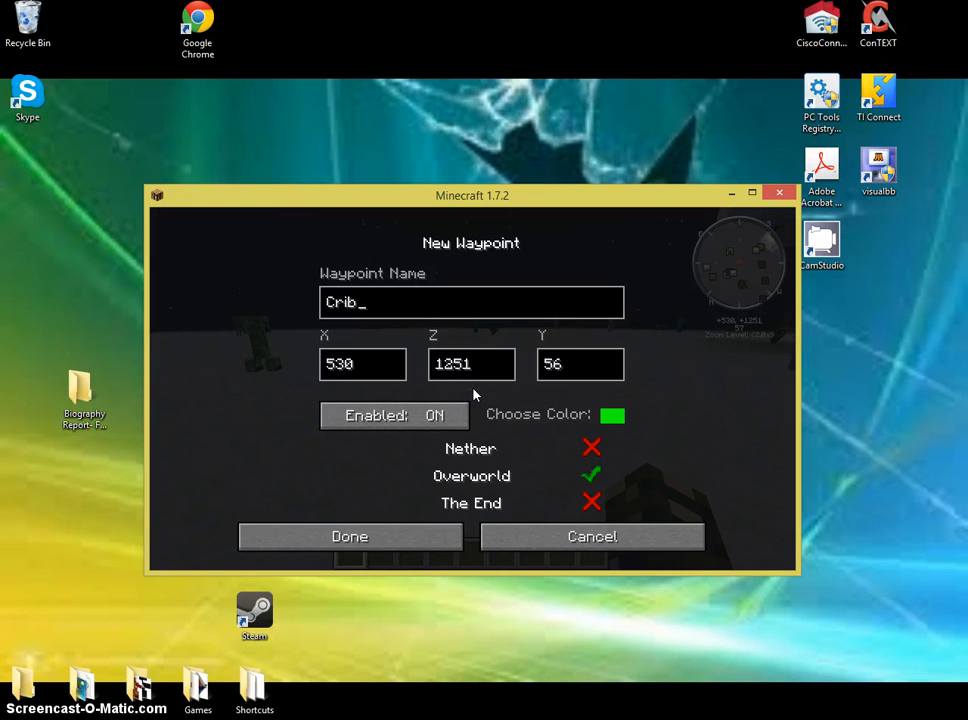
type("HOuse whate")
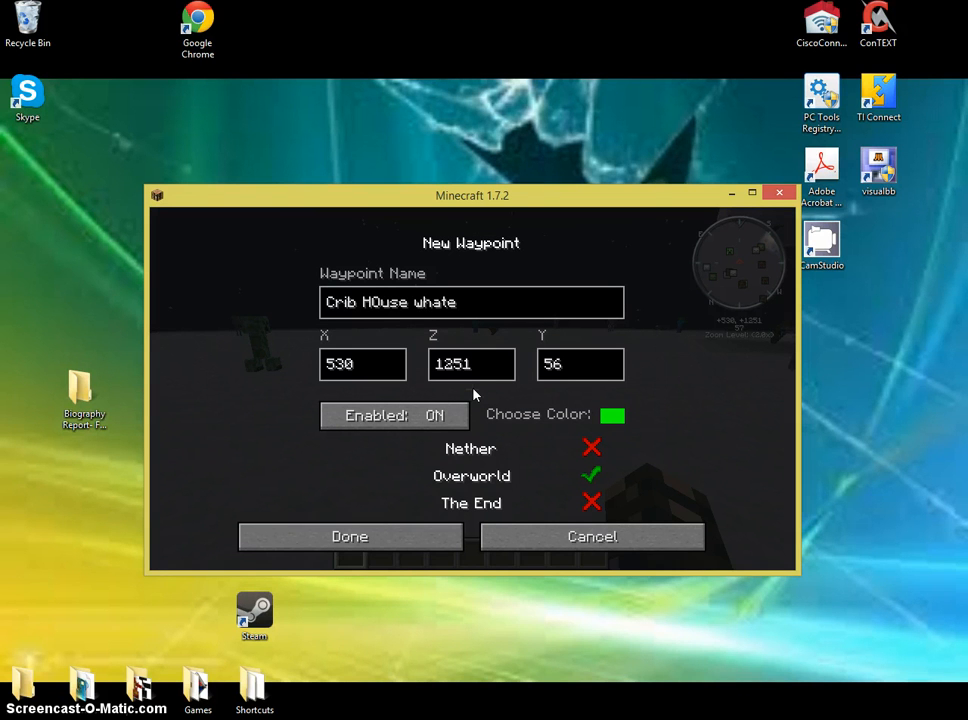
type("ver")
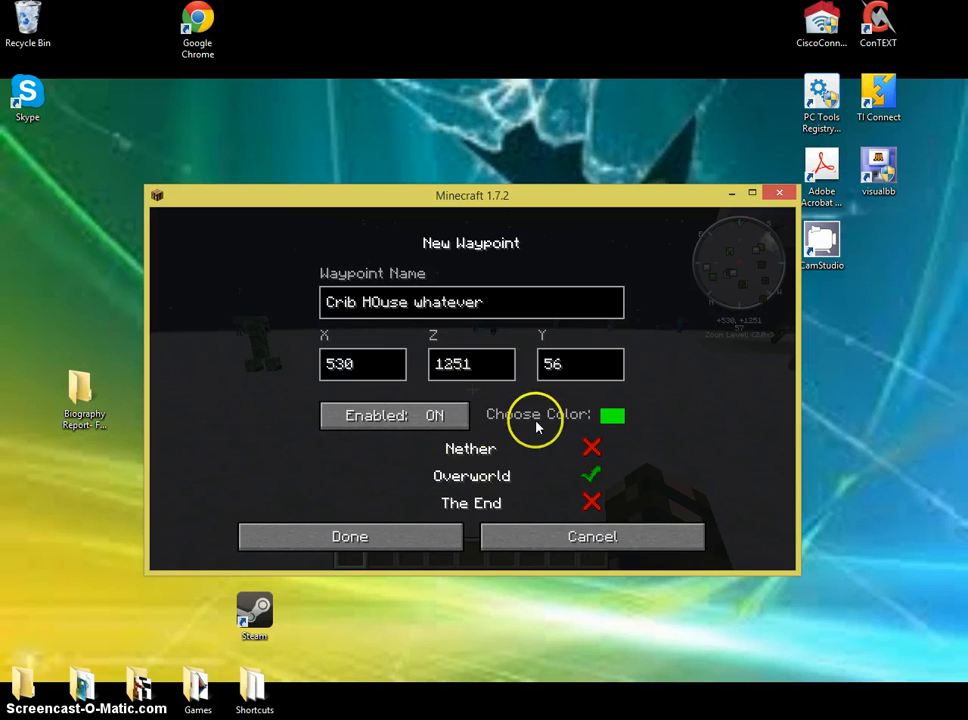
Change the waypoint's marker colour from green to yellow via Choose Color
left_click(612, 414)
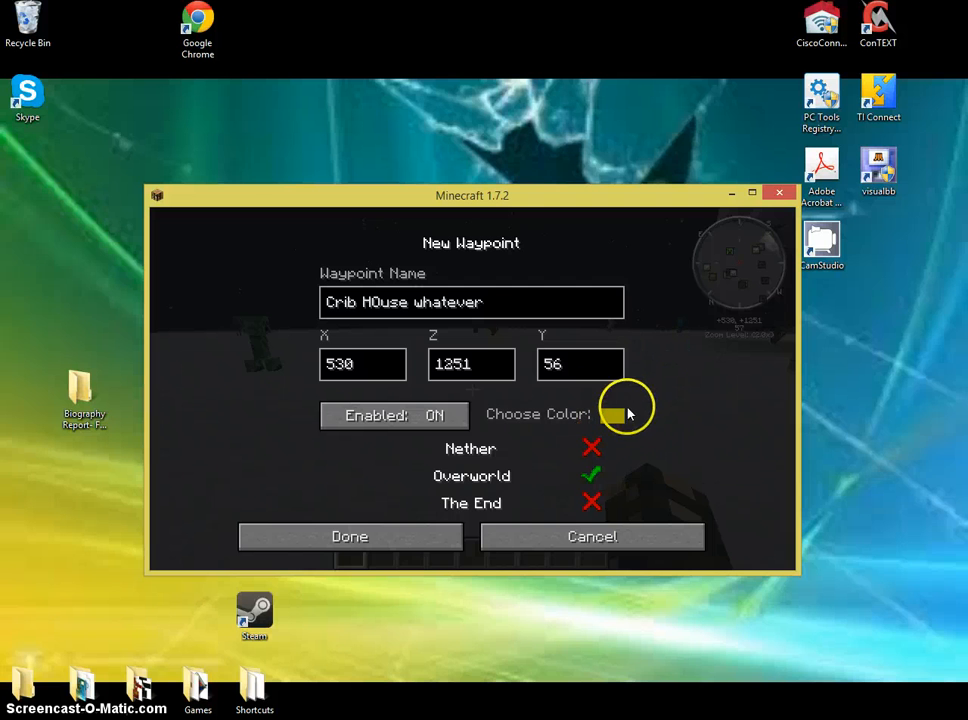
left_click(348, 536)
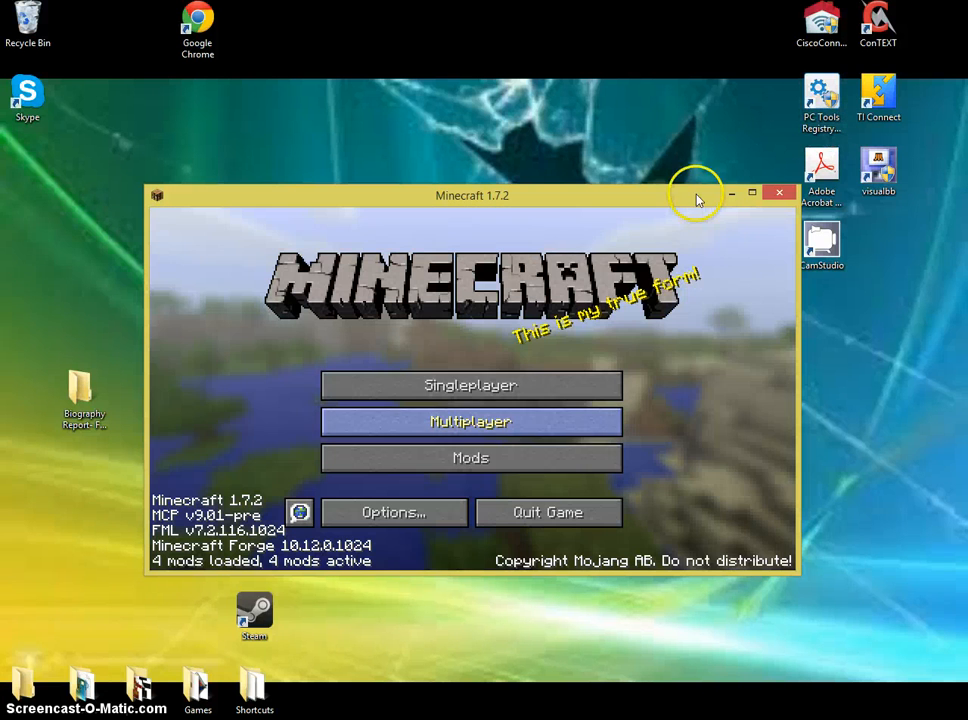
mouse_move(548, 512)
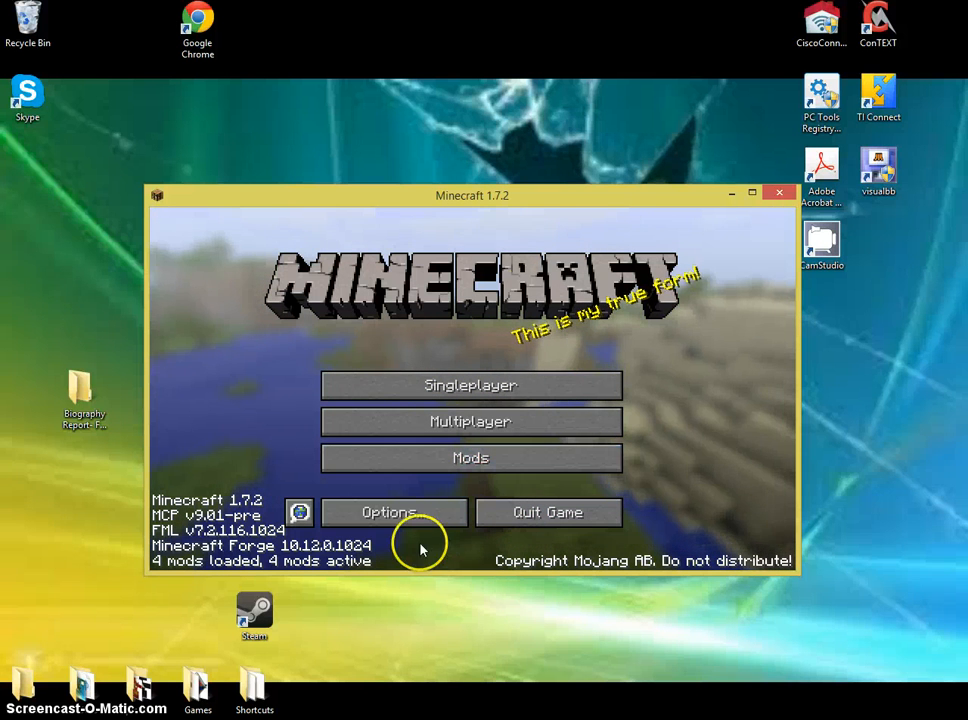
mouse_move(732, 192)
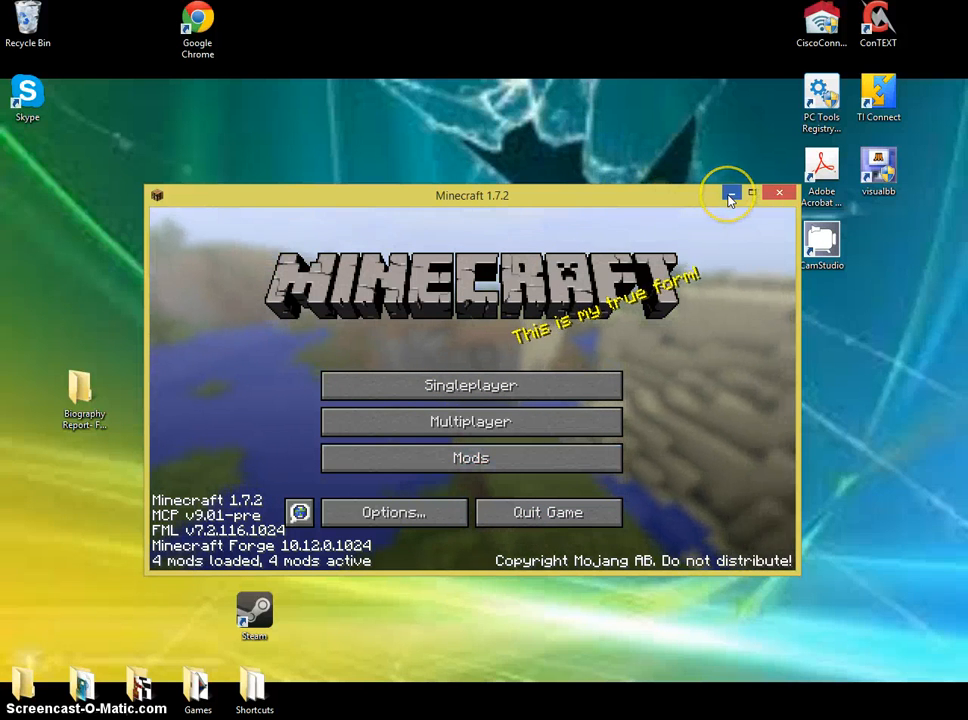
mouse_move(732, 192)
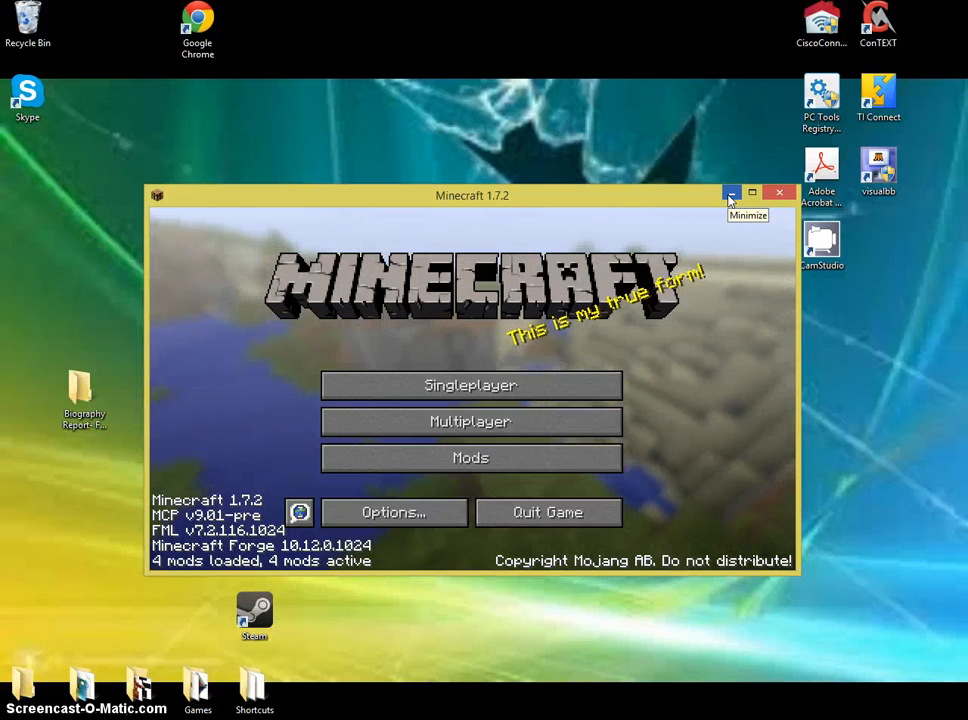
Minimize the Minecraft window so the desktop shows
left_click(732, 192)
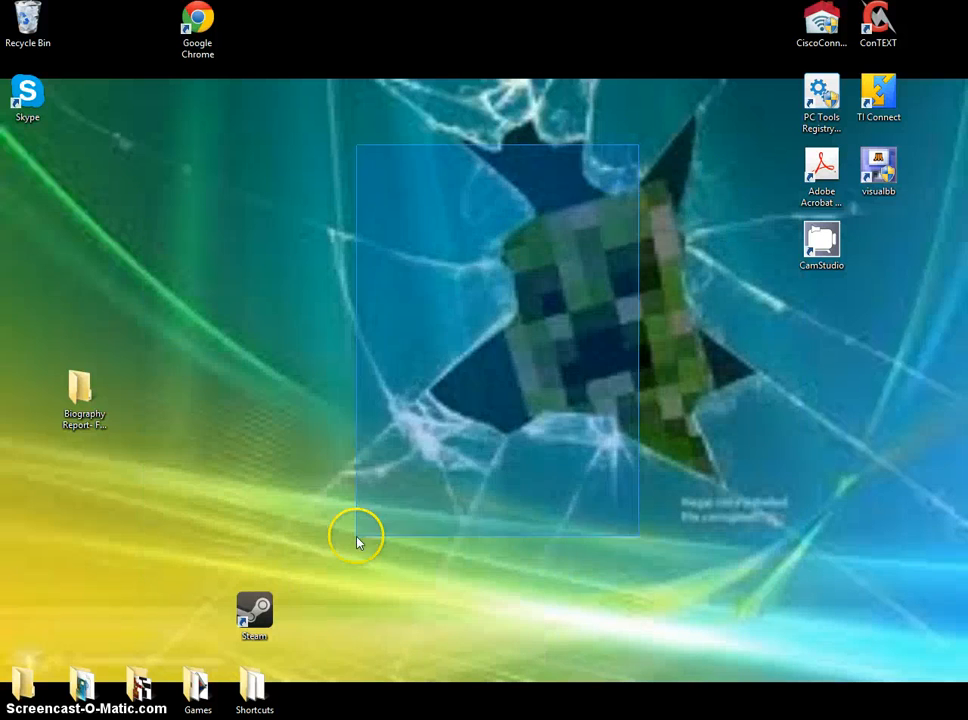